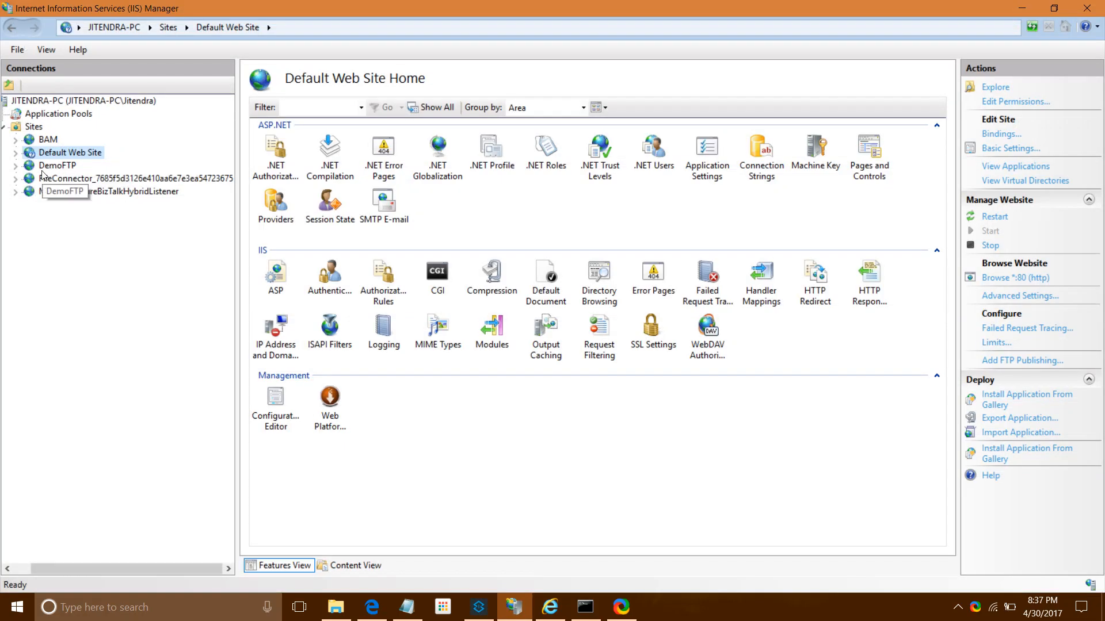
# - Expand the DemoFTP site and switch between its IN and OUT folders, ending on OUT
pyautogui.click(57, 165)
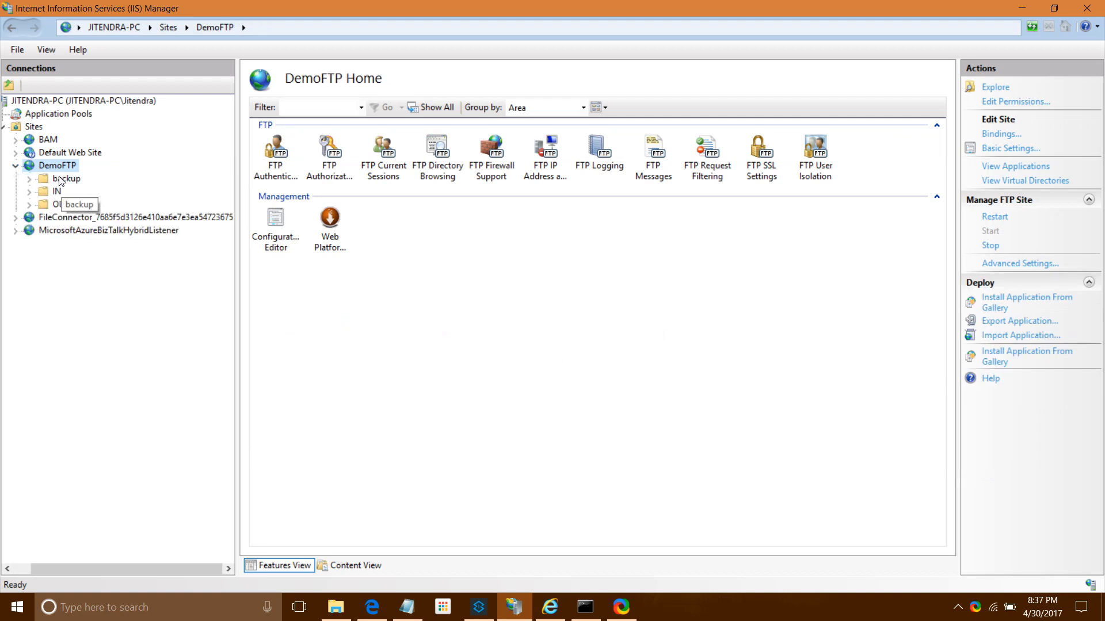
pyautogui.click(56, 191)
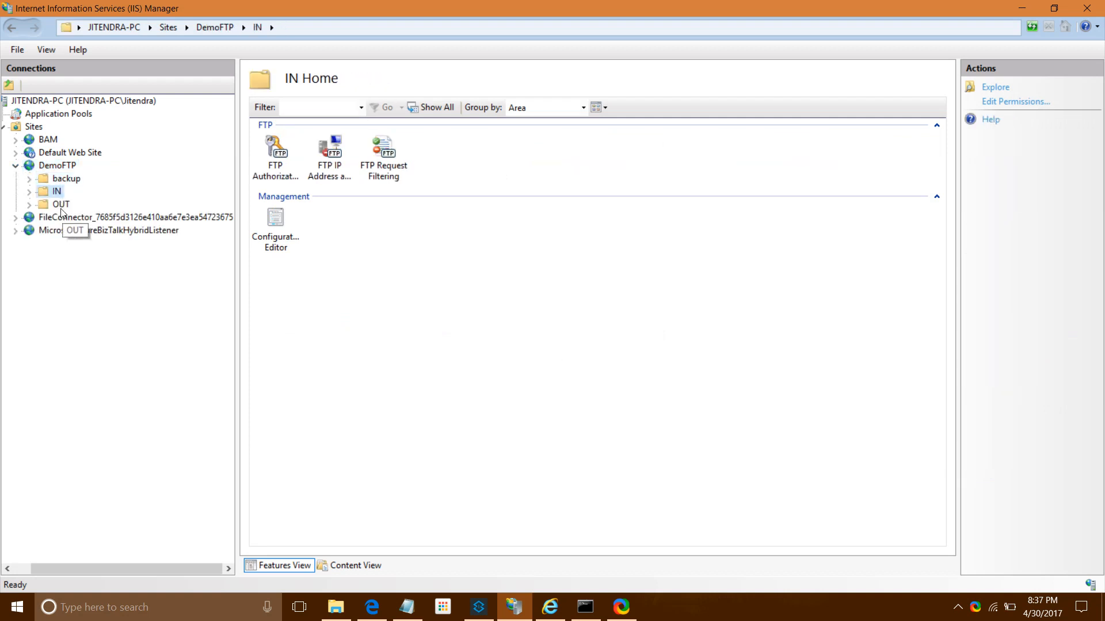
pyautogui.click(61, 203)
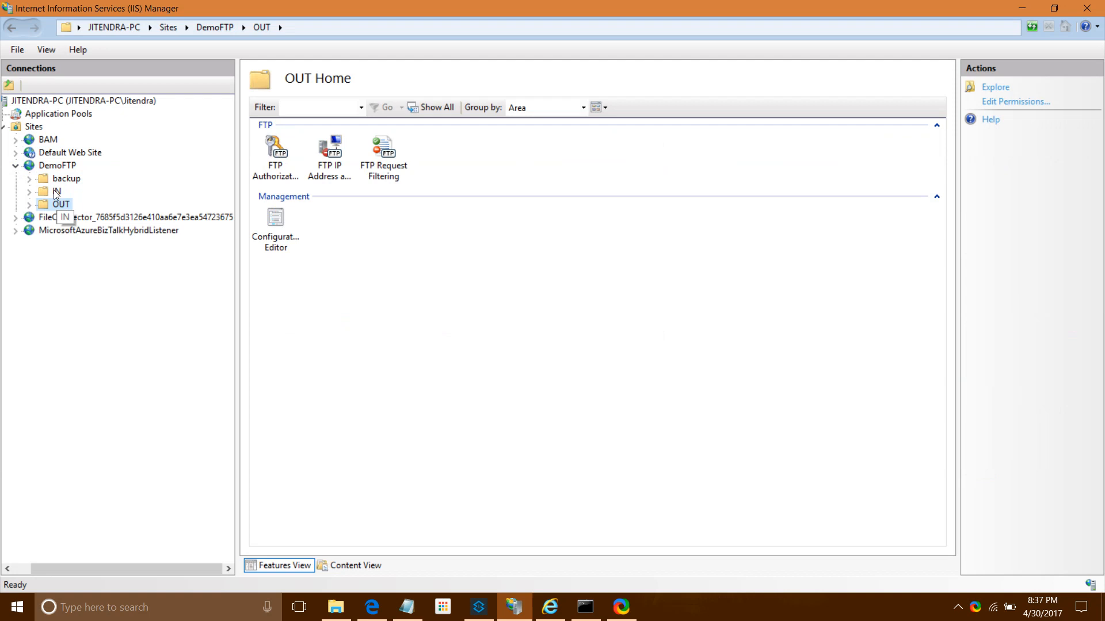
pyautogui.click(56, 192)
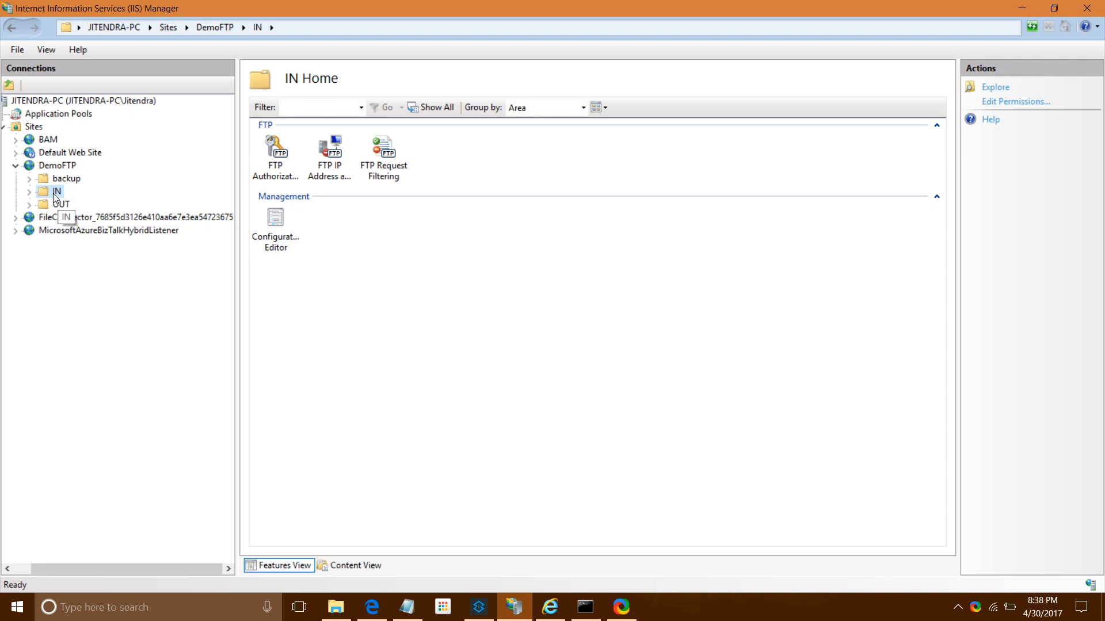
pyautogui.click(60, 204)
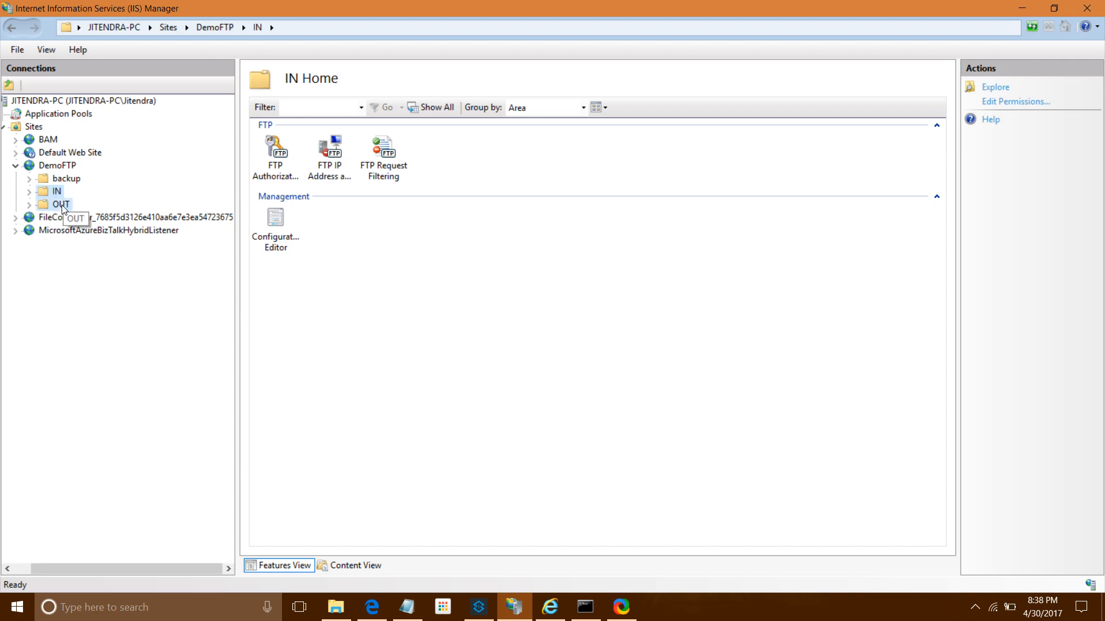
pyautogui.click(60, 205)
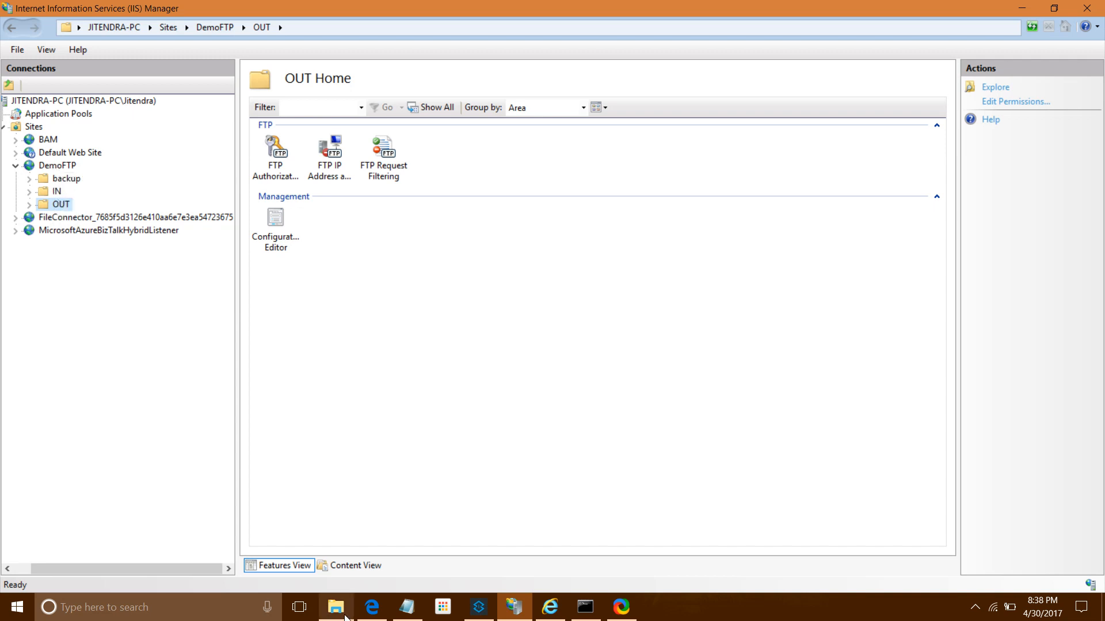
# - Open F:\FTPClient\OUT in File Explorer, then go up to FTPClient
pyautogui.click(336, 607)
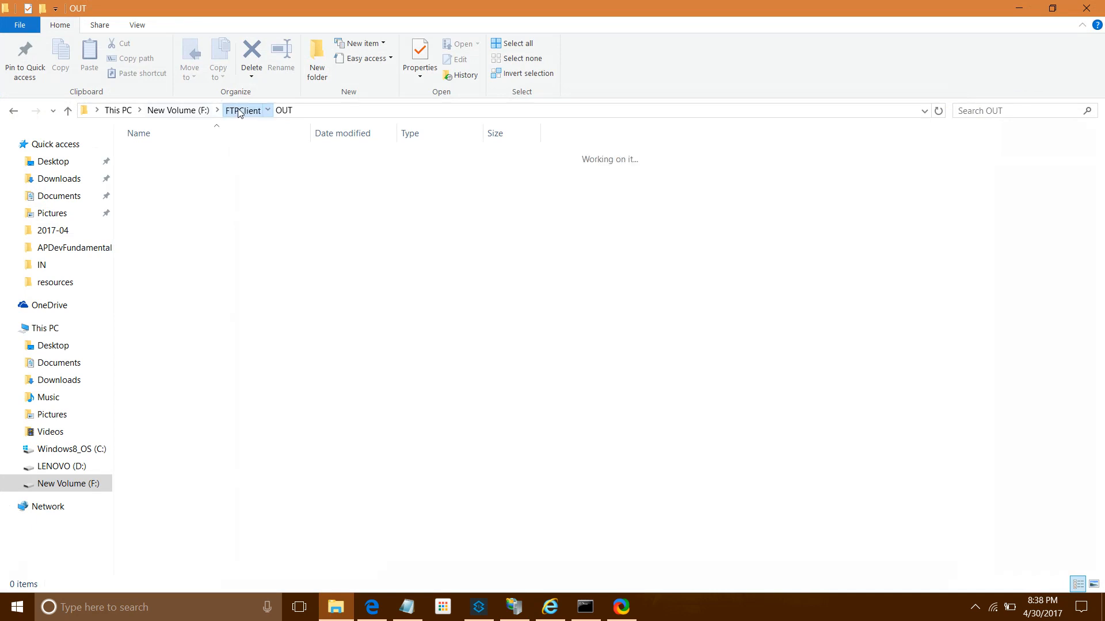
pyautogui.click(244, 110)
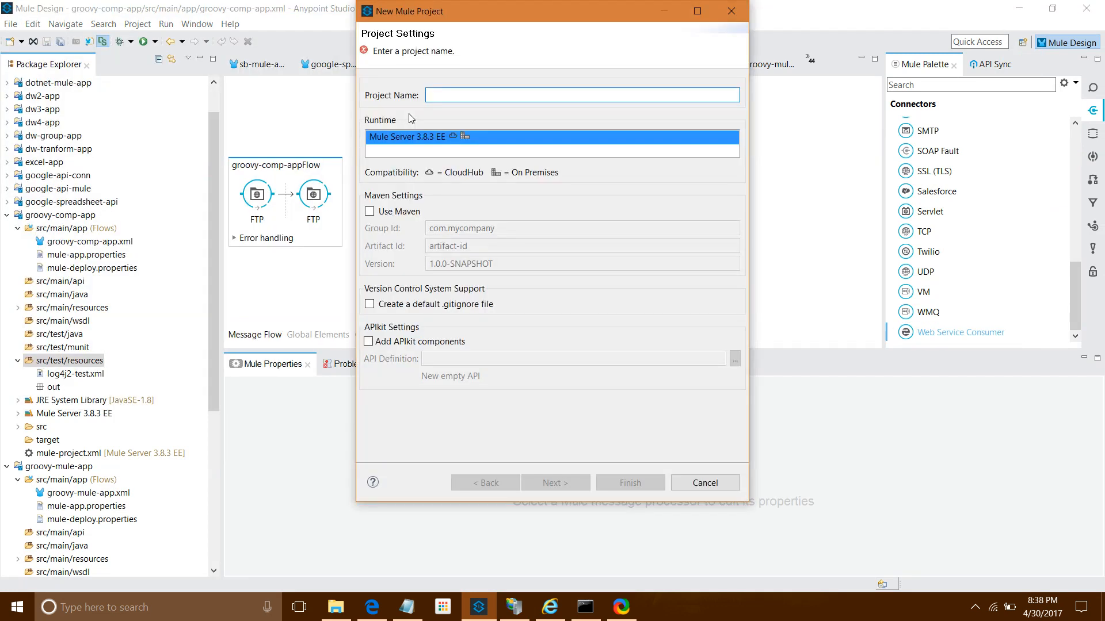
# - Name the new Mule project 'ftp-mule-app' and finish the wizard
pyautogui.write('ftp')
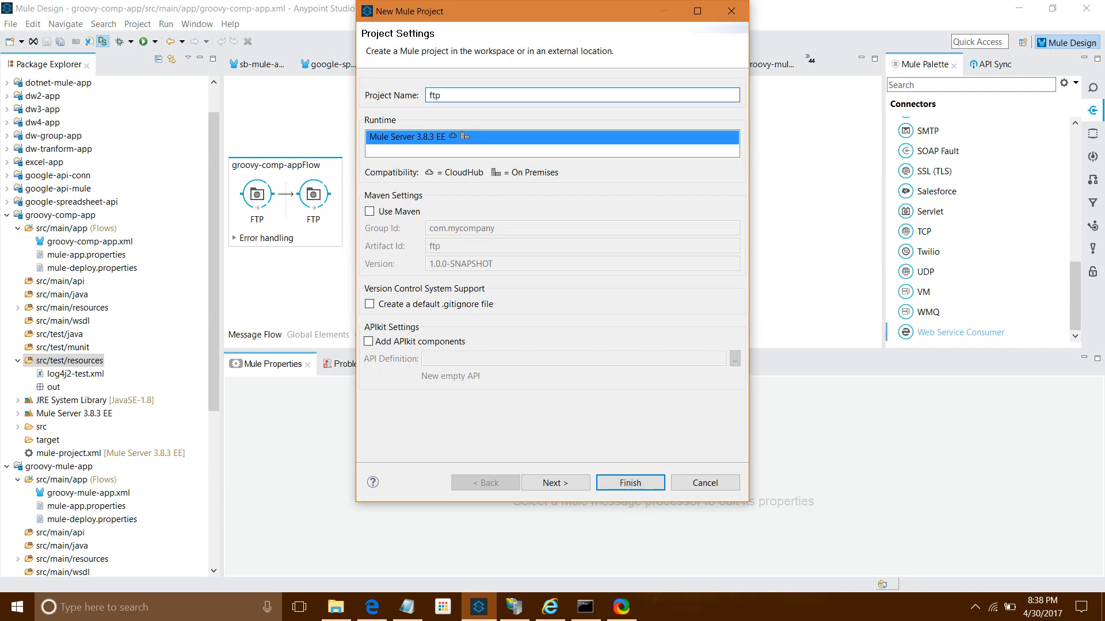
pyautogui.write('-mule-app')
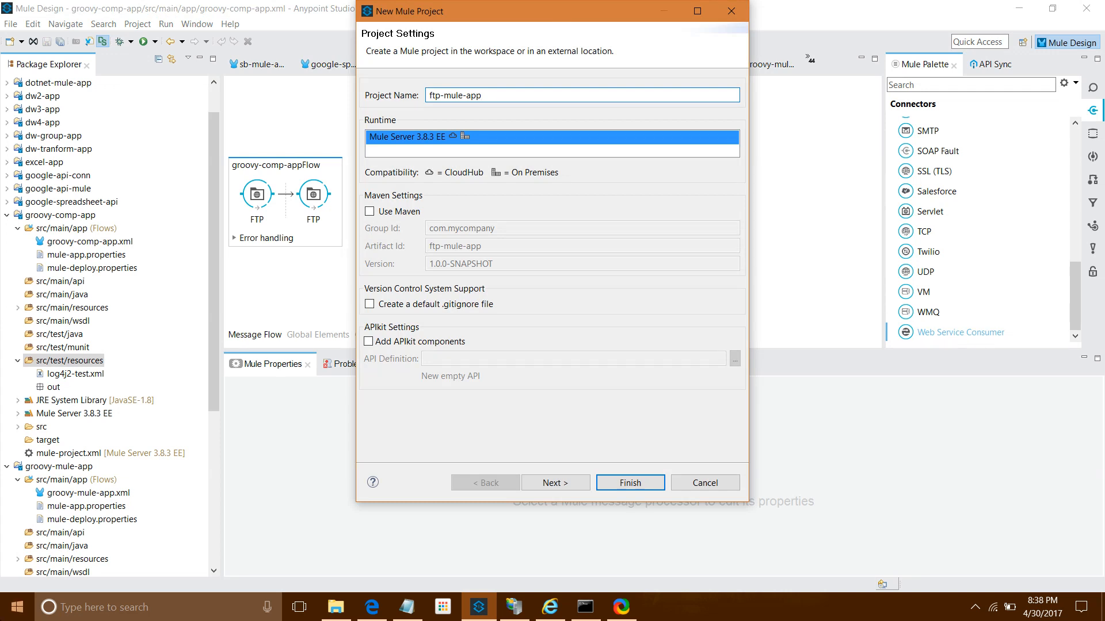
pyautogui.moveTo(493, 176)
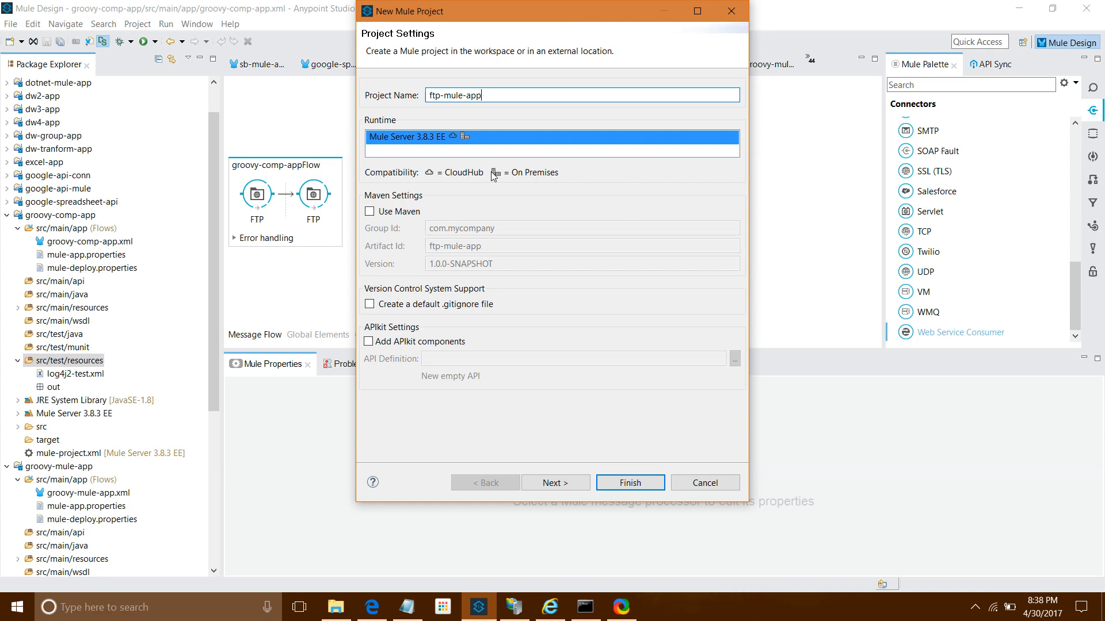
pyautogui.moveTo(406, 258)
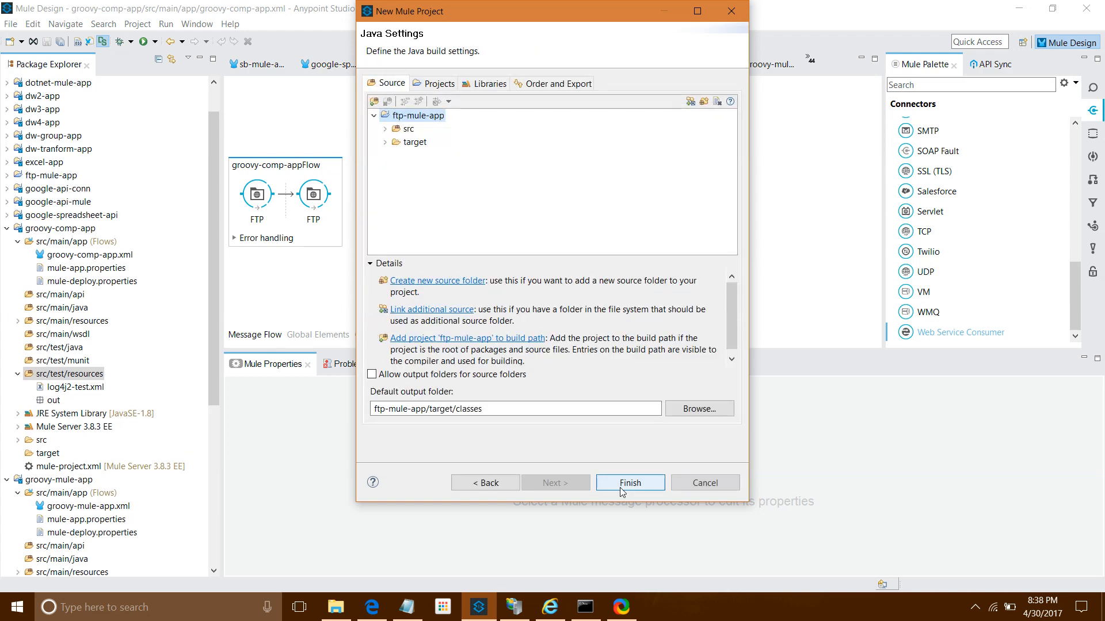
pyautogui.click(628, 483)
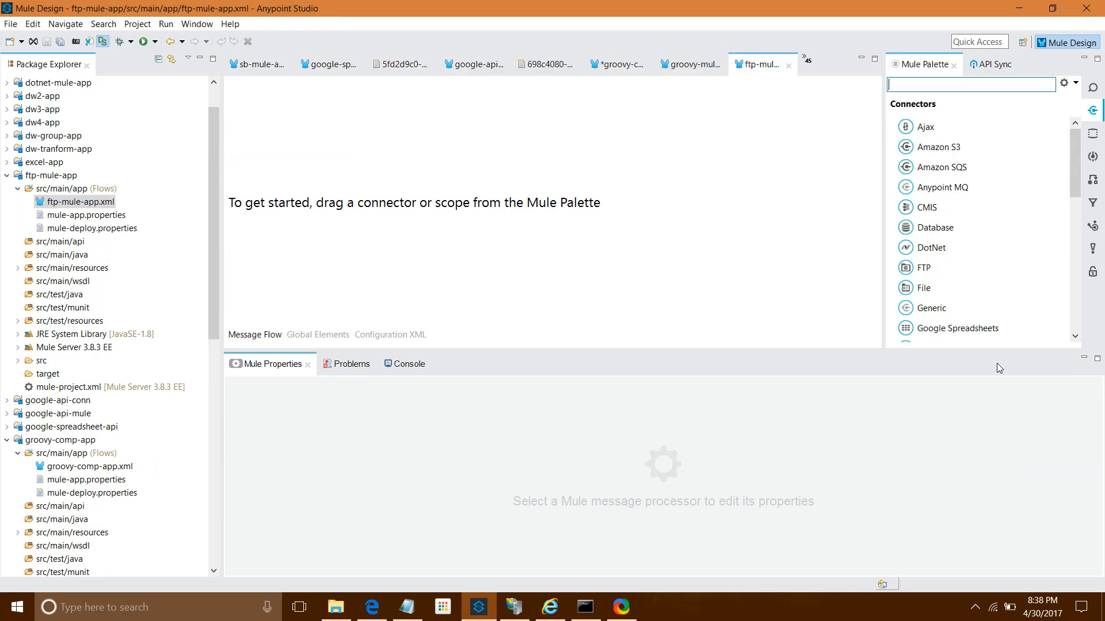
# - Add an FTP connector reading path IN, with user 'jitendr' and a password
pyautogui.write('ftp')
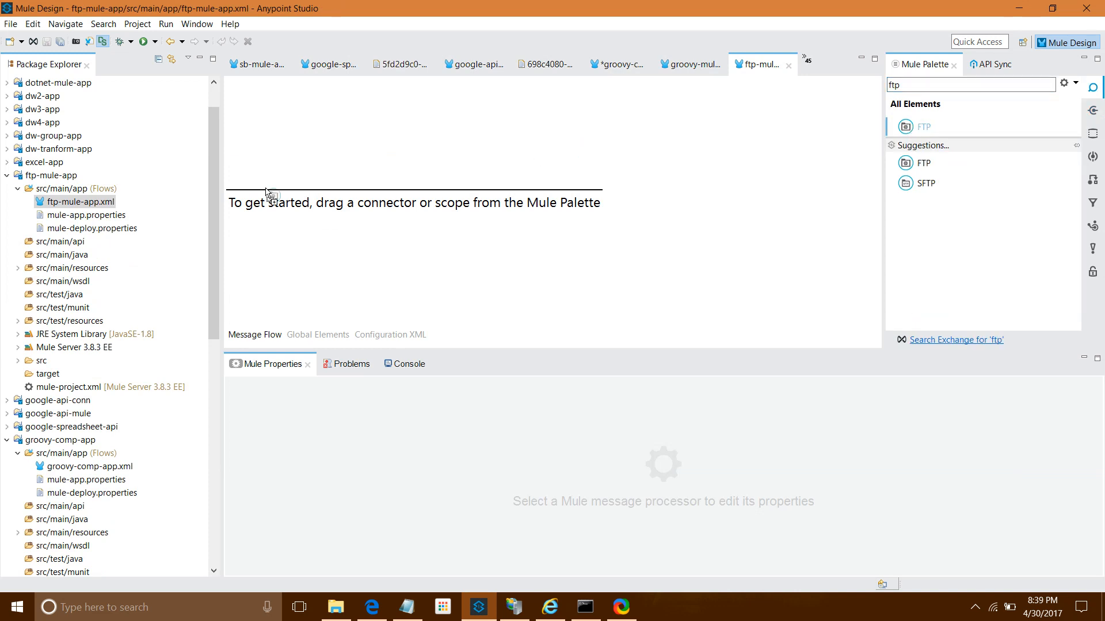
pyautogui.moveTo(923, 126); pyautogui.dragTo(257, 193)
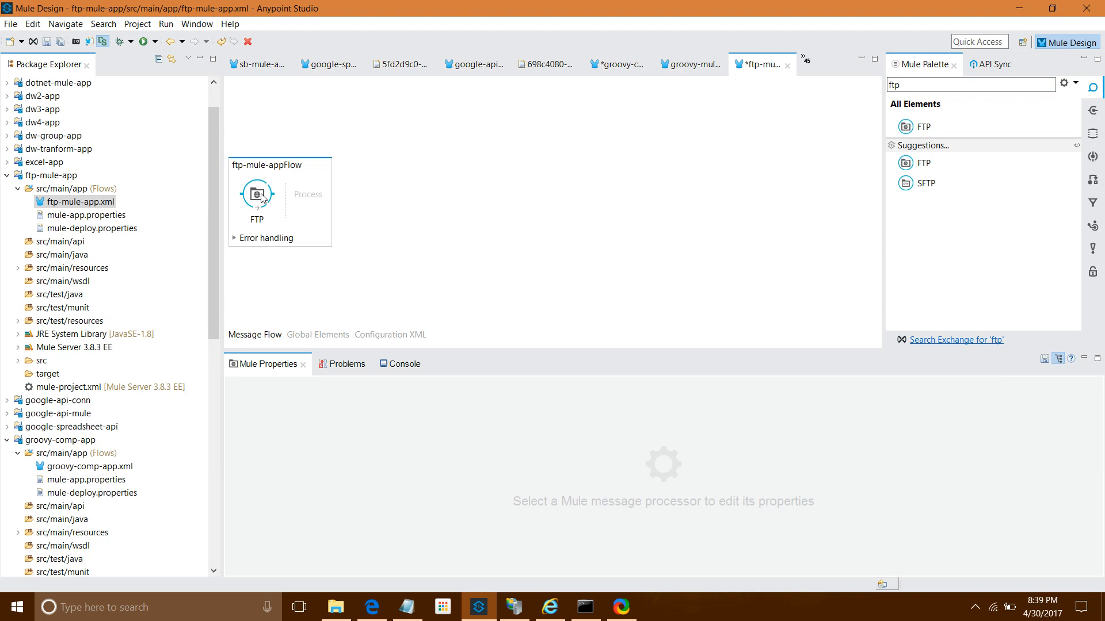
pyautogui.doubleClick(257, 194)
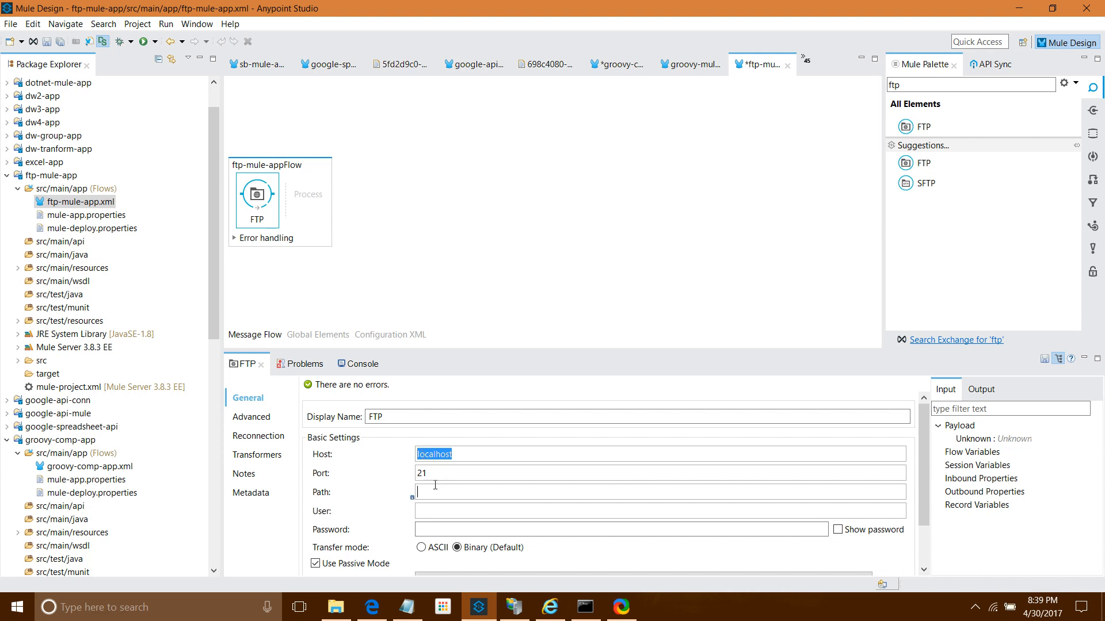
pyautogui.write('IN')
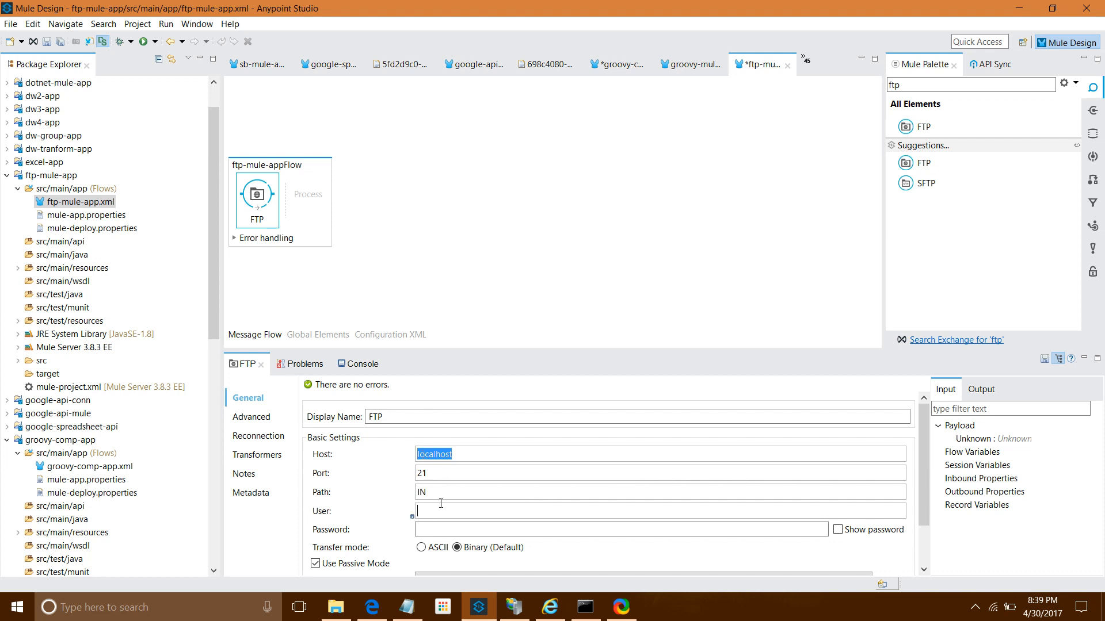
pyautogui.write('jitendra')
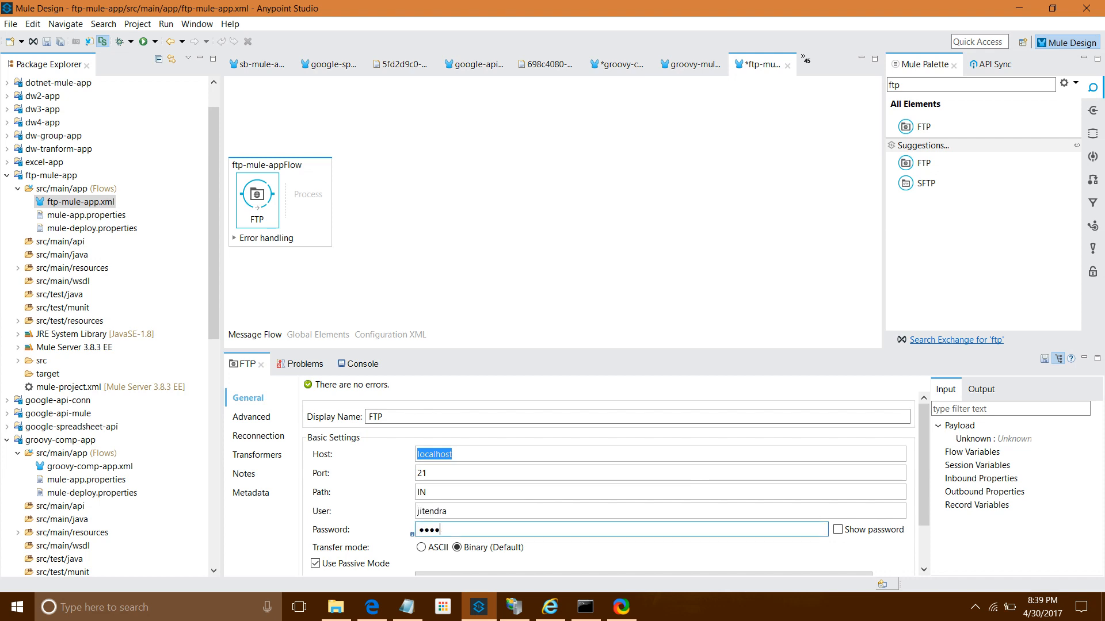
pyautogui.write('••••••')
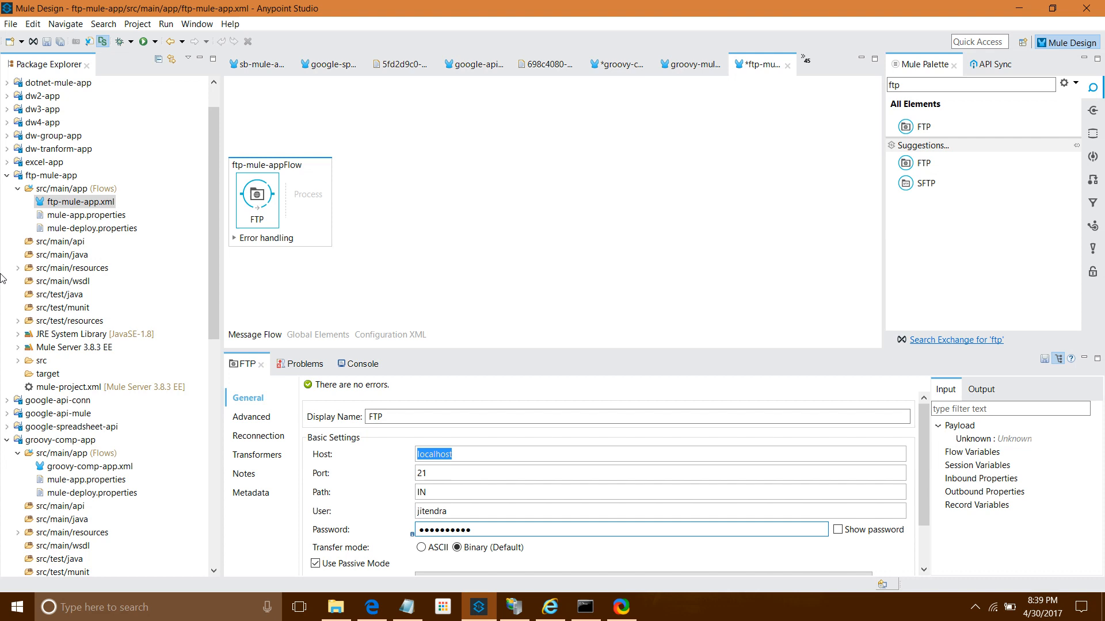
pyautogui.click(970, 85)
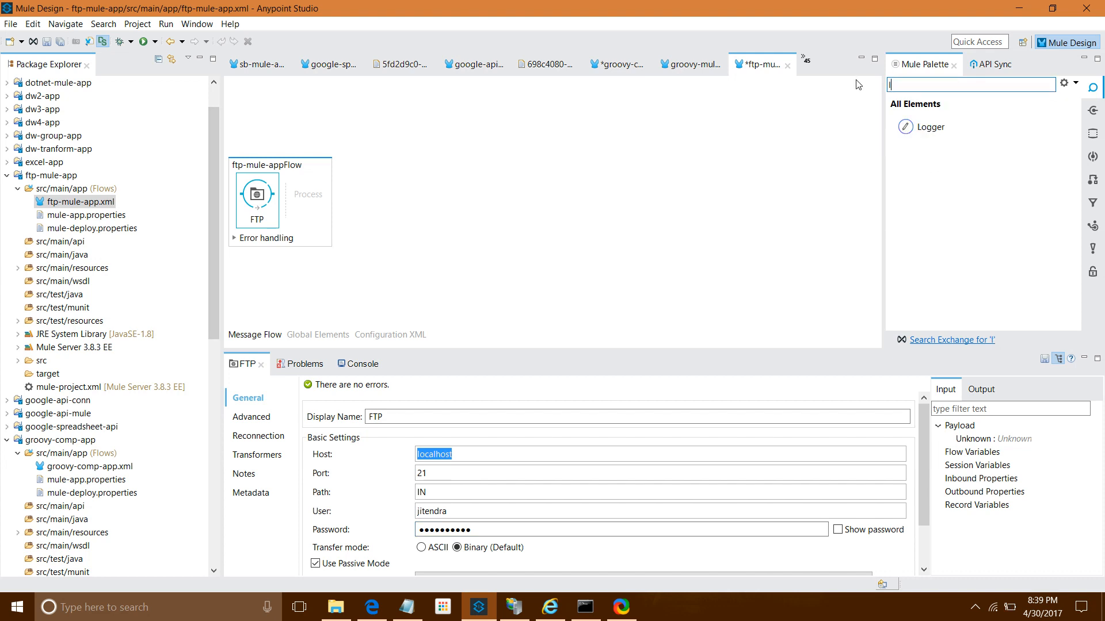
# - Place a Logger after the FTP connector and a File connector after the Logger
pyautogui.write('ogg')
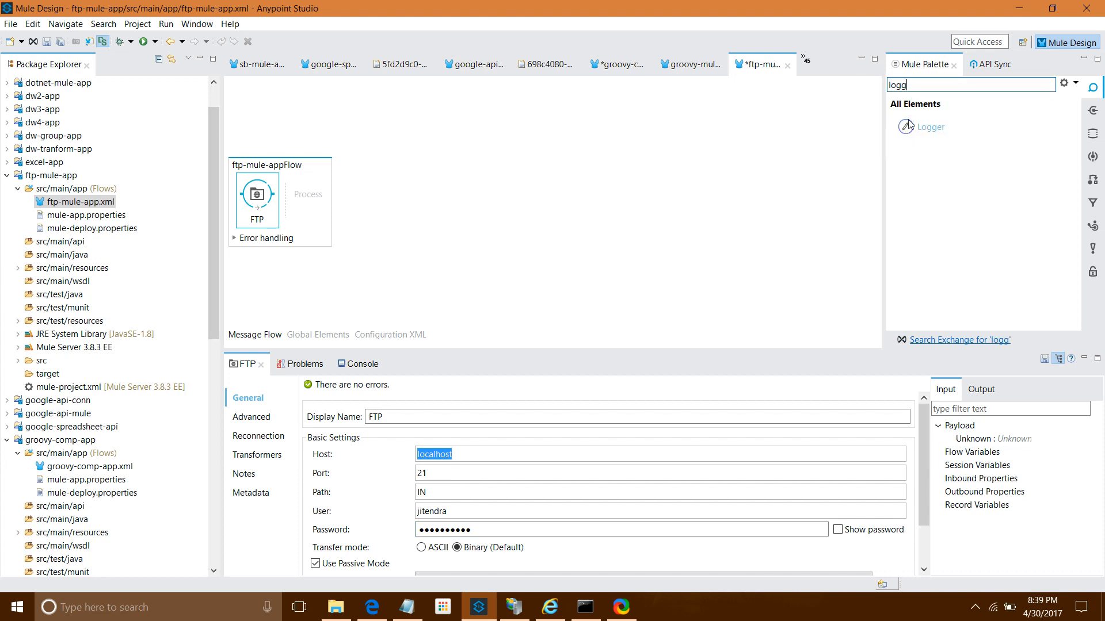
pyautogui.moveTo(929, 126); pyautogui.dragTo(313, 194)
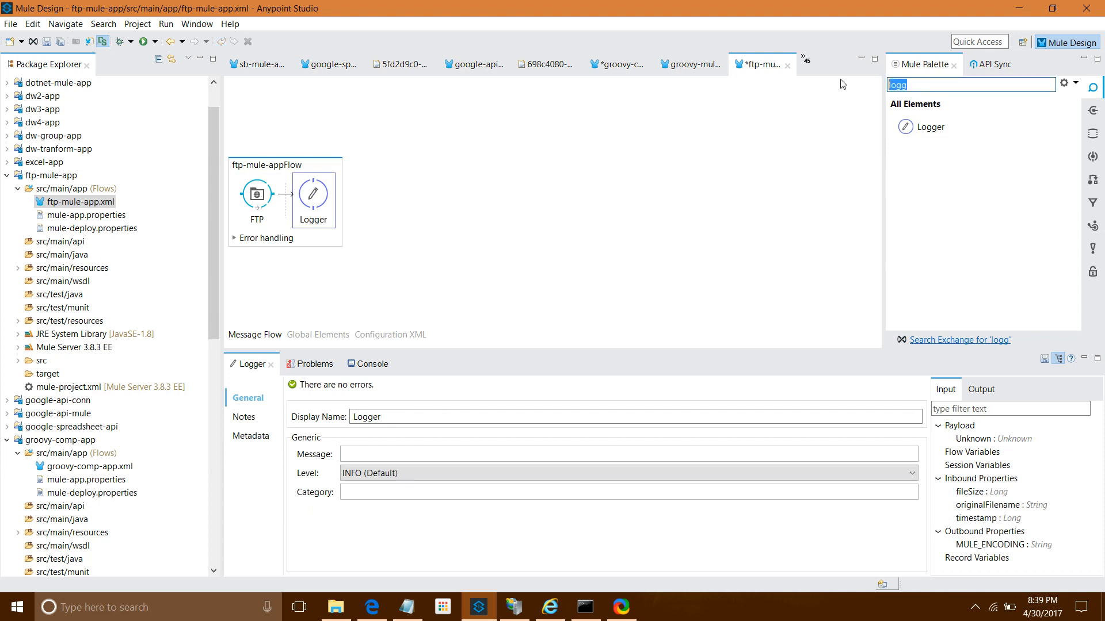
pyautogui.write('file')
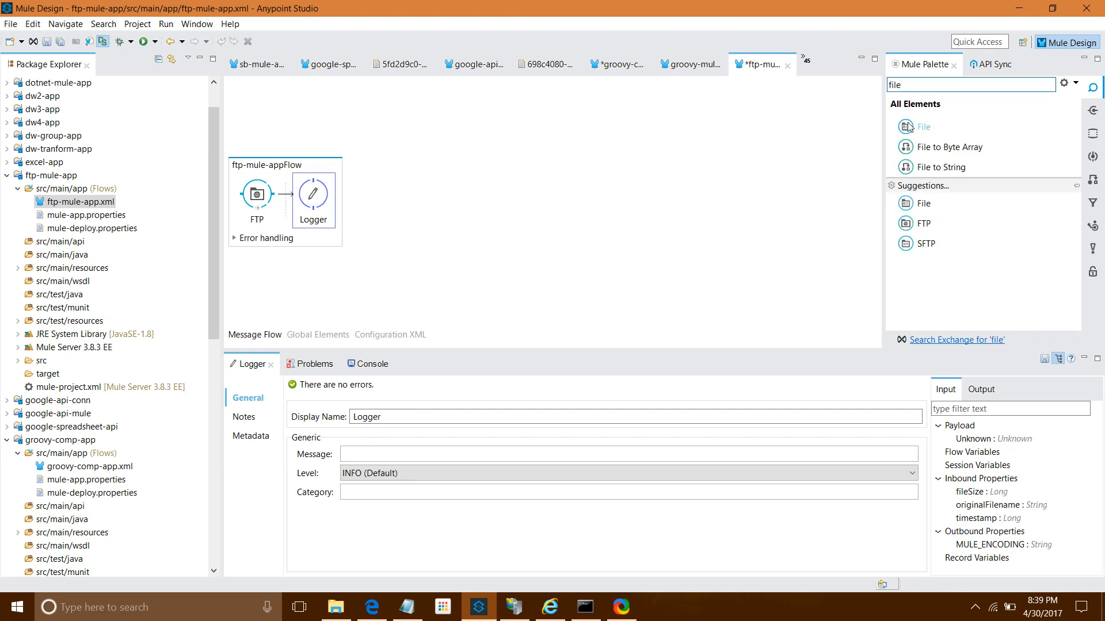
pyautogui.moveTo(924, 125); pyautogui.dragTo(372, 194)
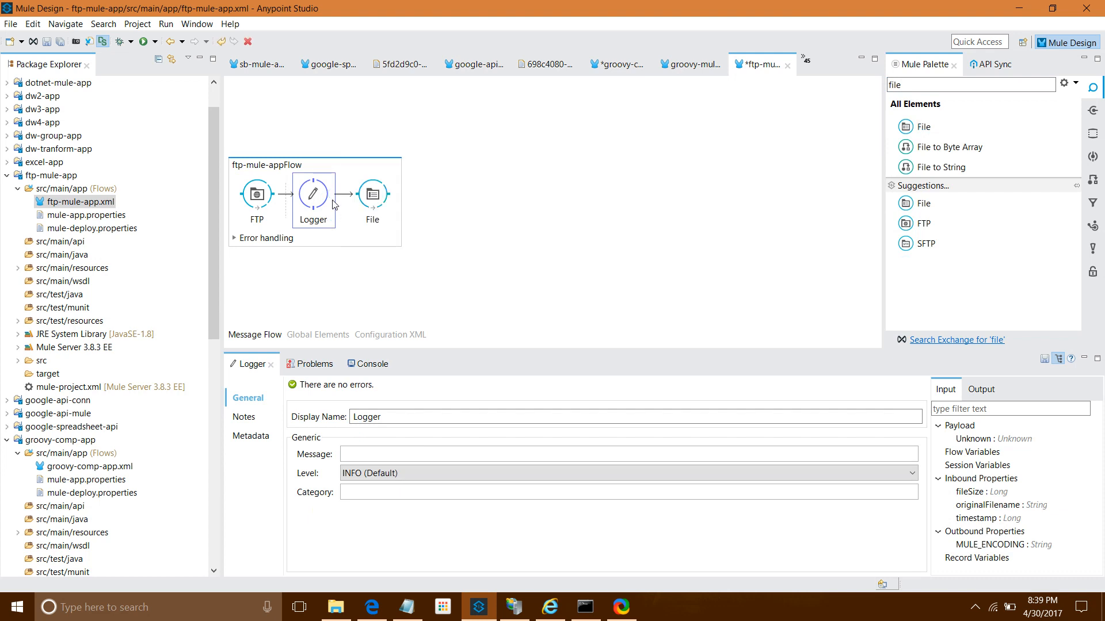
pyautogui.click(373, 194)
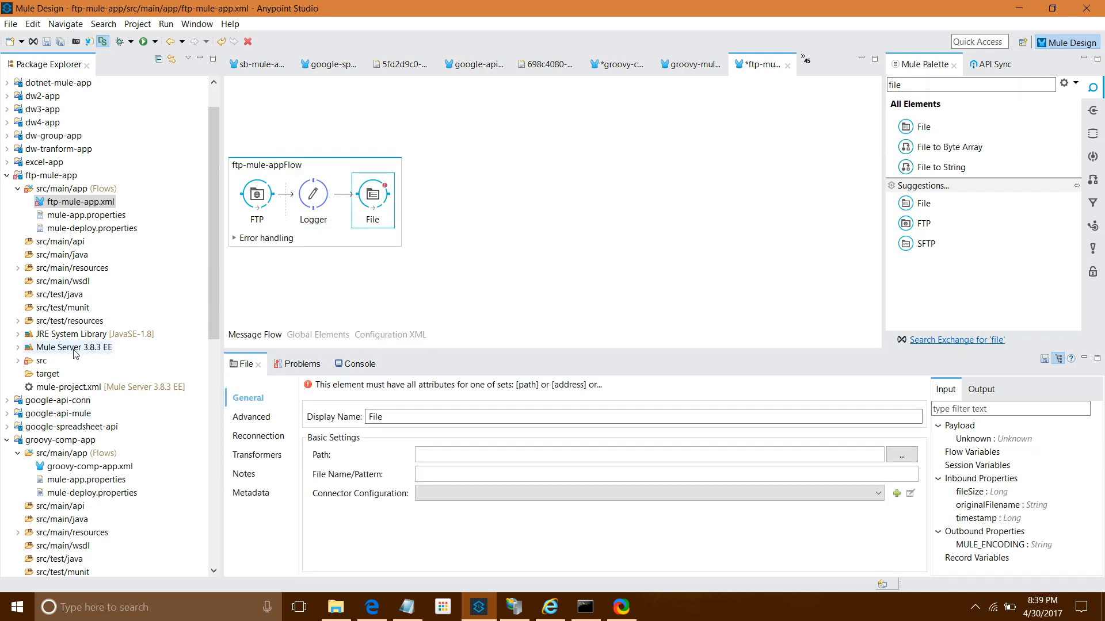
# - Set the File connector's path to src/test/resources/out
pyautogui.rightClick(81, 201)
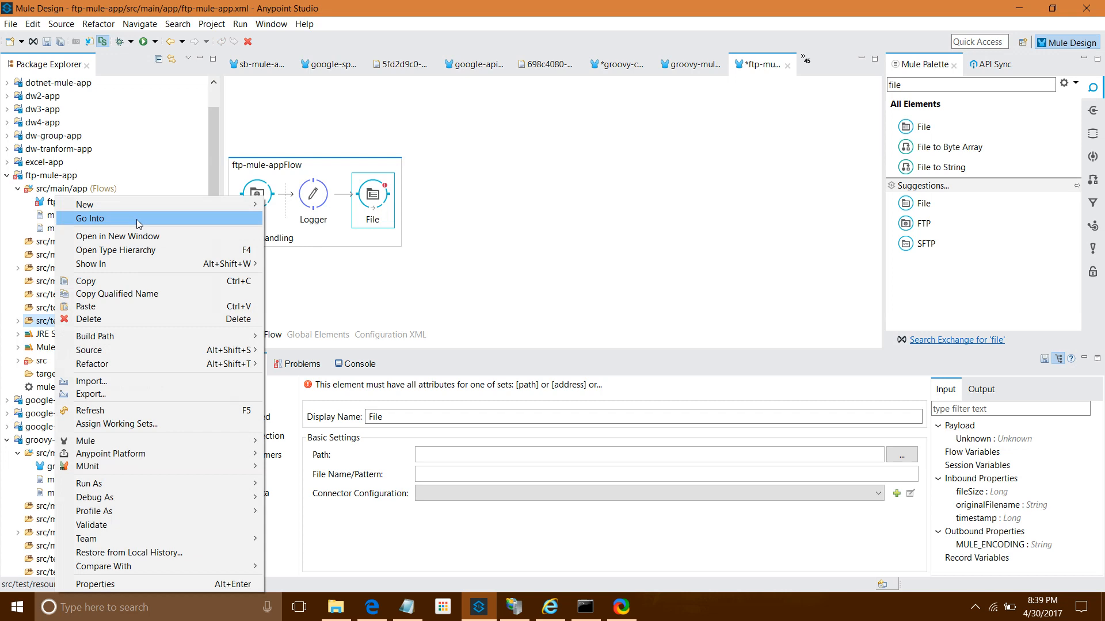
pyautogui.moveTo(84, 205)
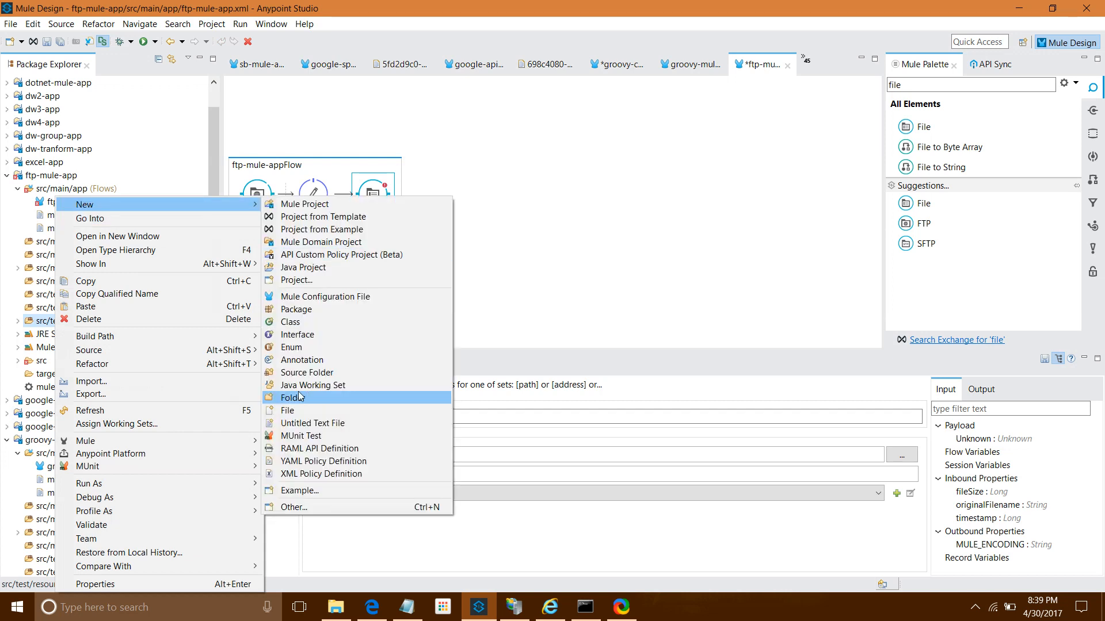
pyautogui.click(292, 397)
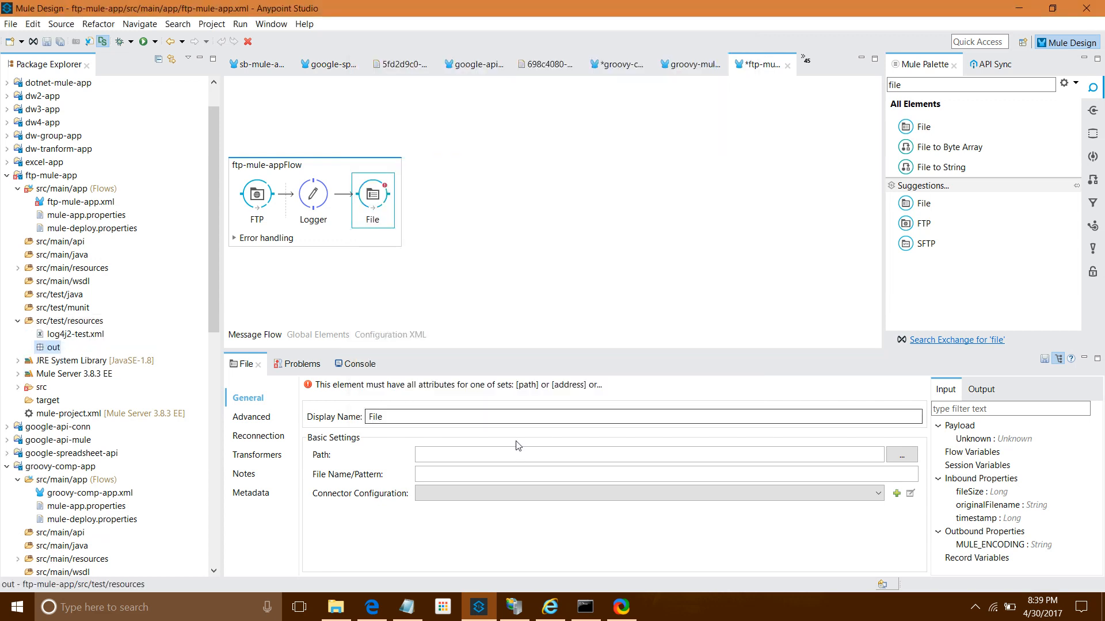
pyautogui.write('test')
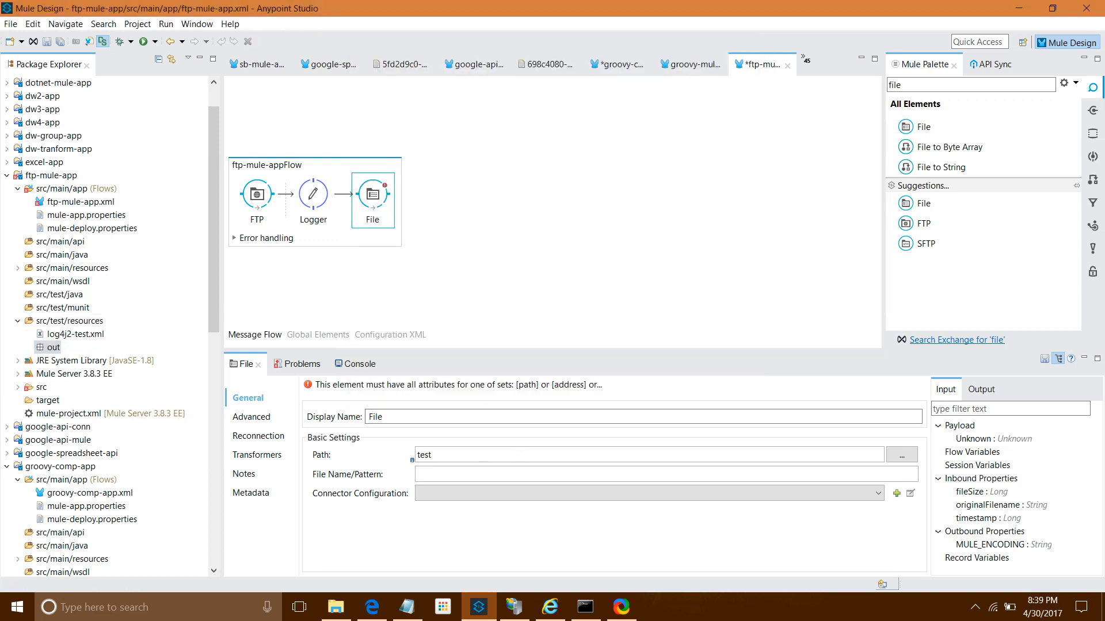
pyautogui.write('/s')
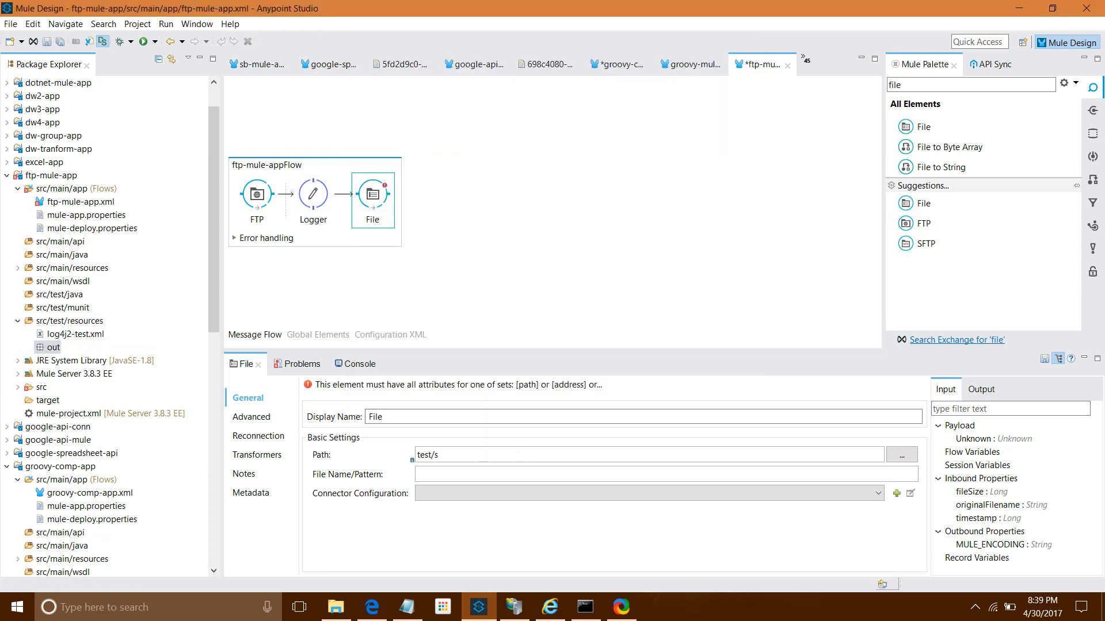
pyautogui.write('src')
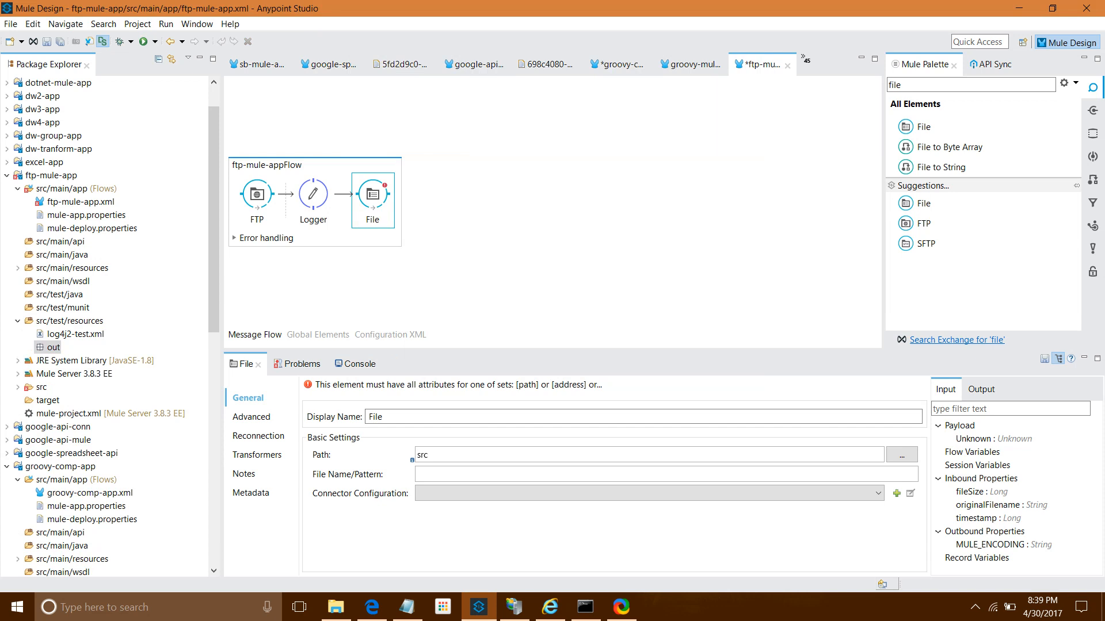
pyautogui.write('/test')
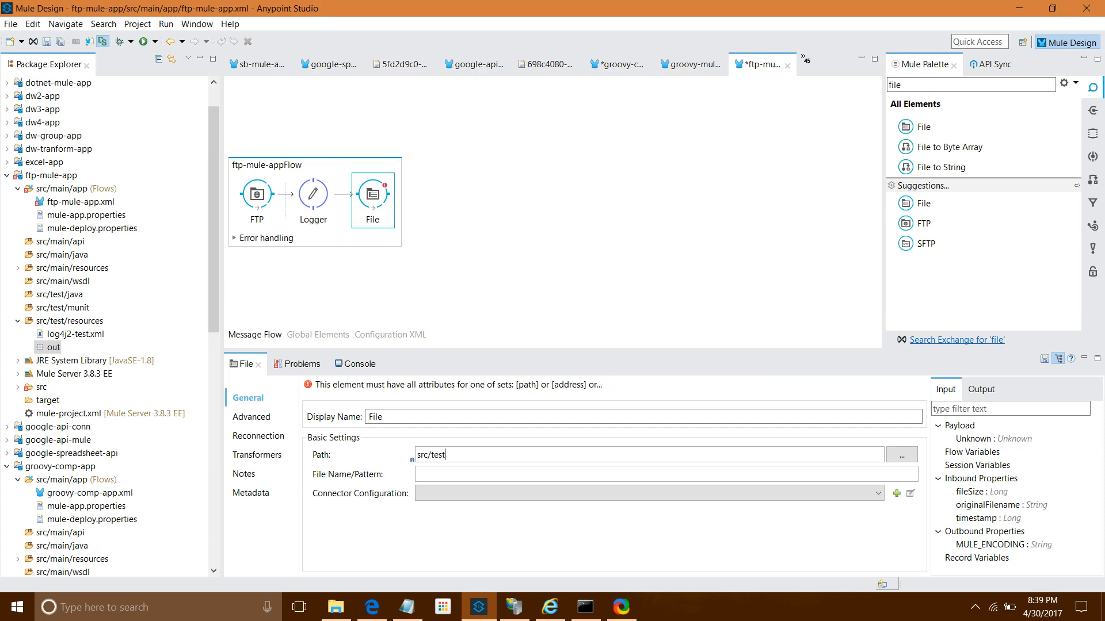
pyautogui.write('/resources')
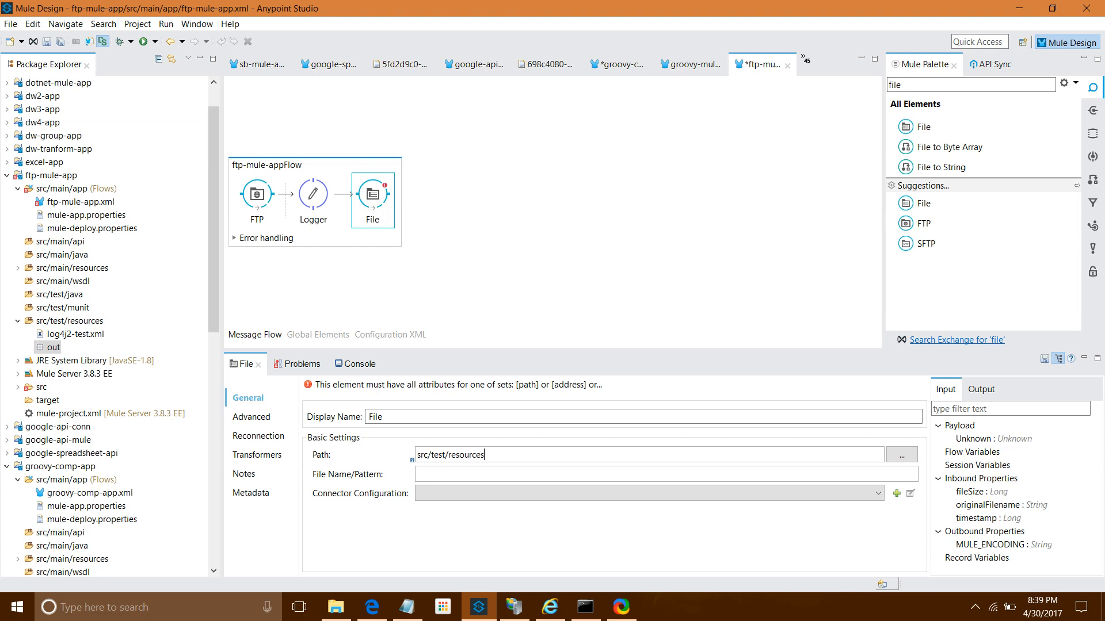
pyautogui.write('/out')
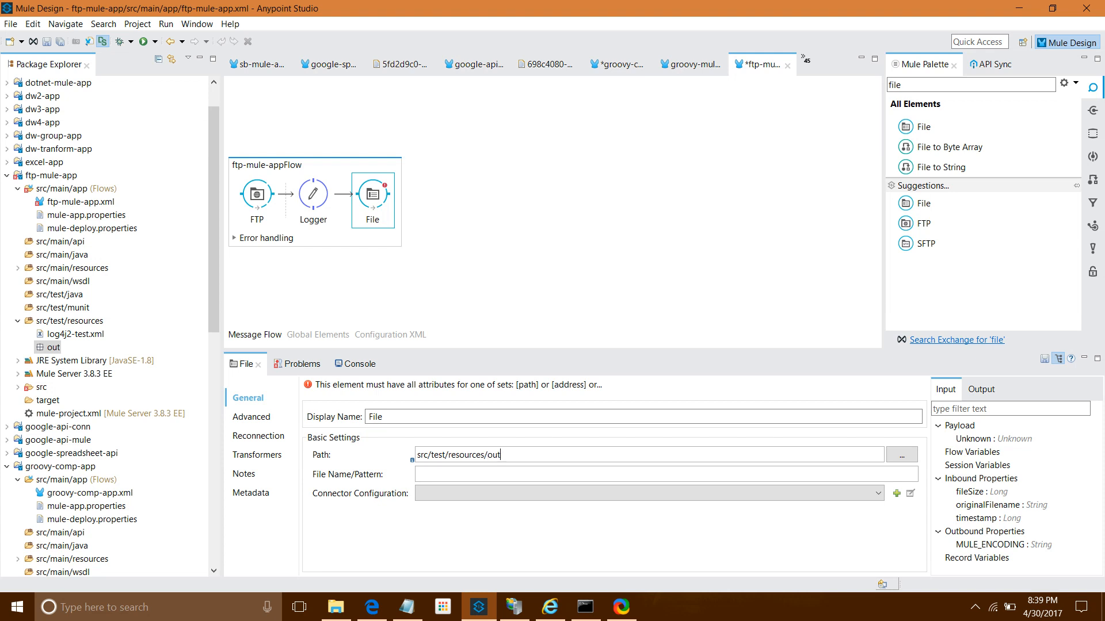
pyautogui.click(255, 194)
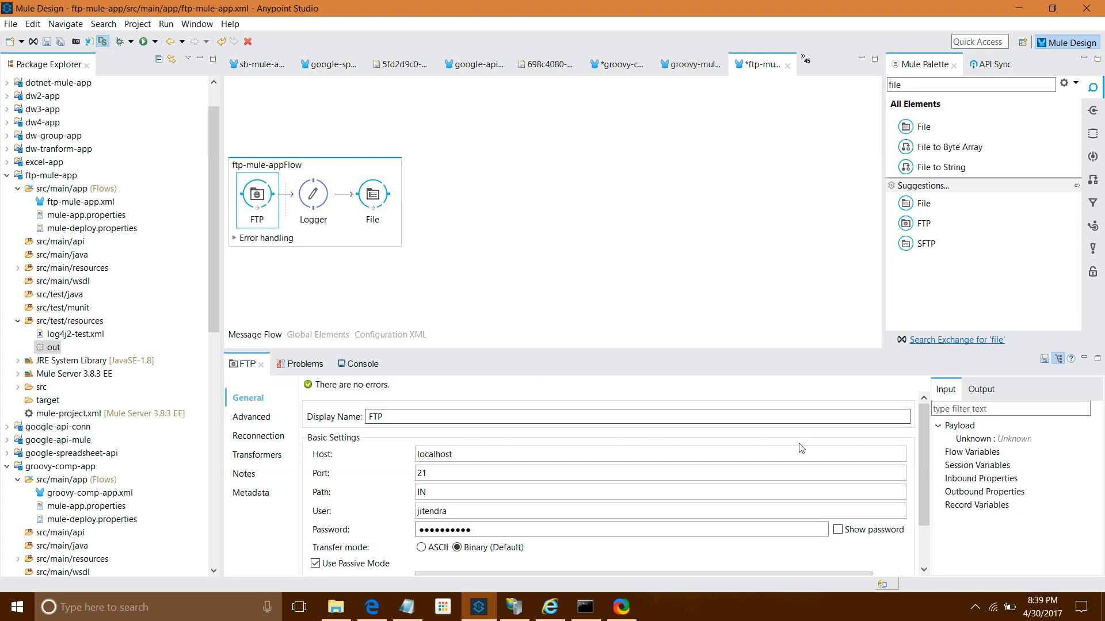
# - Add a new global FTP connector configuration to the FTP step and accept its defaults
pyautogui.click(884, 522)
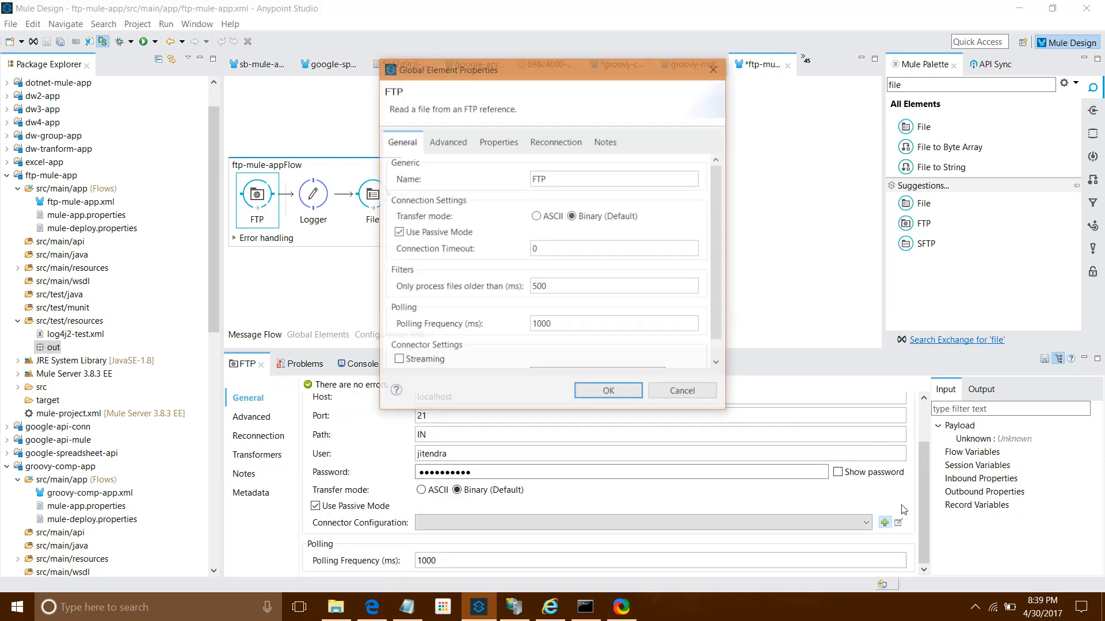
pyautogui.click(607, 390)
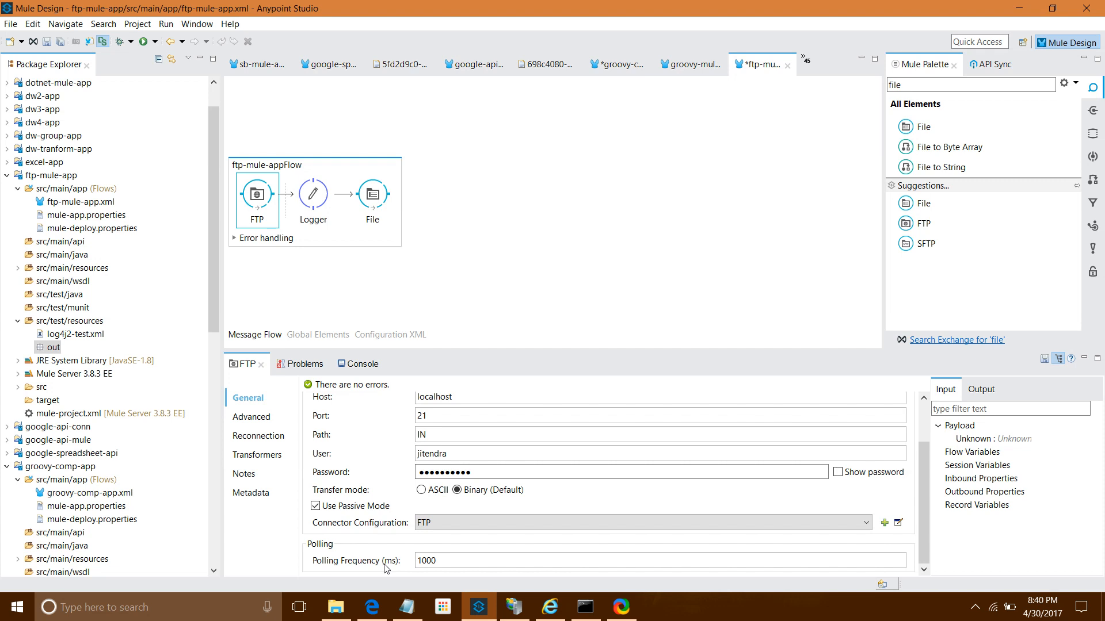
pyautogui.click(418, 559)
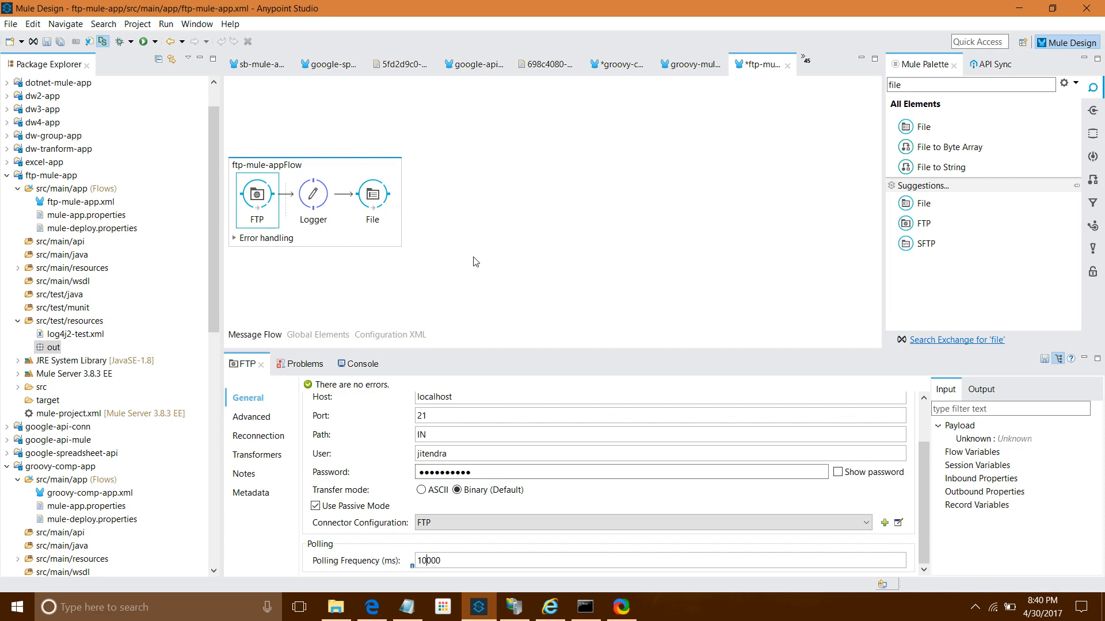
# - Run ftp-mule-app, confirming the save before launch
pyautogui.click(144, 41)
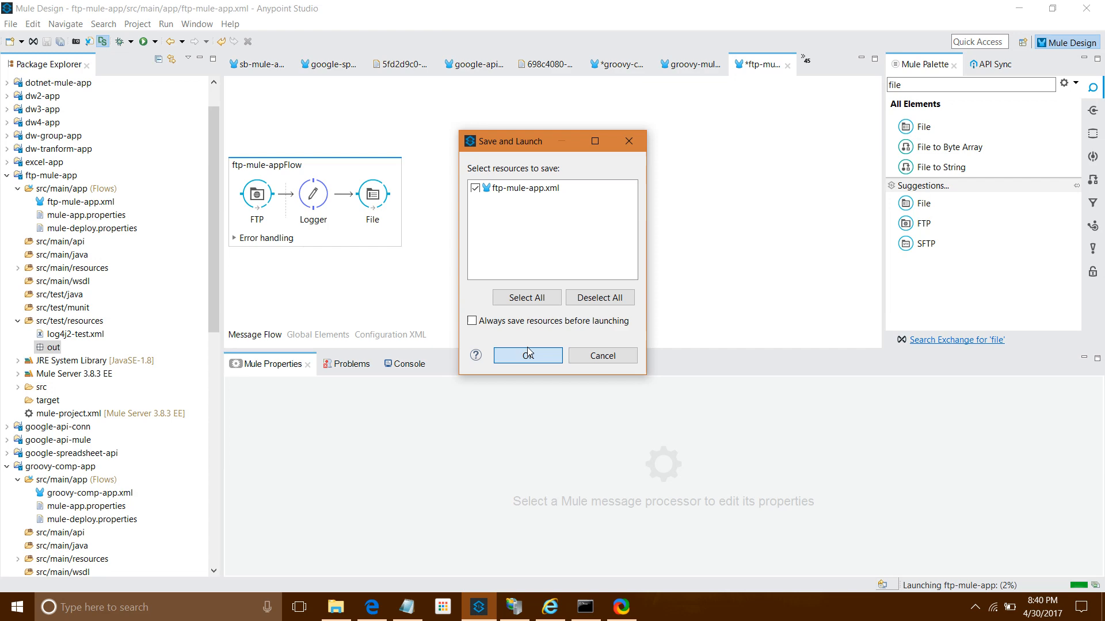
pyautogui.click(527, 355)
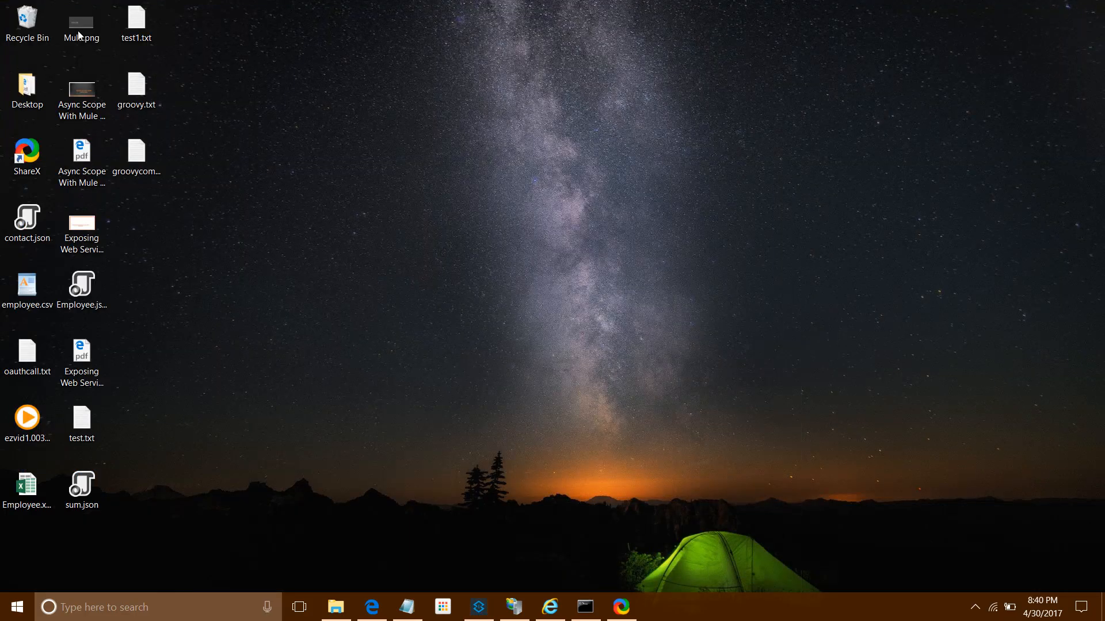
# - Copy Employee.json into F:\FTPClient\IN and watch the folder empty
pyautogui.click(16, 606)
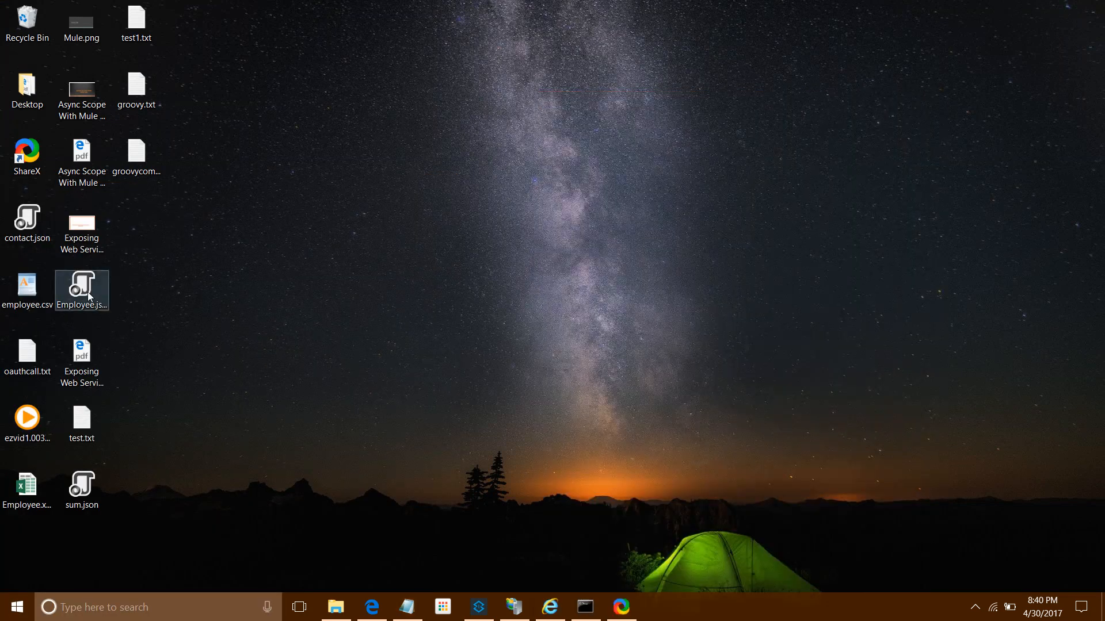
pyautogui.click(82, 289)
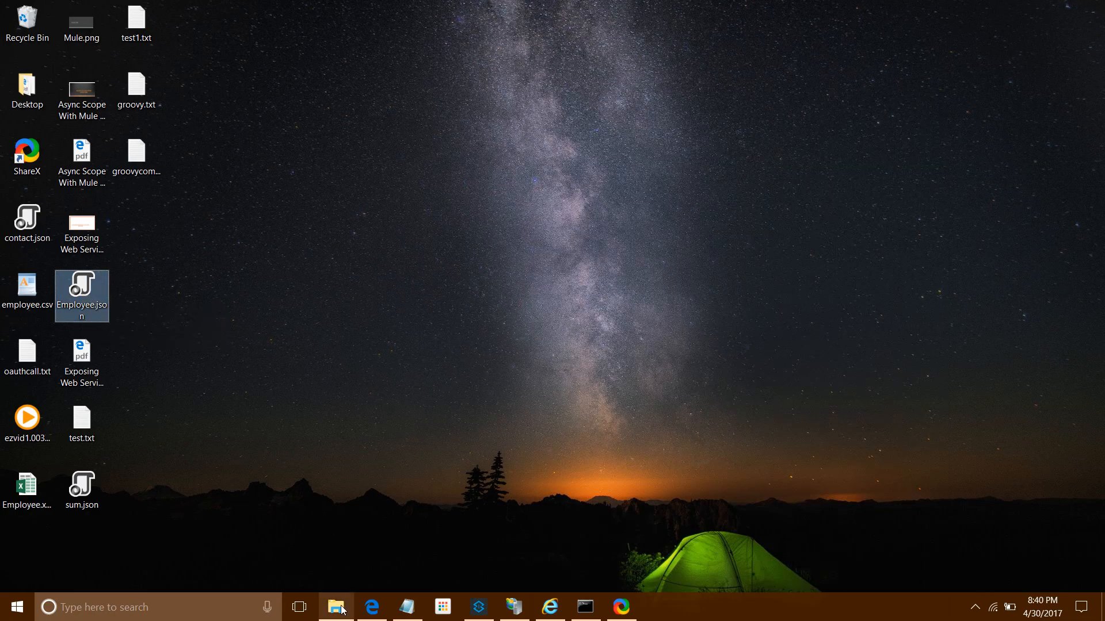
pyautogui.click(337, 607)
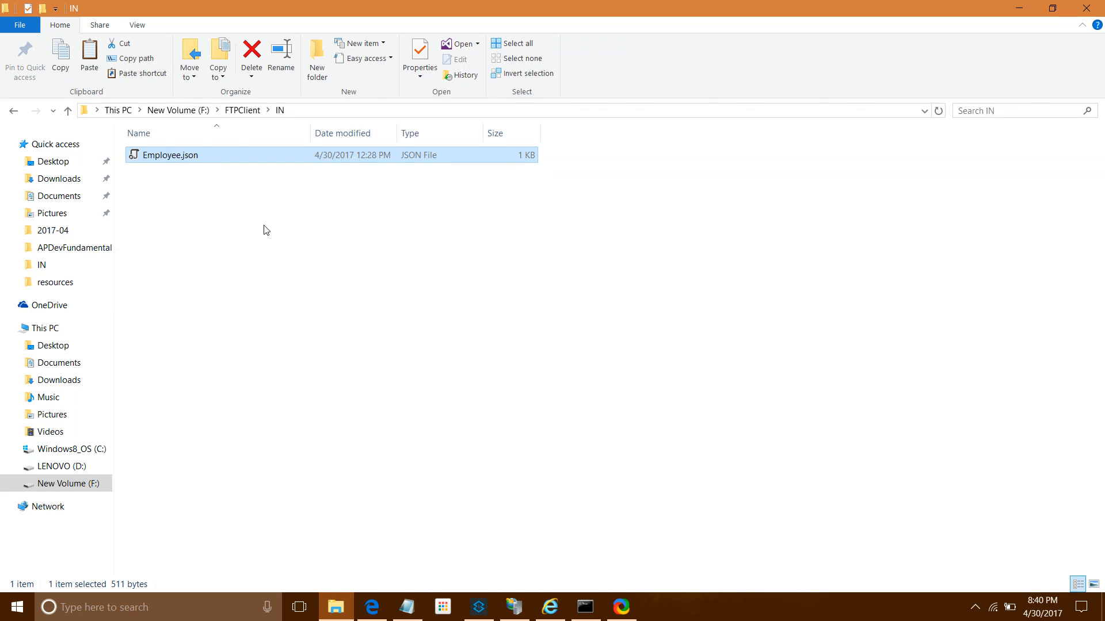
pyautogui.click(251, 56)
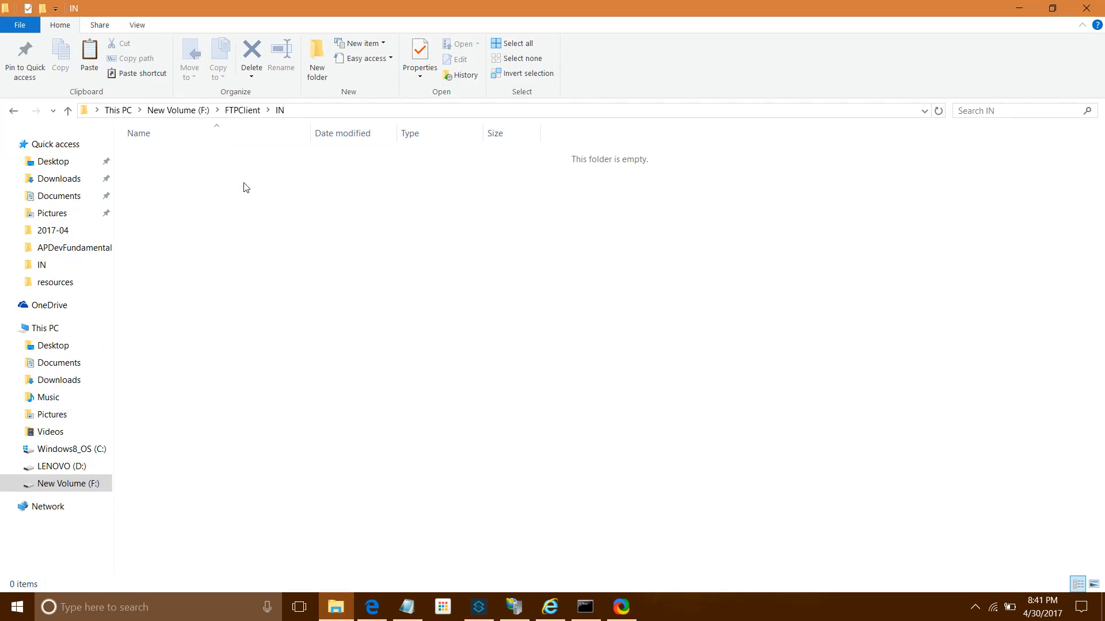
pyautogui.click(477, 606)
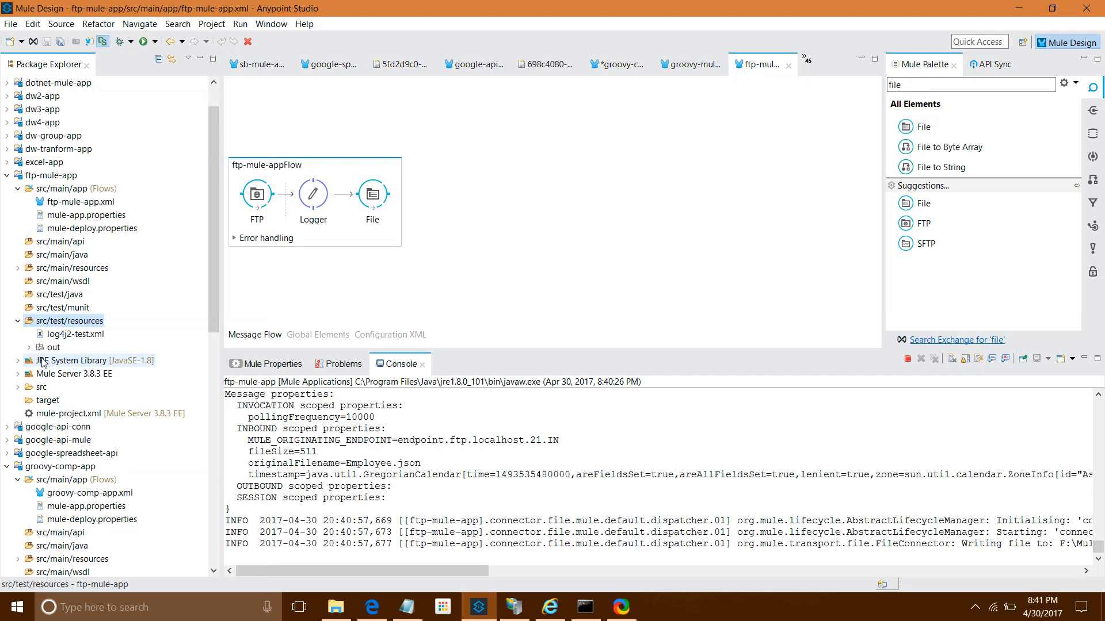
# - Open the .dat output file, select all its employee records, and return to the flow
pyautogui.doubleClick(132, 360)
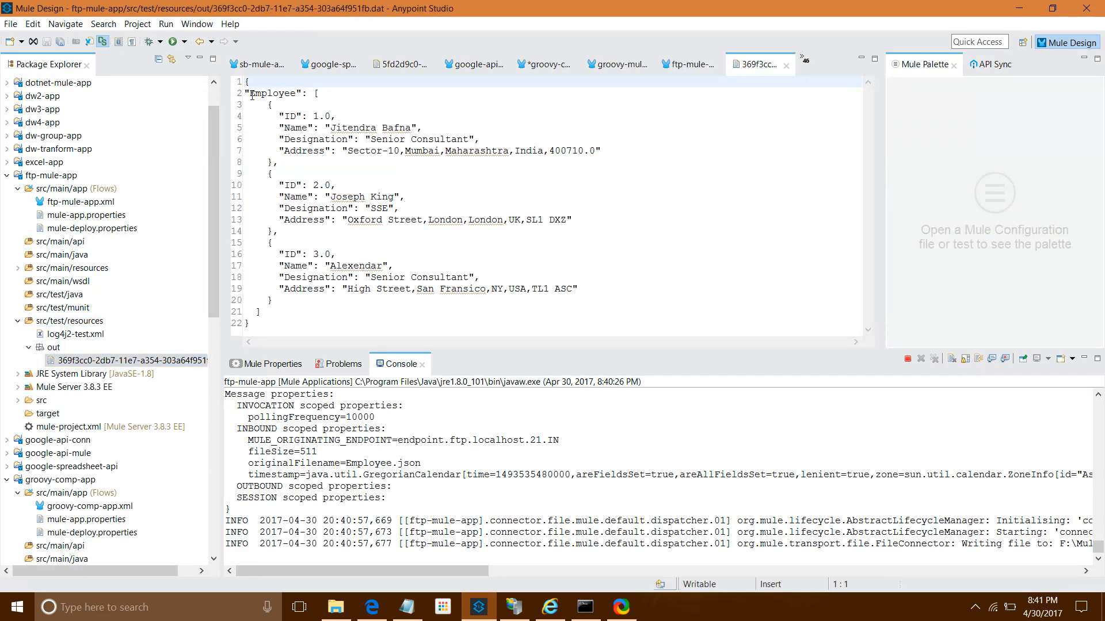
pyautogui.press('ctrl+a')
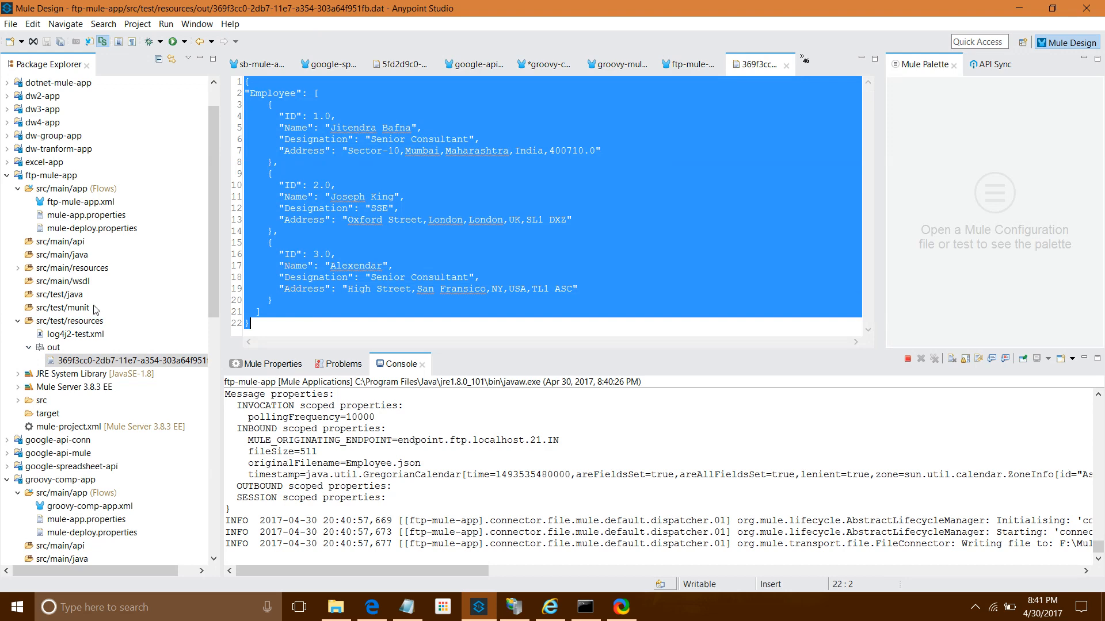
pyautogui.click(686, 64)
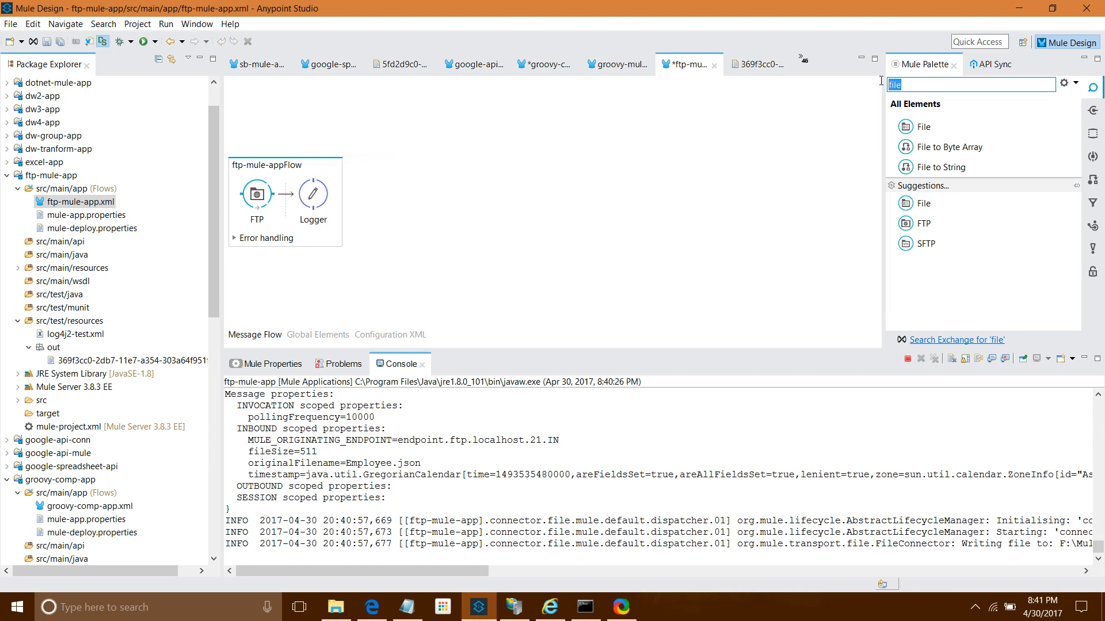
# - Add an outbound FTP connector after the Logger with path OUT
pyautogui.write('ftp')
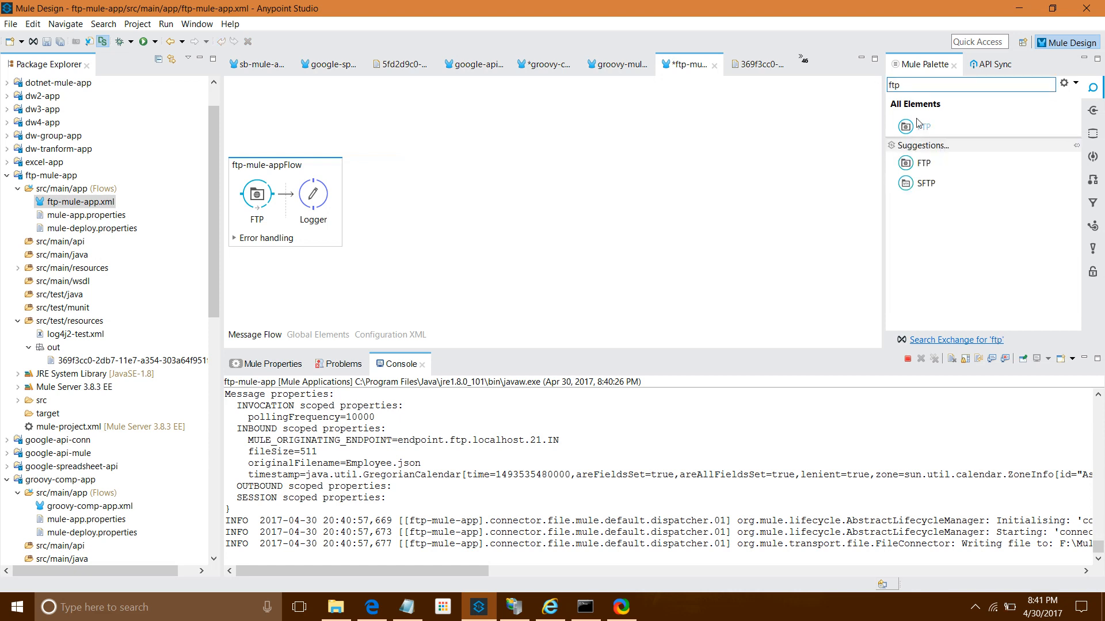
pyautogui.moveTo(922, 126); pyautogui.dragTo(372, 194)
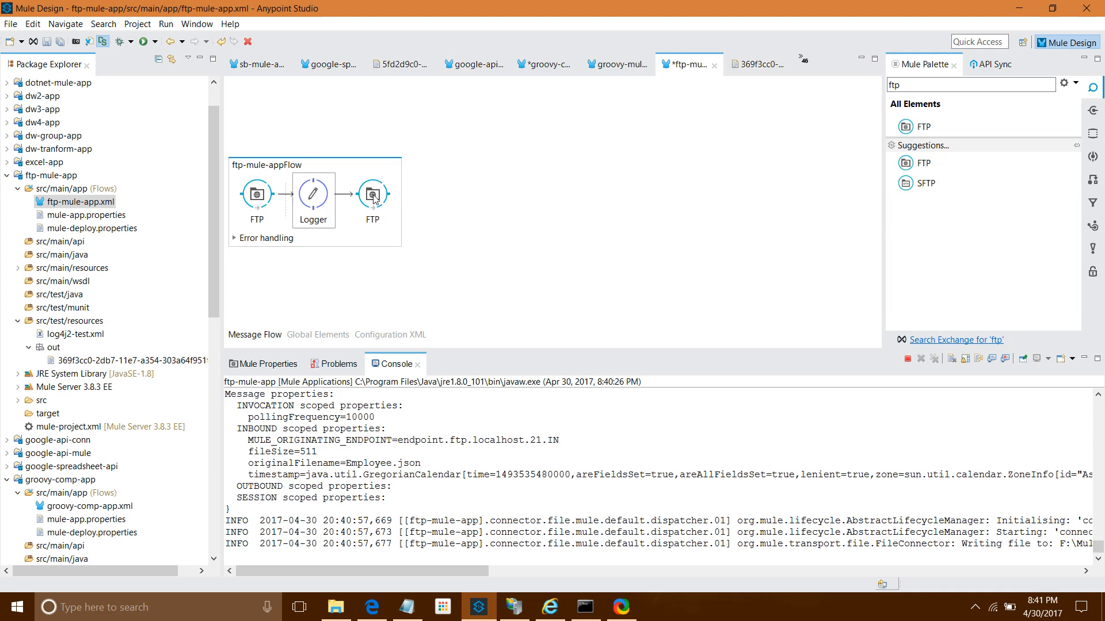
pyautogui.click(372, 193)
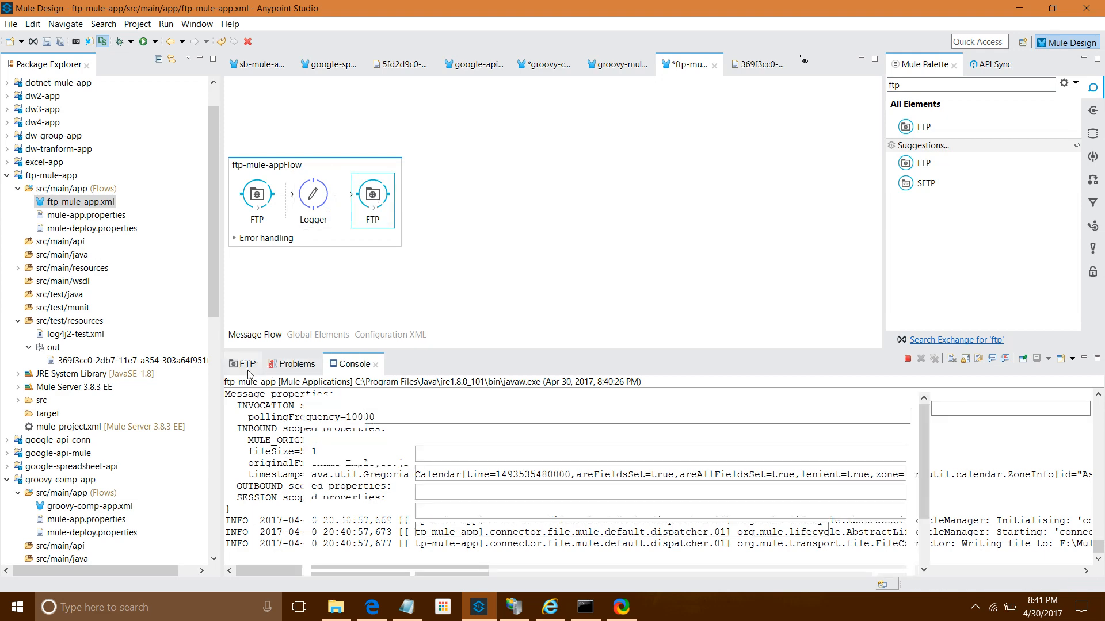
pyautogui.click(245, 364)
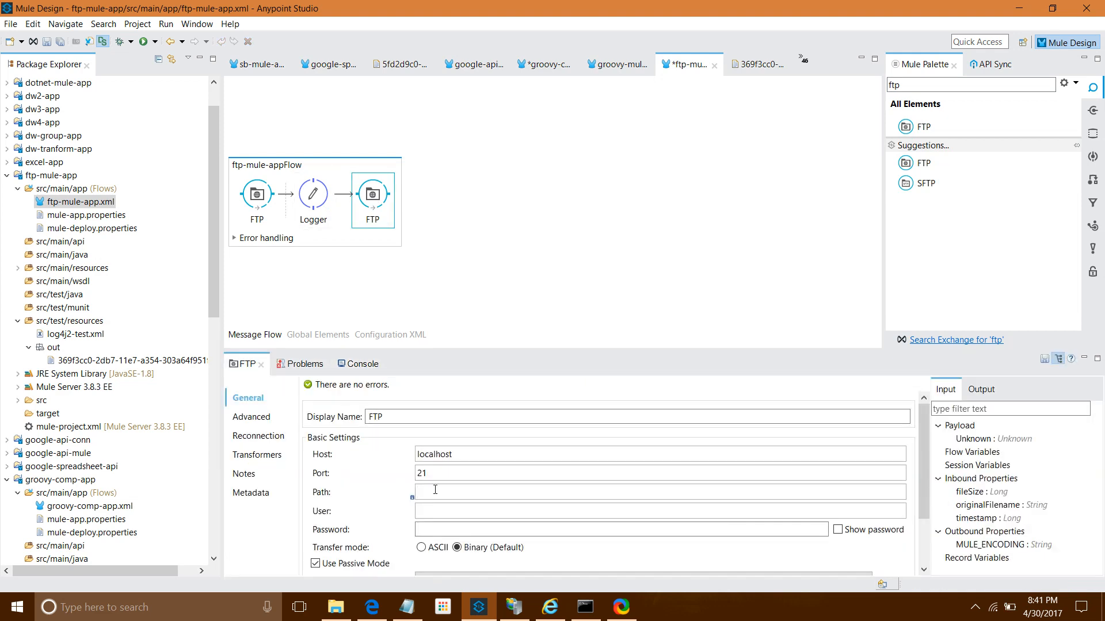
pyautogui.write('OUT')
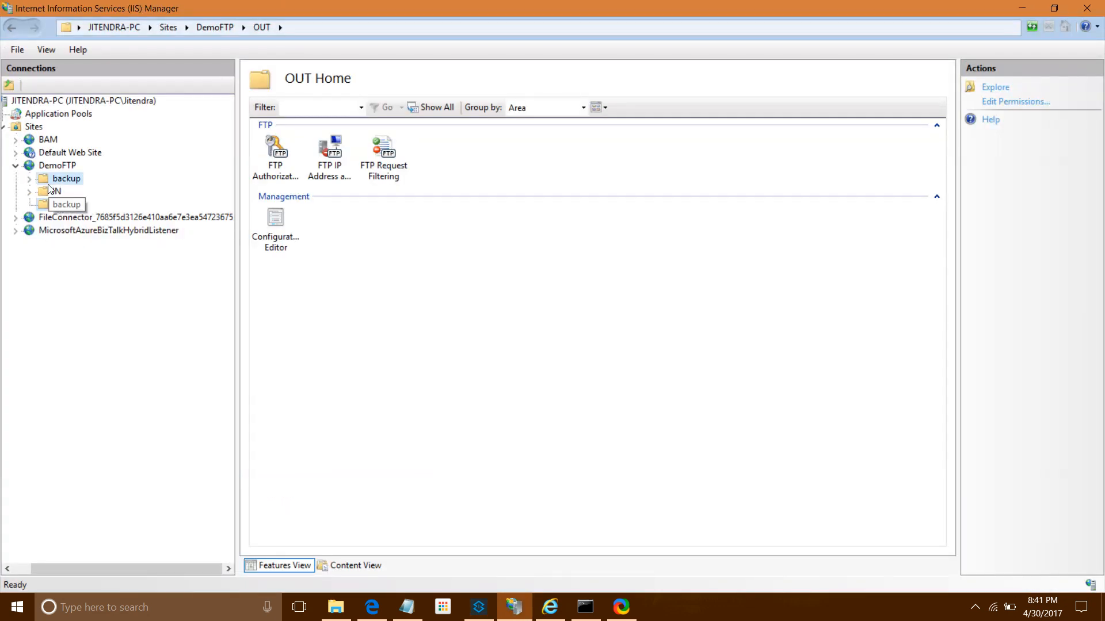
# - Set the outbound FTP user to 'jitendra' with its password, then check the run log
pyautogui.click(60, 204)
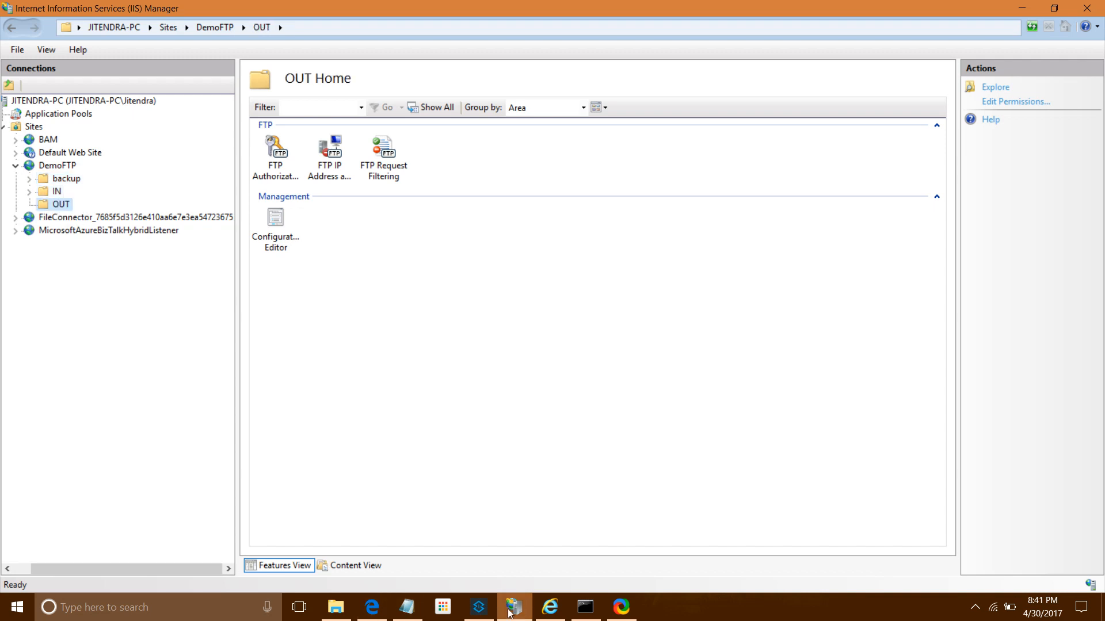
pyautogui.click(477, 606)
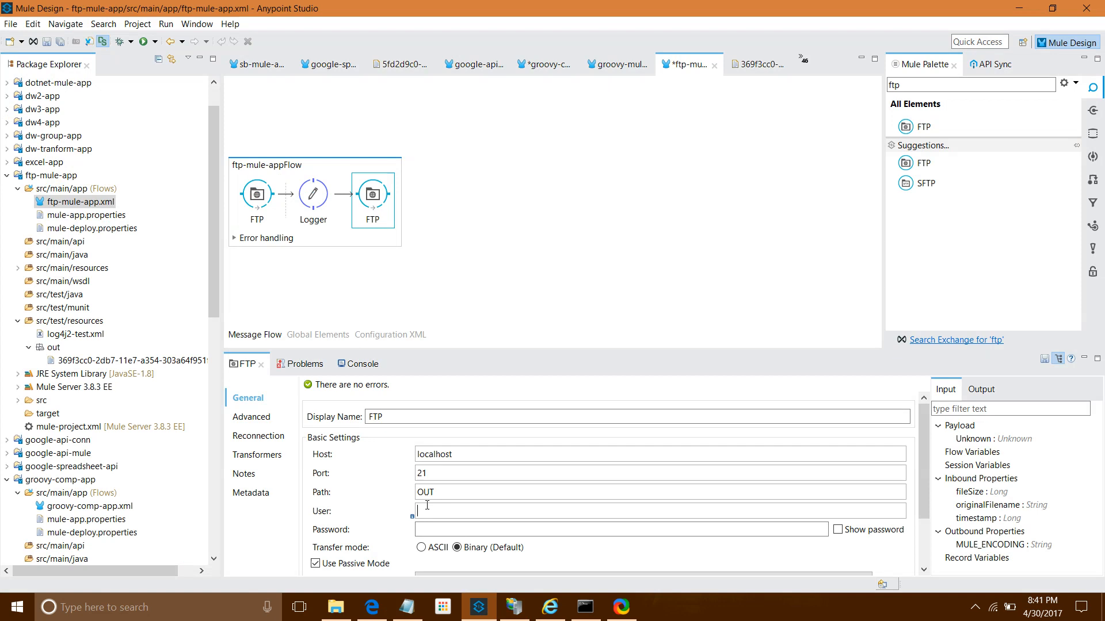
pyautogui.write('jitendra')
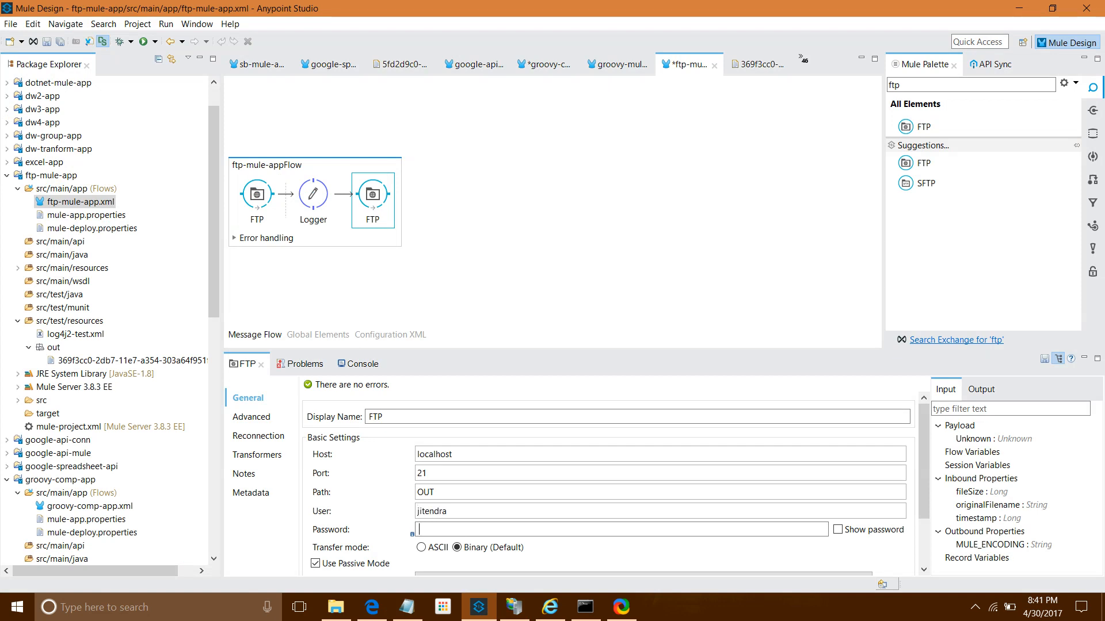
pyautogui.write('••••')
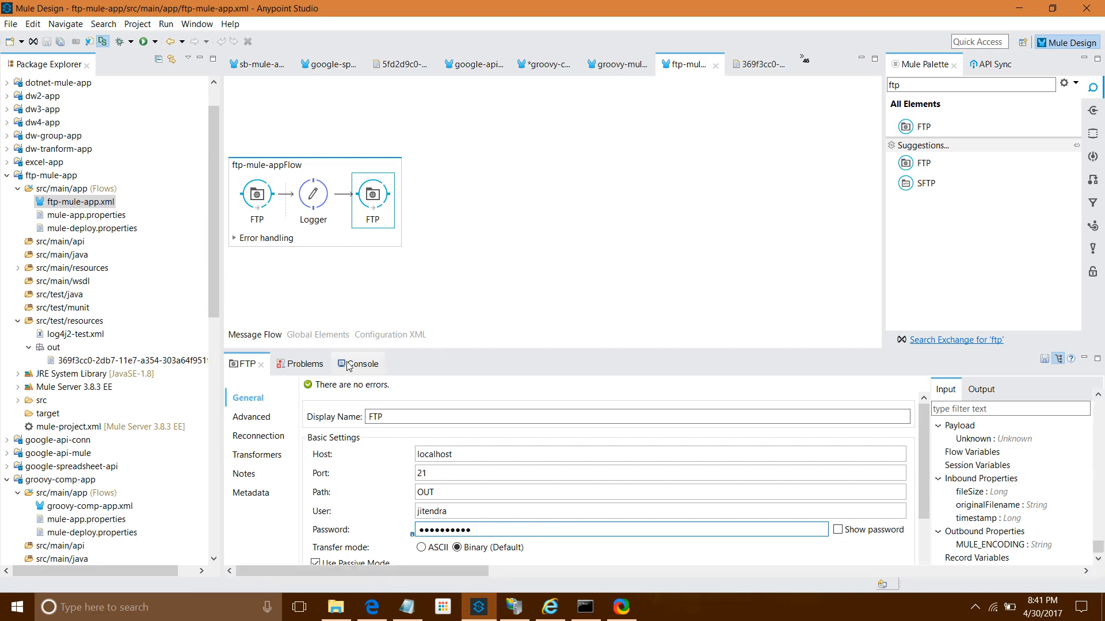
pyautogui.click(358, 364)
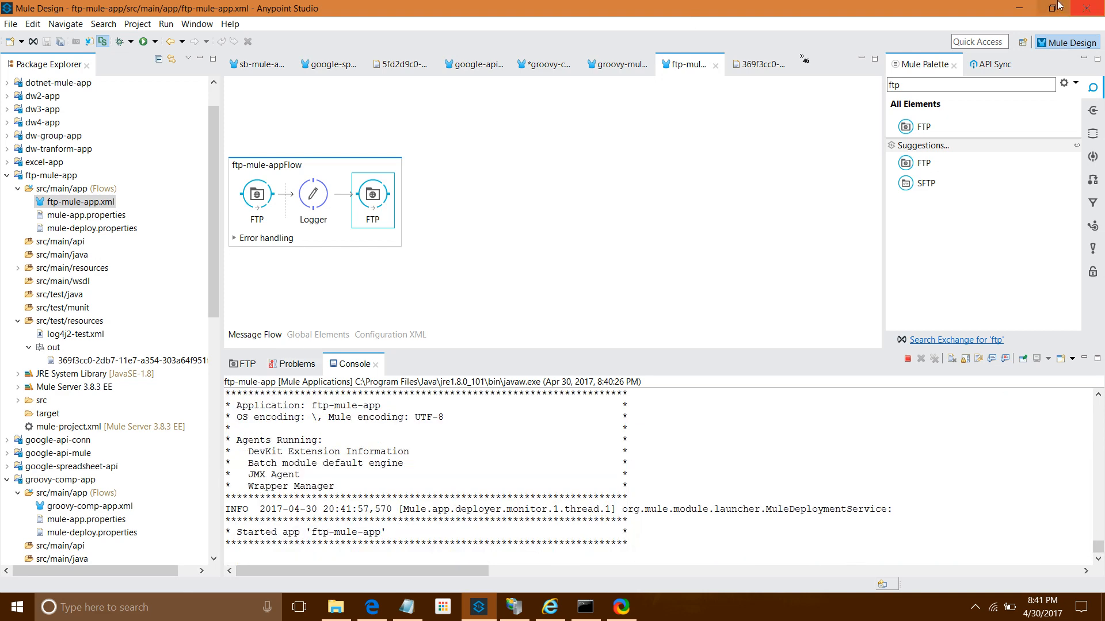
# - Copy Employee.json from the desktop into IN and open FTPClient's OUT folder
pyautogui.click(336, 607)
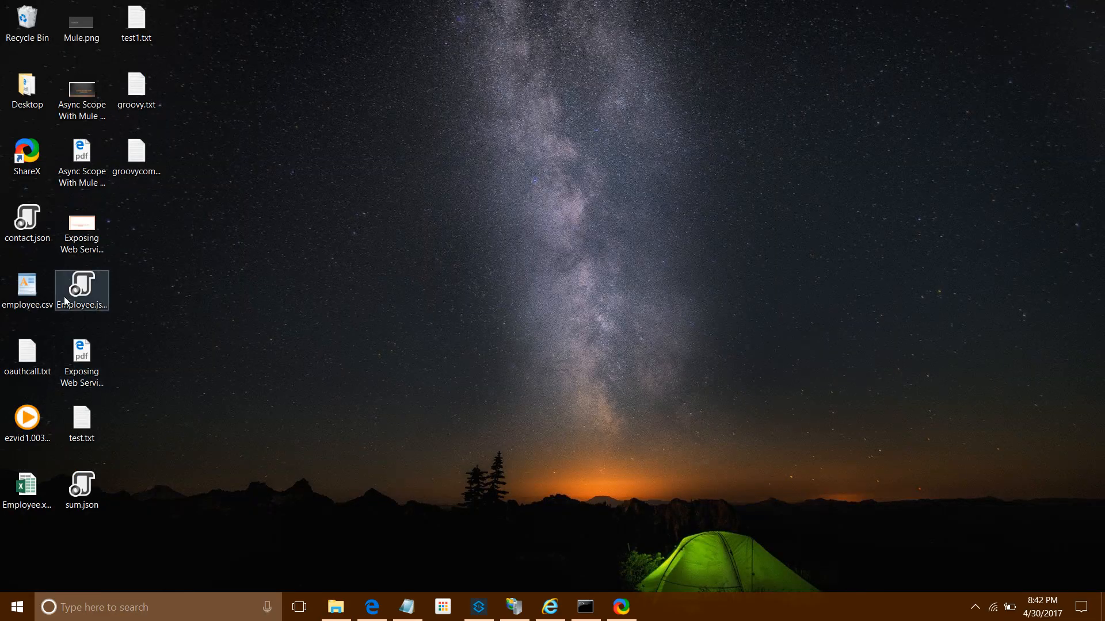
pyautogui.click(335, 607)
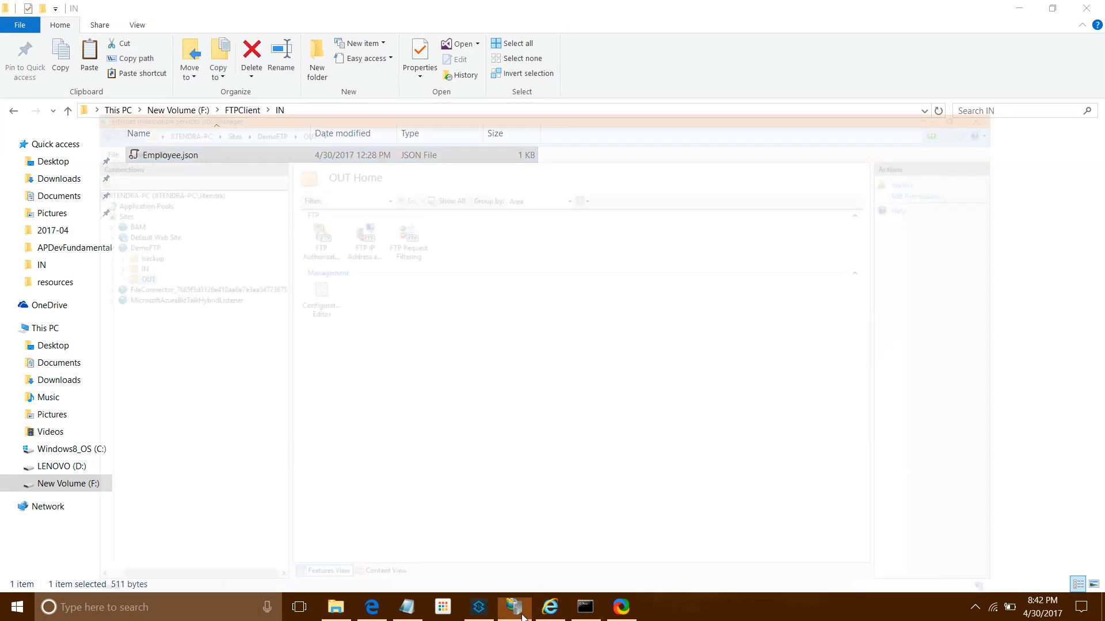
pyautogui.rightClick(56, 165)
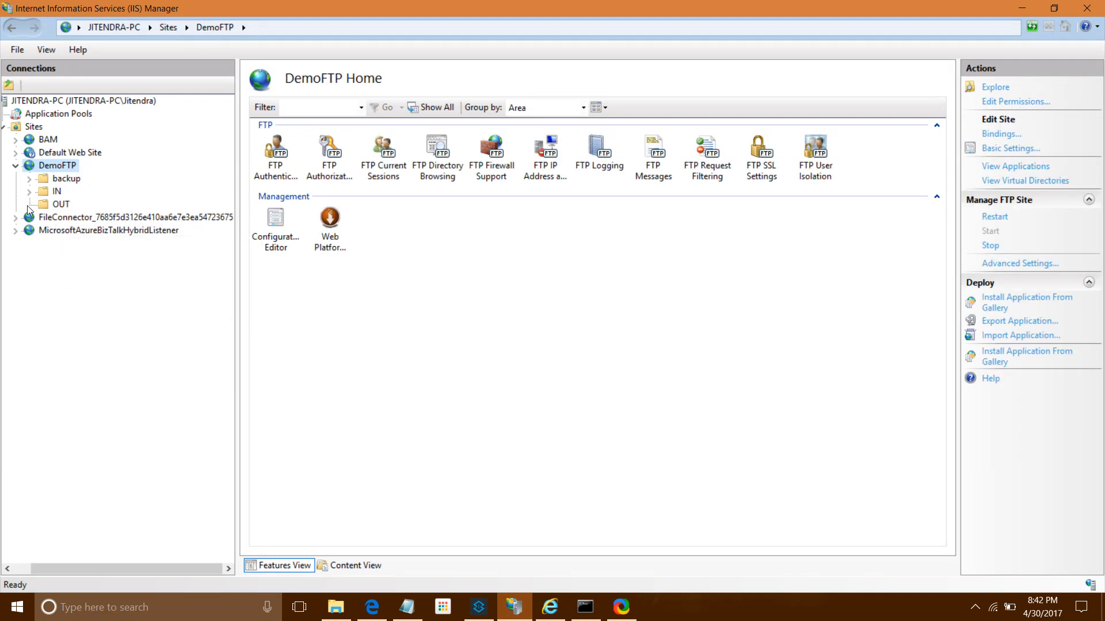
pyautogui.click(61, 203)
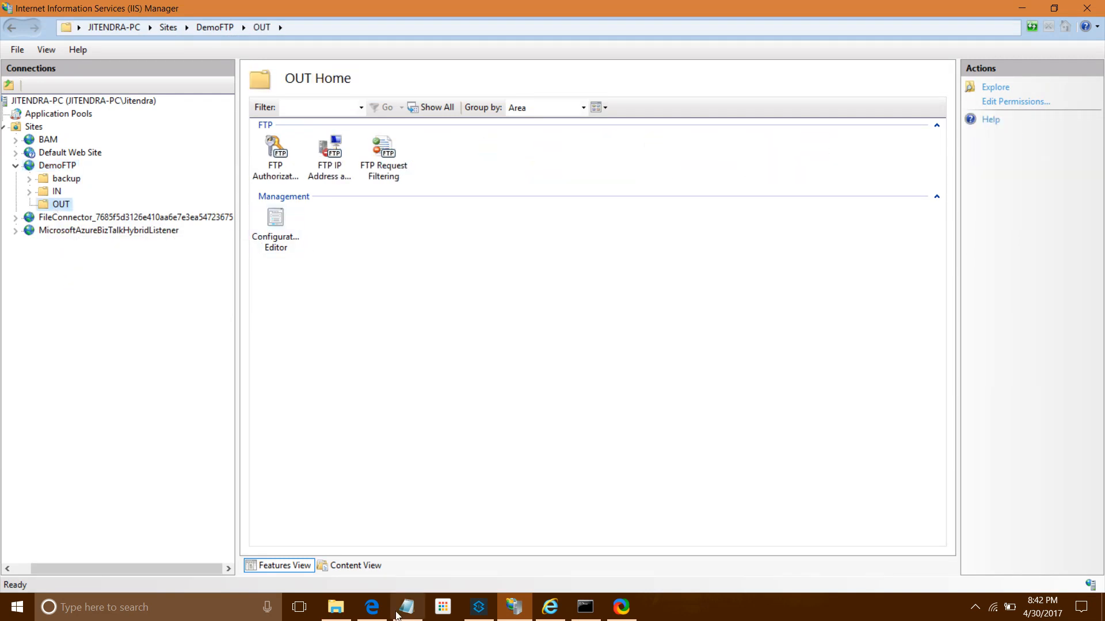
pyautogui.click(335, 606)
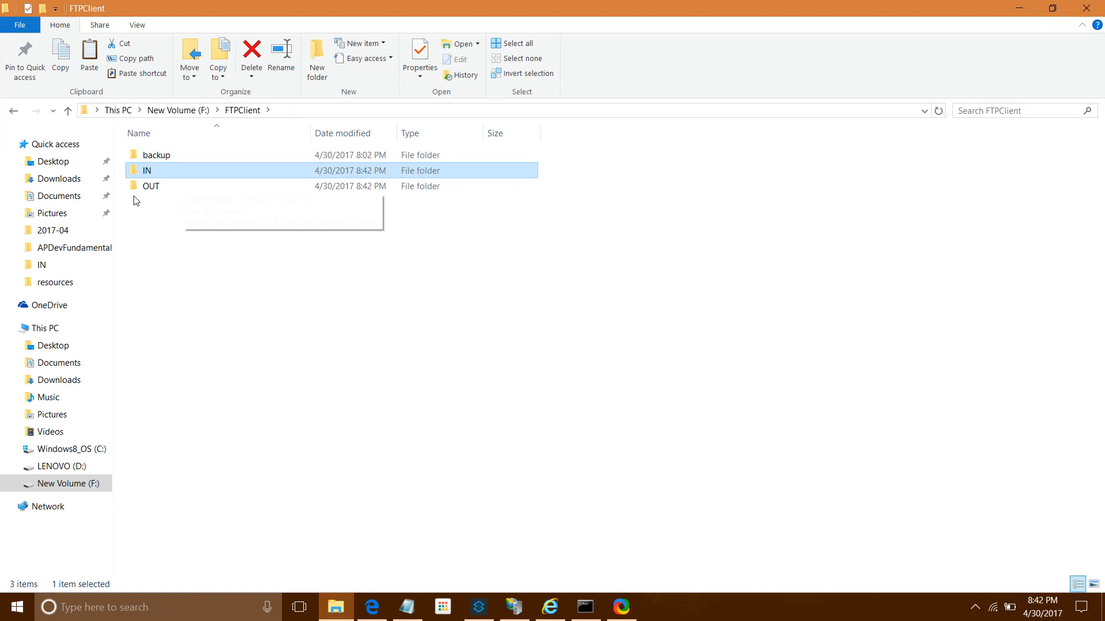
pyautogui.doubleClick(150, 186)
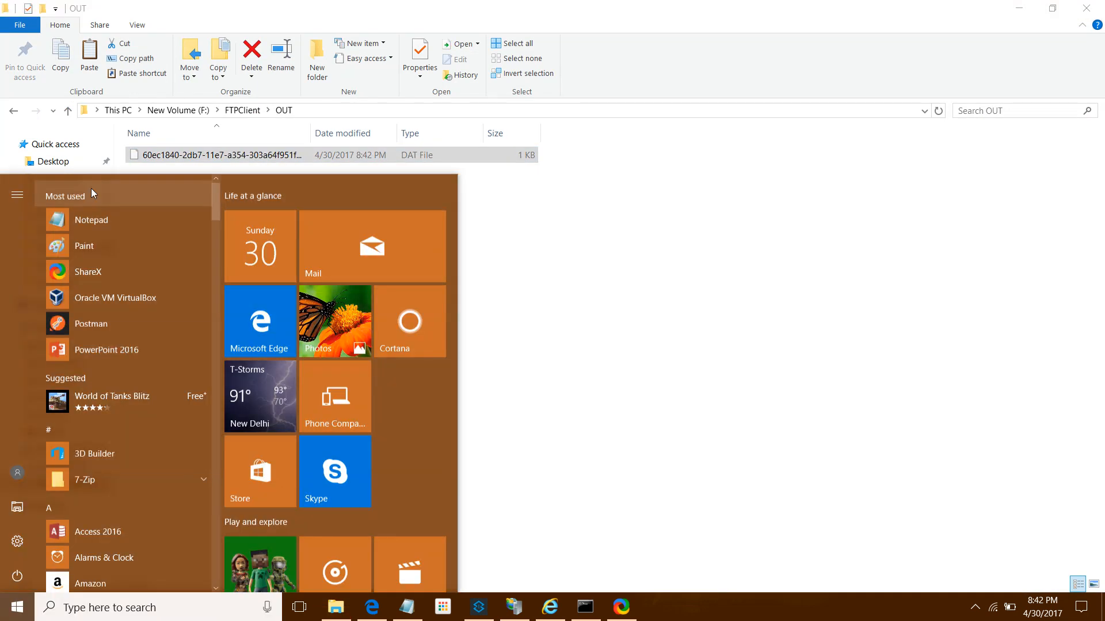
# - Inspect the employee records in the output .dat file in Notepad, then close it
pyautogui.doubleClick(221, 154)
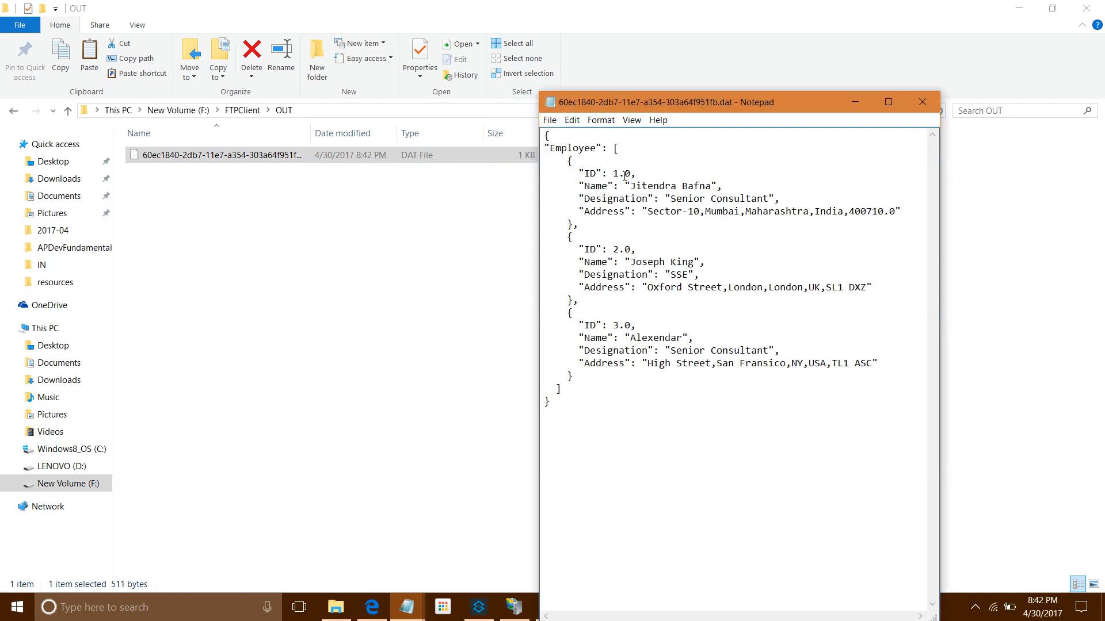
pyautogui.press('ctrl+a')
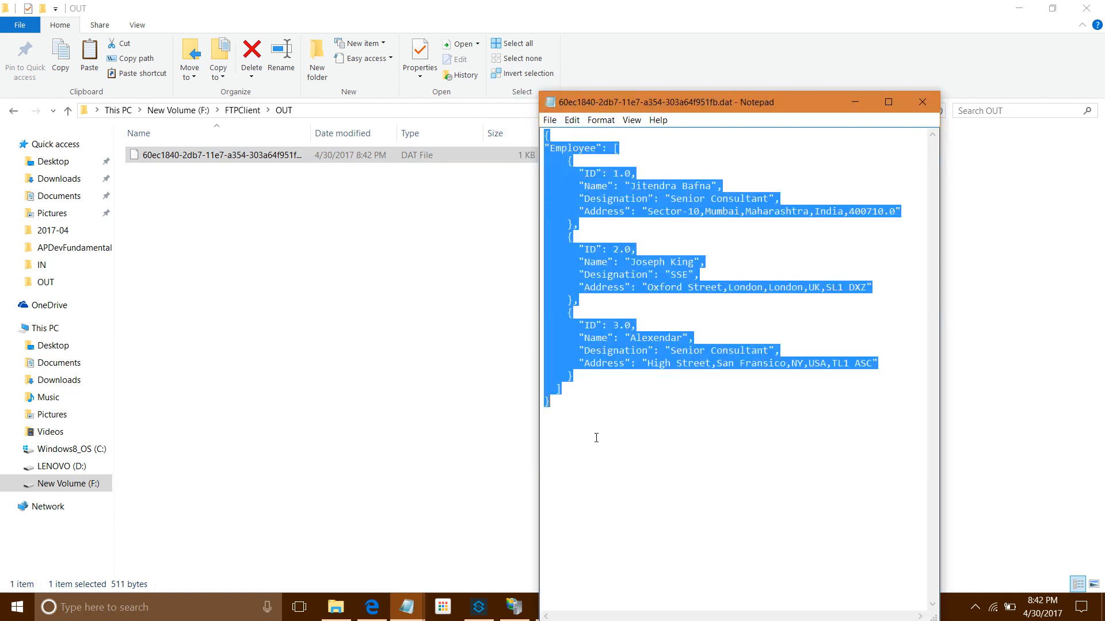
pyautogui.click(920, 102)
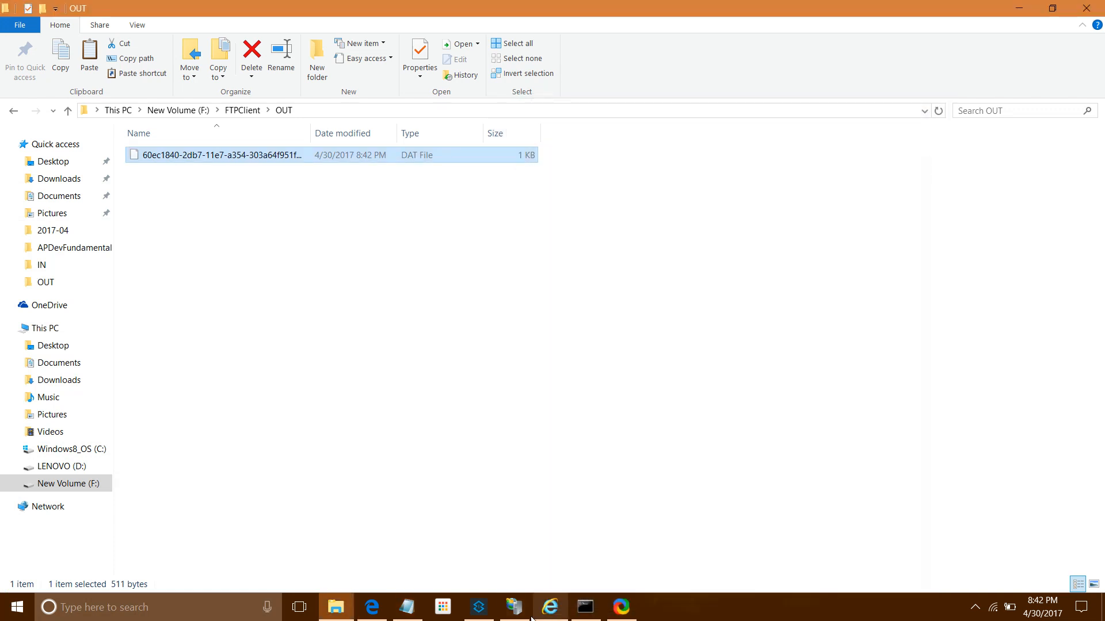
pyautogui.click(512, 606)
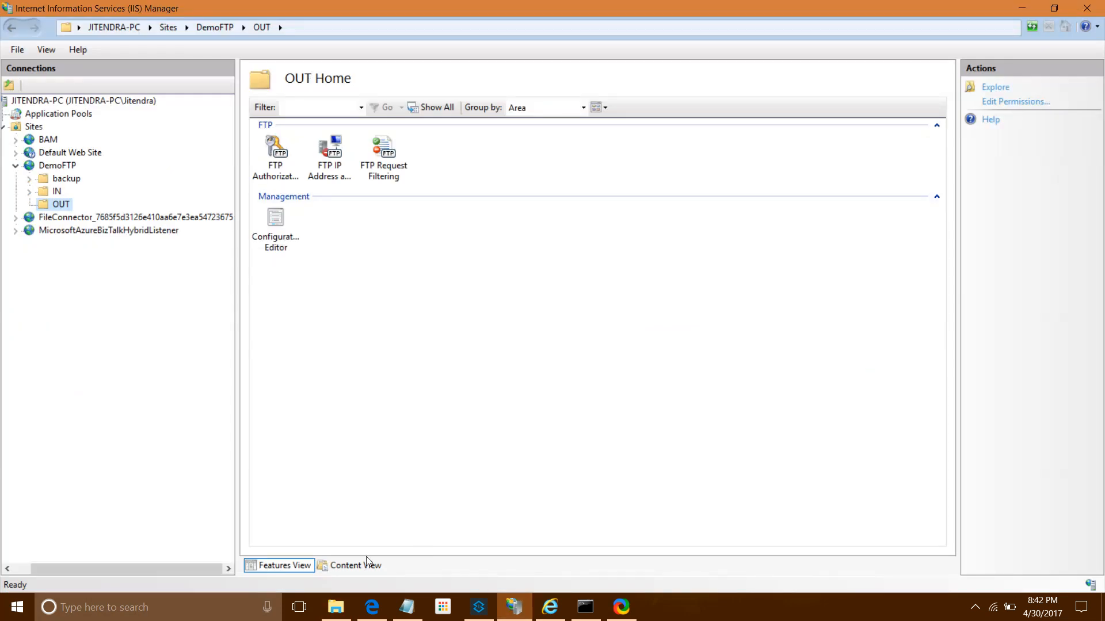
# - List OUT in Content View, re-add Employee.json to IN, and refresh OUT to see a second DAT
pyautogui.click(355, 565)
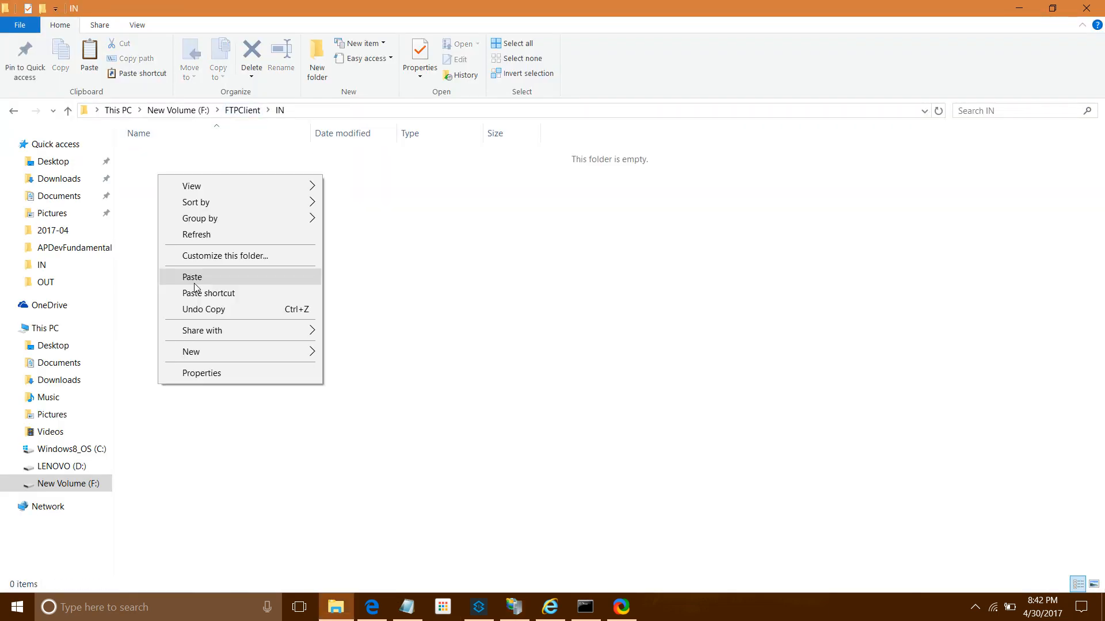
pyautogui.click(192, 277)
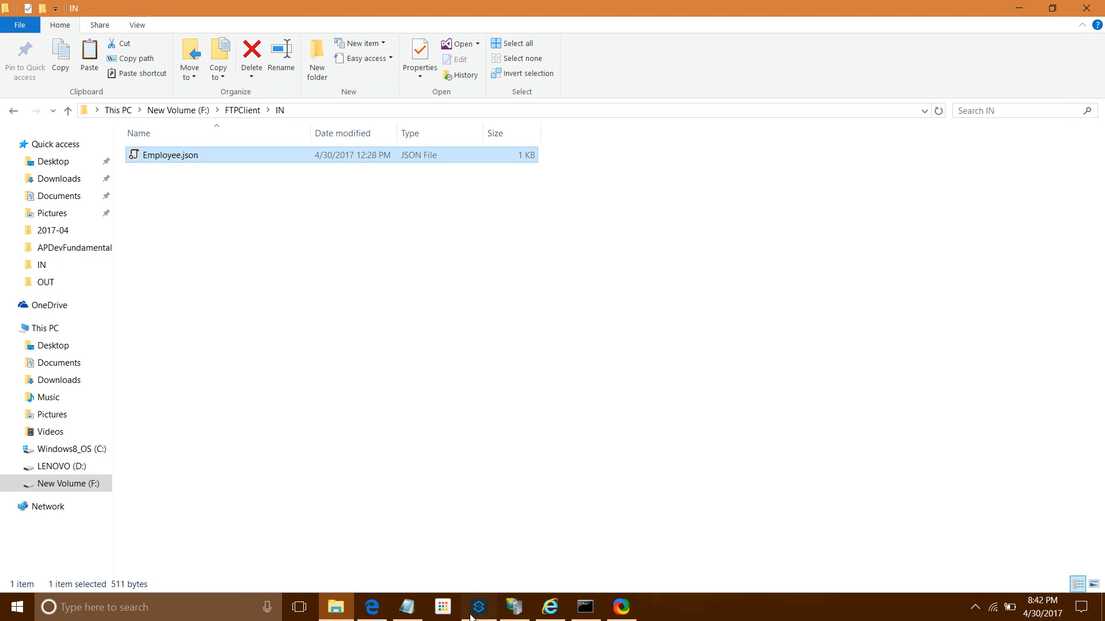
pyautogui.click(477, 606)
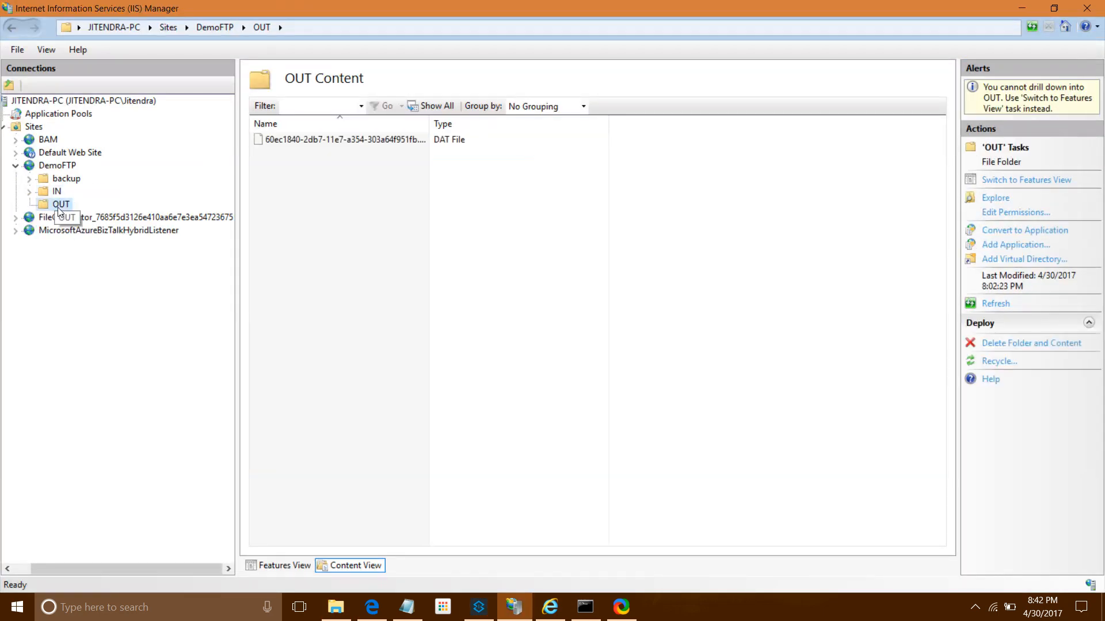
pyautogui.rightClick(57, 165)
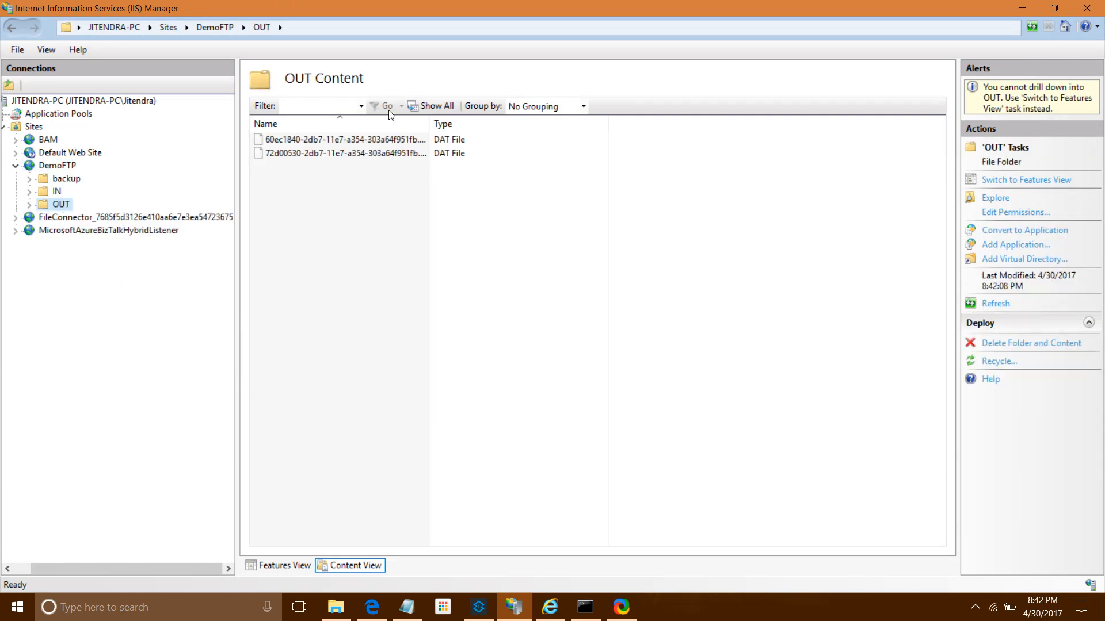
pyautogui.click(336, 607)
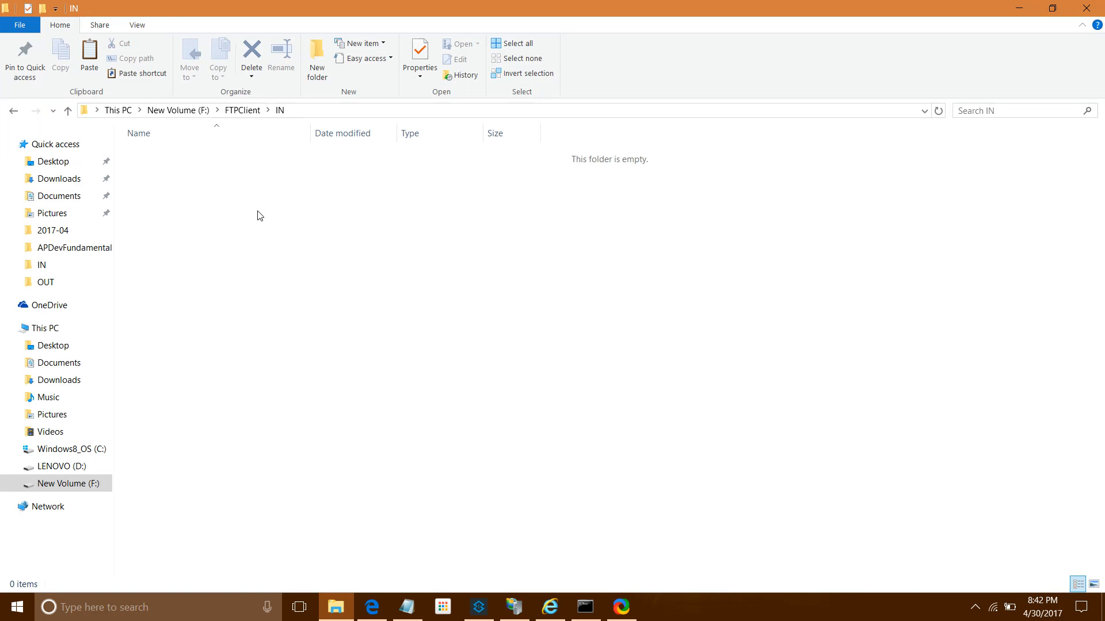
pyautogui.click(44, 282)
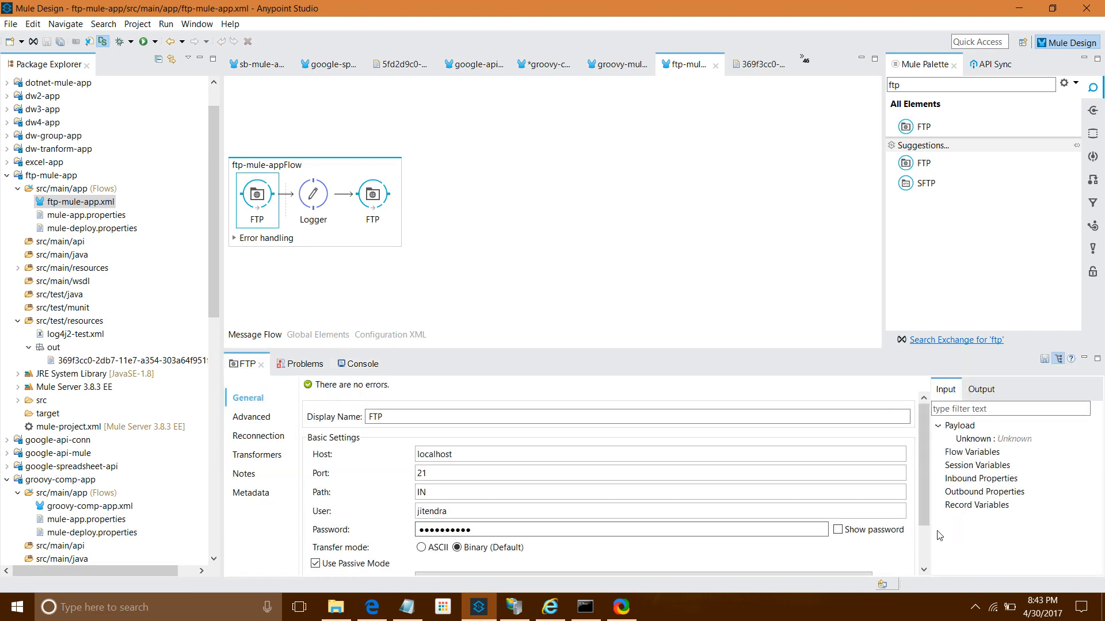
# - Edit the inbound FTP connector's shared configuration and view its Advanced settings
pyautogui.scroll(-3)
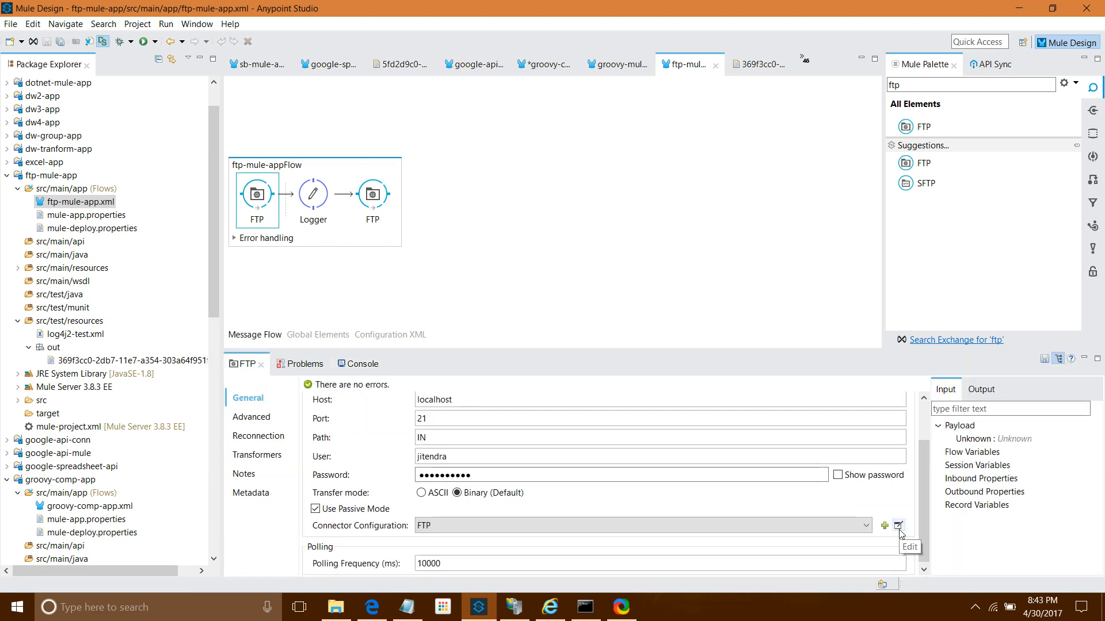
pyautogui.click(897, 524)
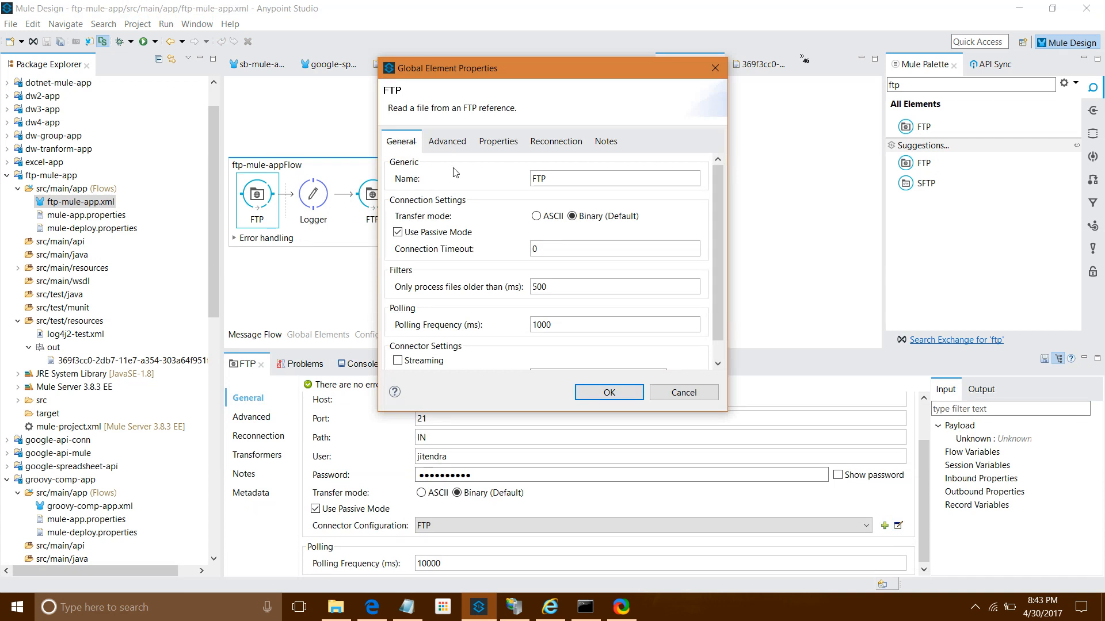
pyautogui.click(447, 141)
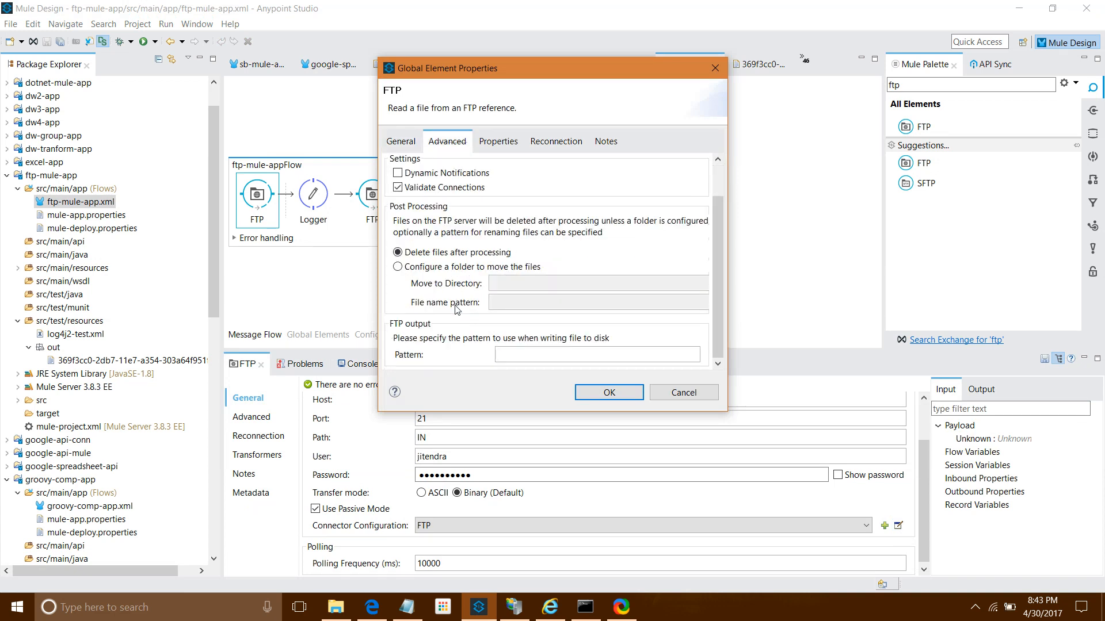
pyautogui.moveTo(479, 255)
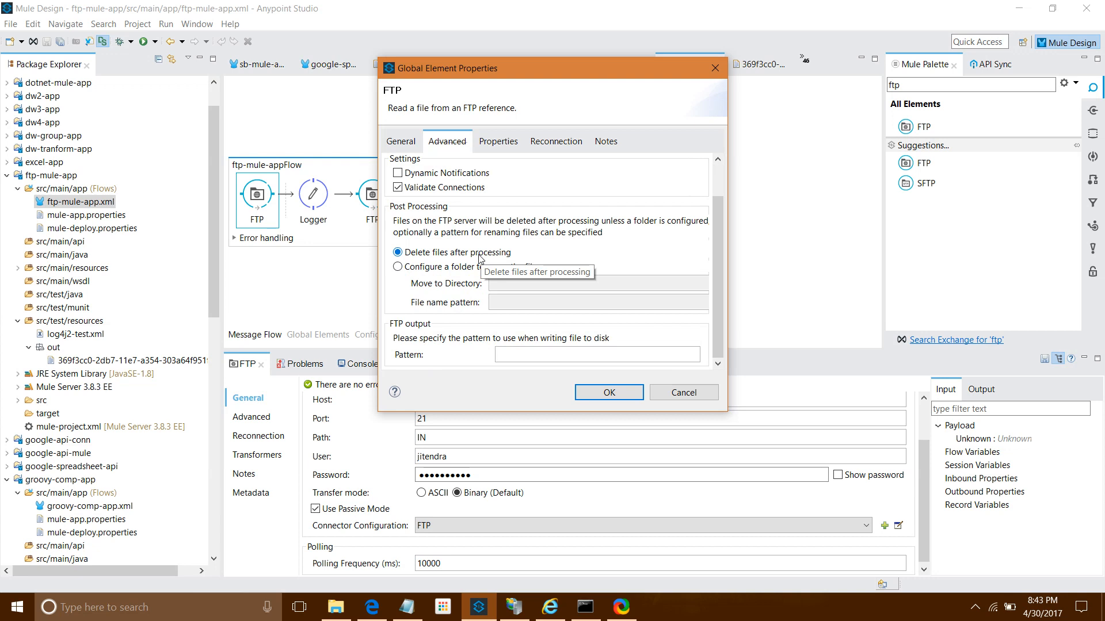
pyautogui.moveTo(479, 260)
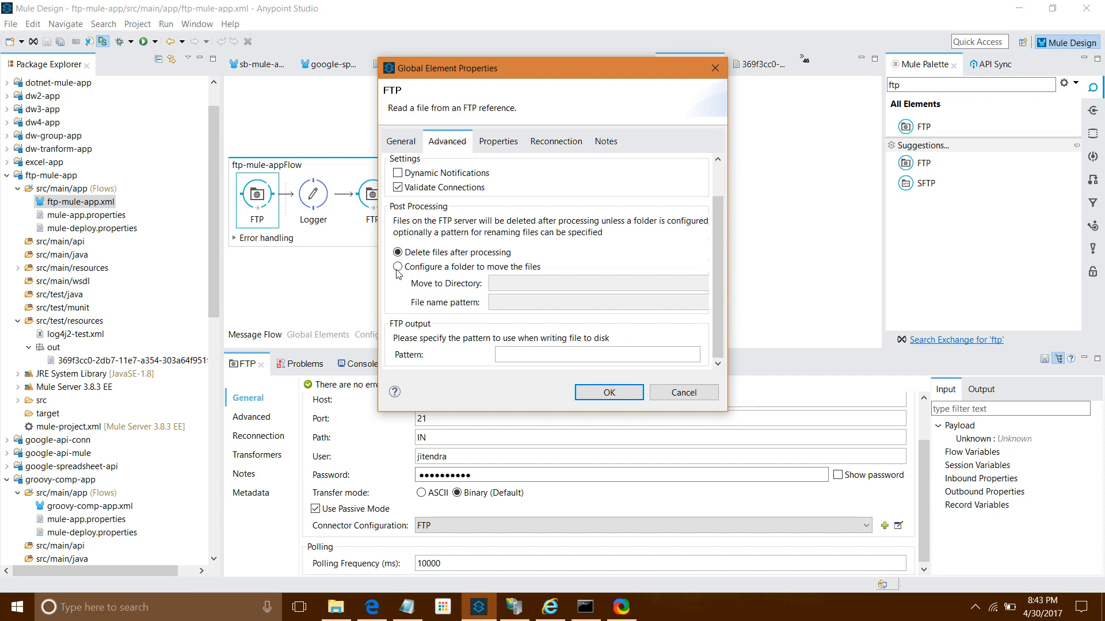
# - Move processed files to /backup/ with pattern #[message.inboundProperties.originalFileName].backup and confirm
pyautogui.click(400, 267)
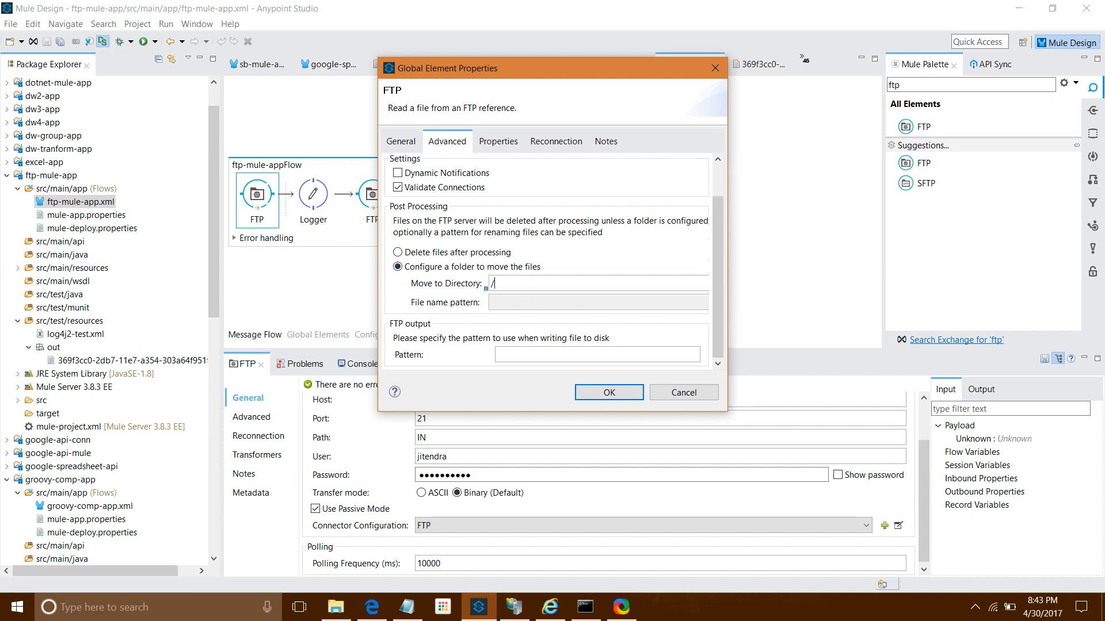
pyautogui.write('backup/')
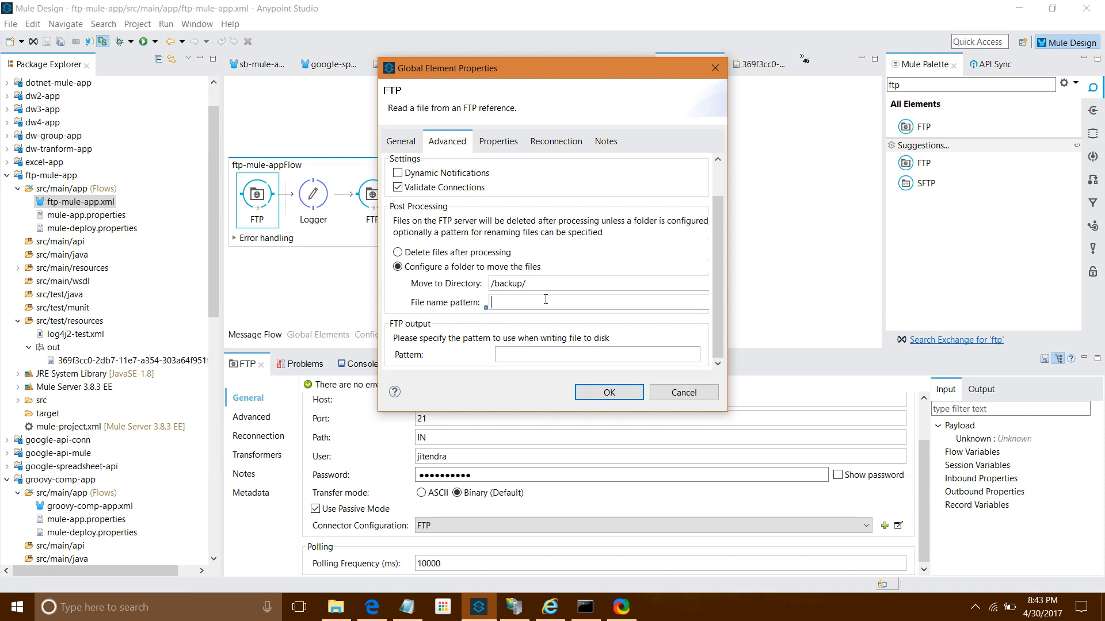
pyautogui.write('#[message')
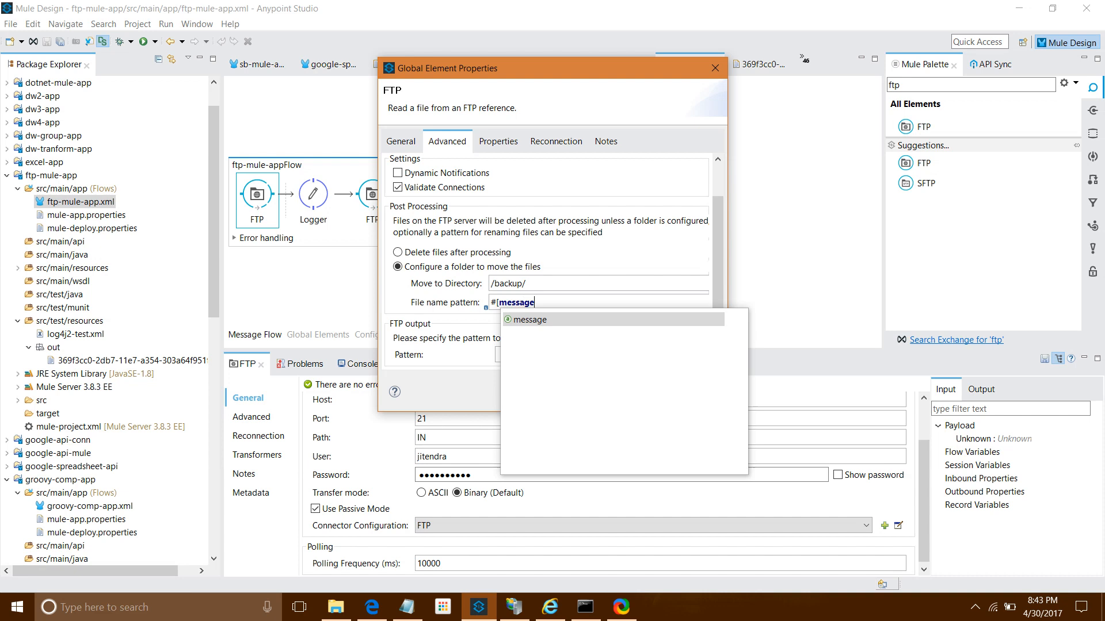
pyautogui.write('.inboundProperties')
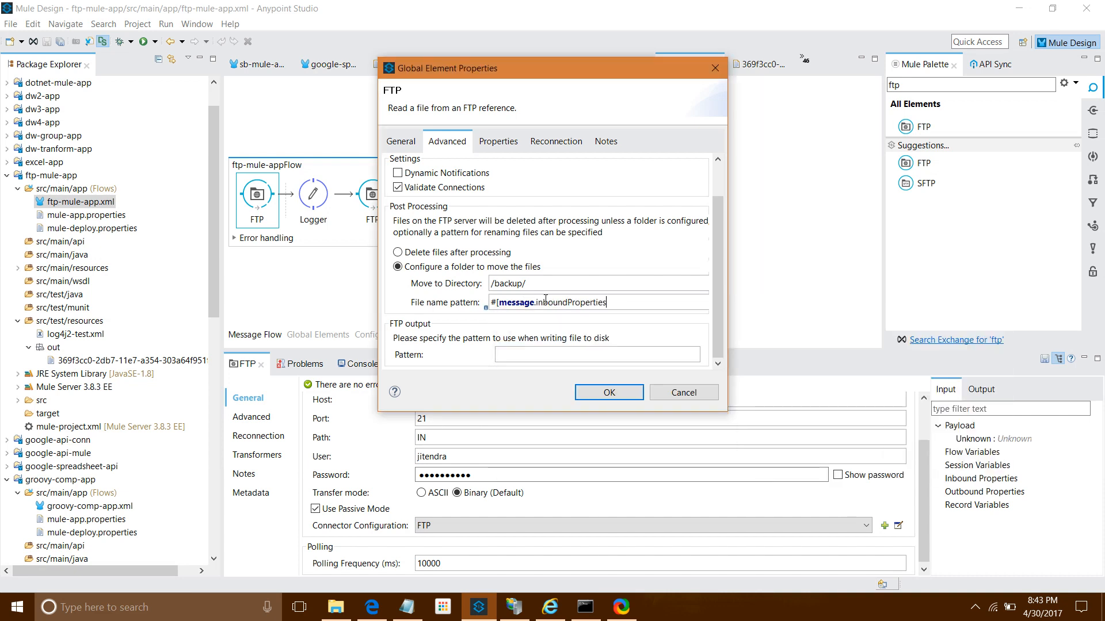
pyautogui.write('.')
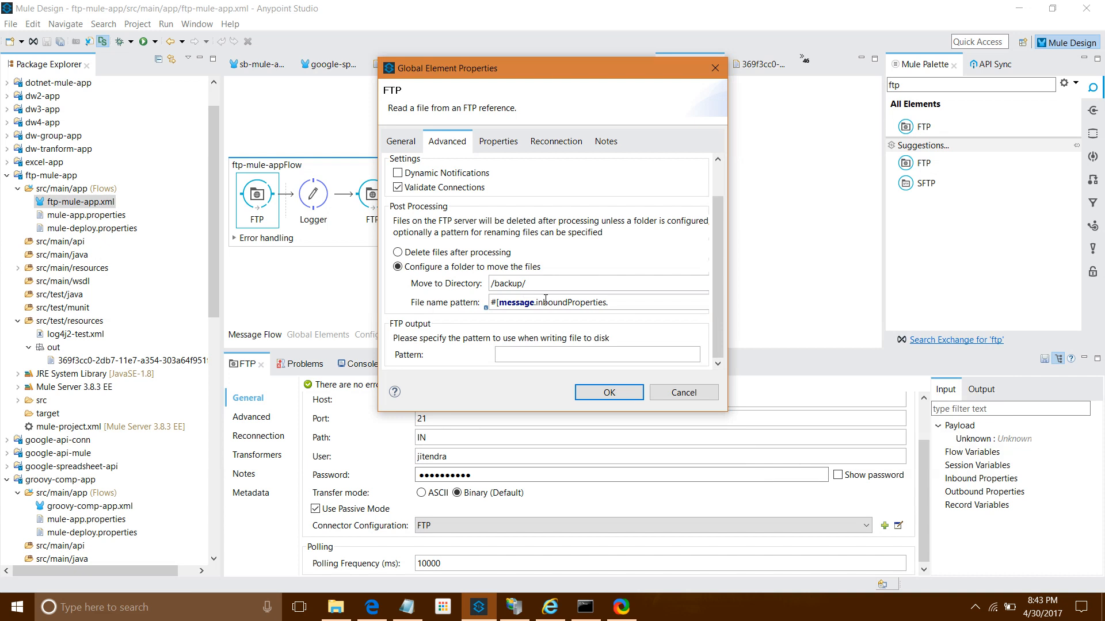
pyautogui.write('originalFile')
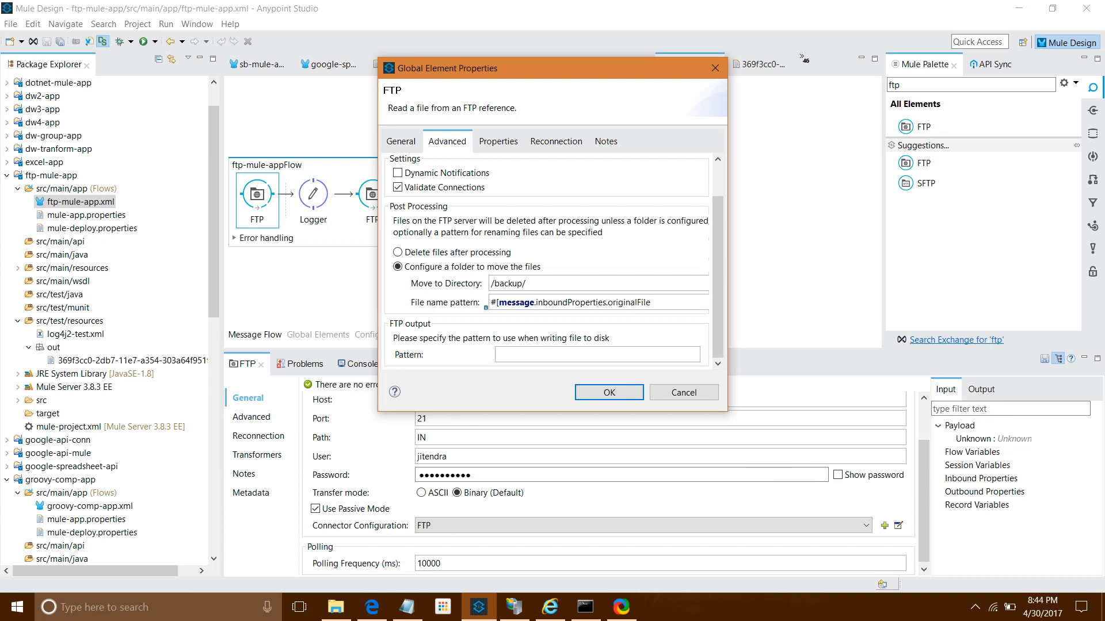
pyautogui.write('Name')
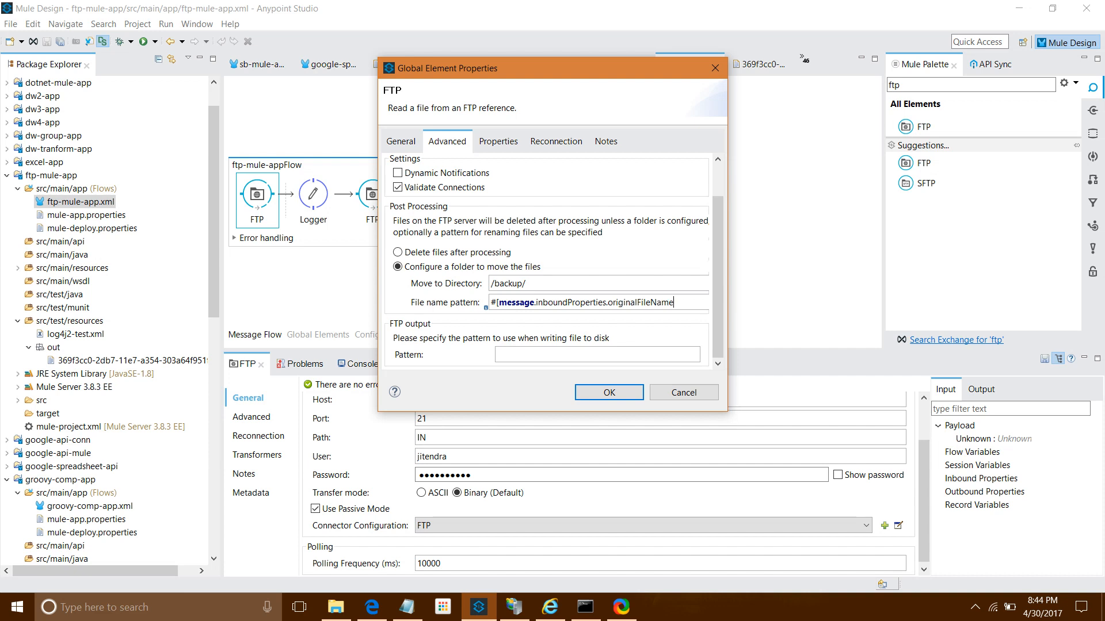
pyautogui.write('.backu')
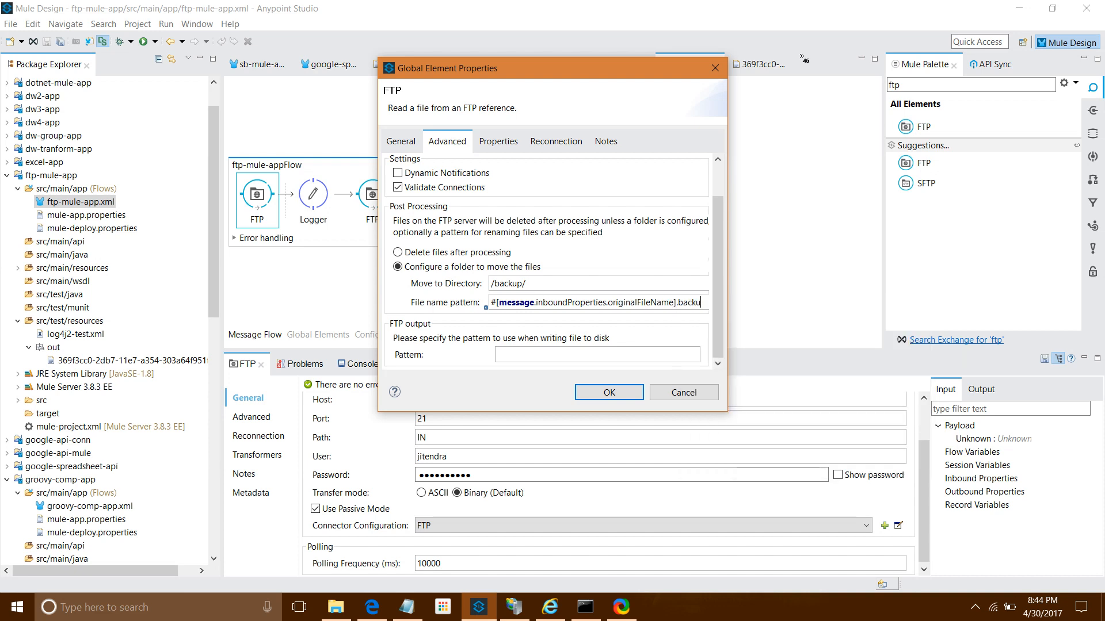
pyautogui.write('p')
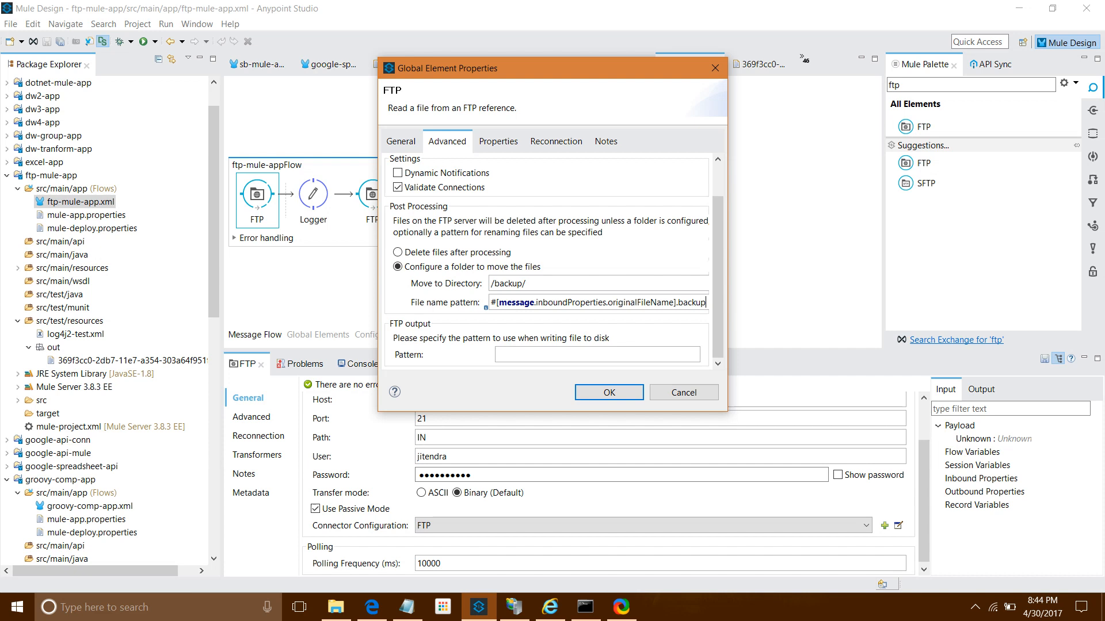
pyautogui.moveTo(602, 439)
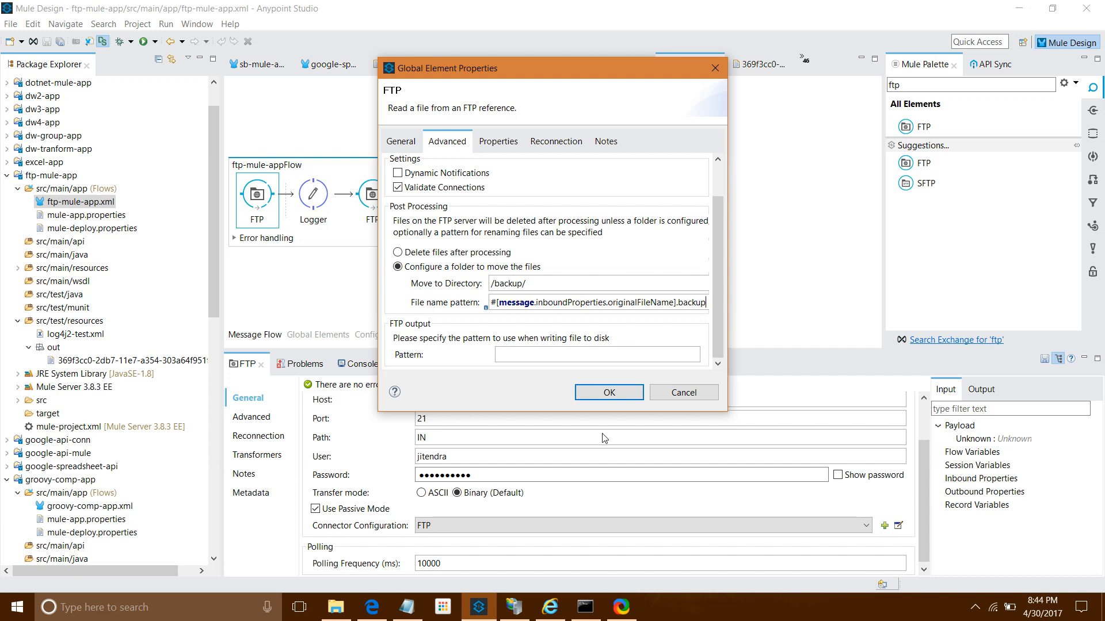
pyautogui.click(608, 392)
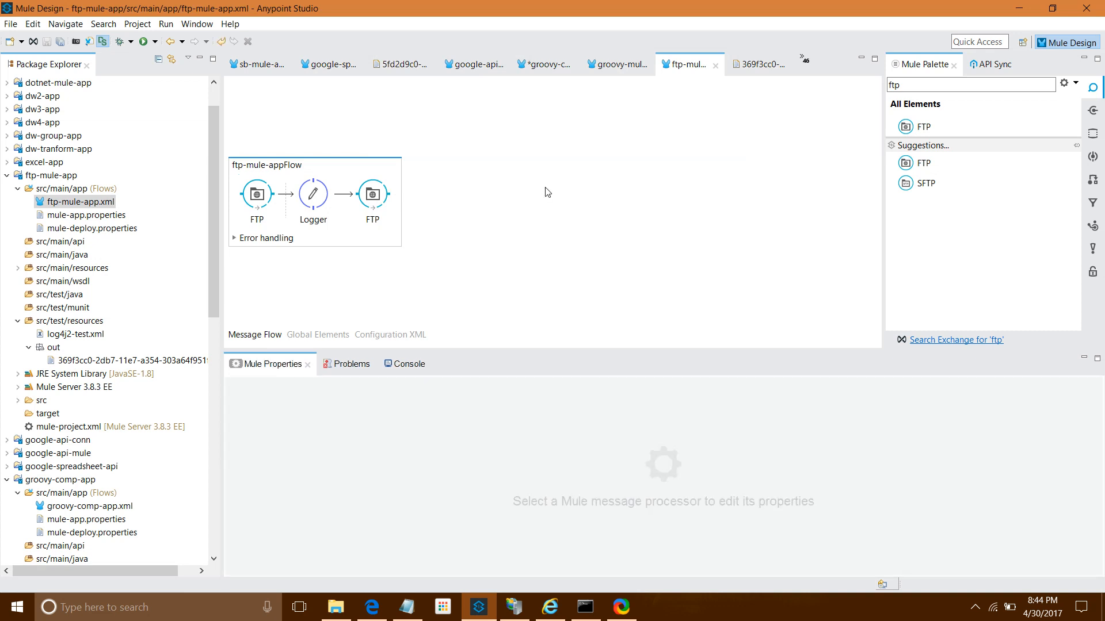
# - Reopen the inbound FTP shared configuration, review the /backup/ move settings, and close it
pyautogui.click(256, 194)
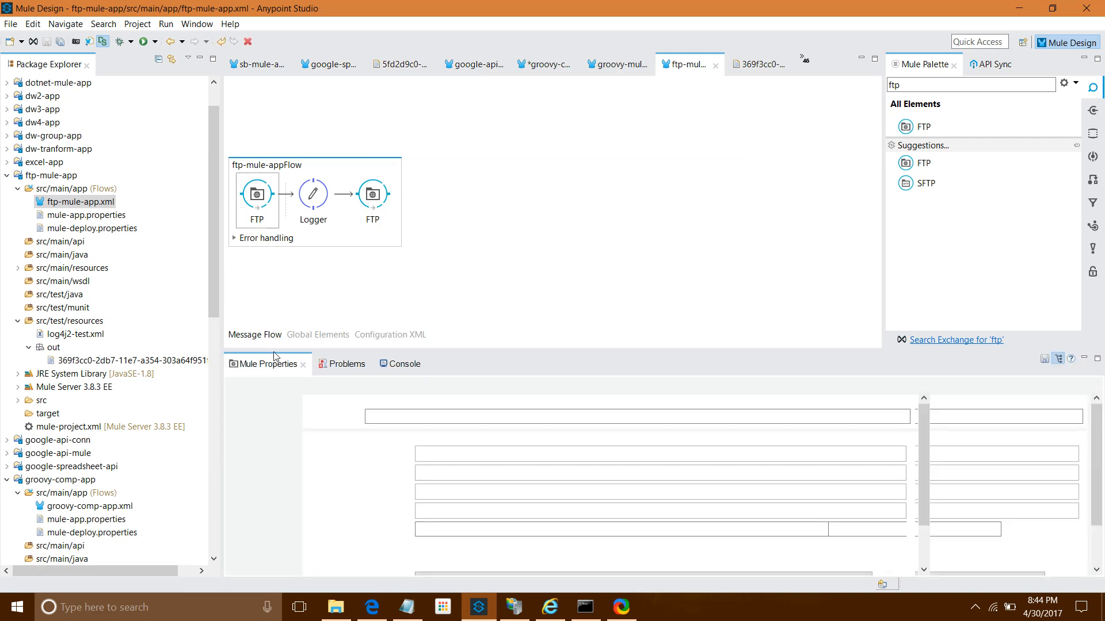
pyautogui.click(257, 193)
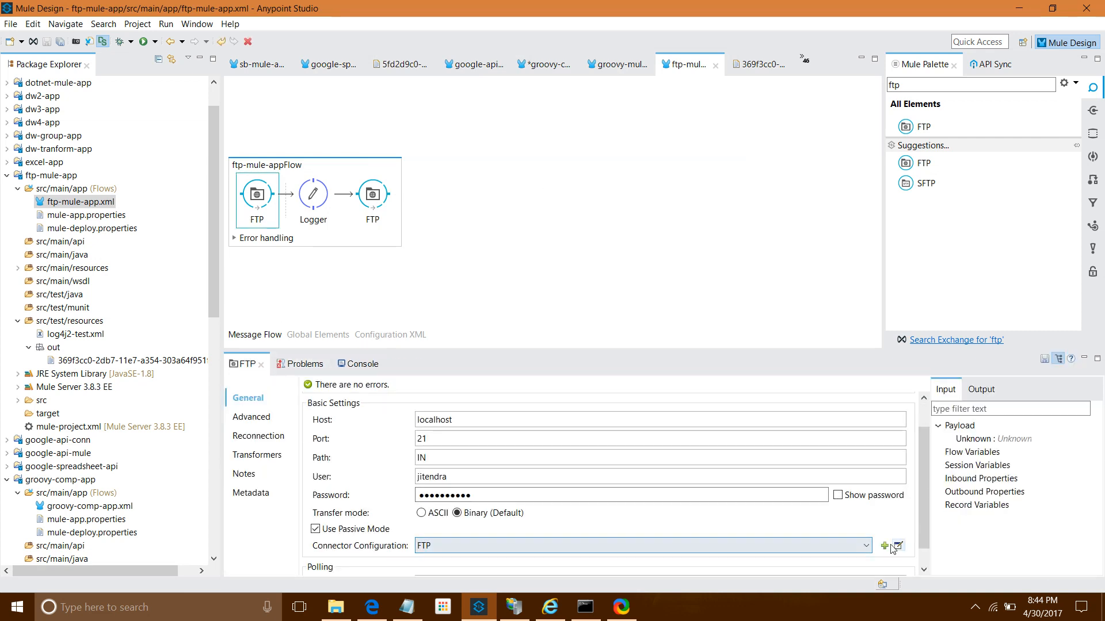
pyautogui.click(898, 546)
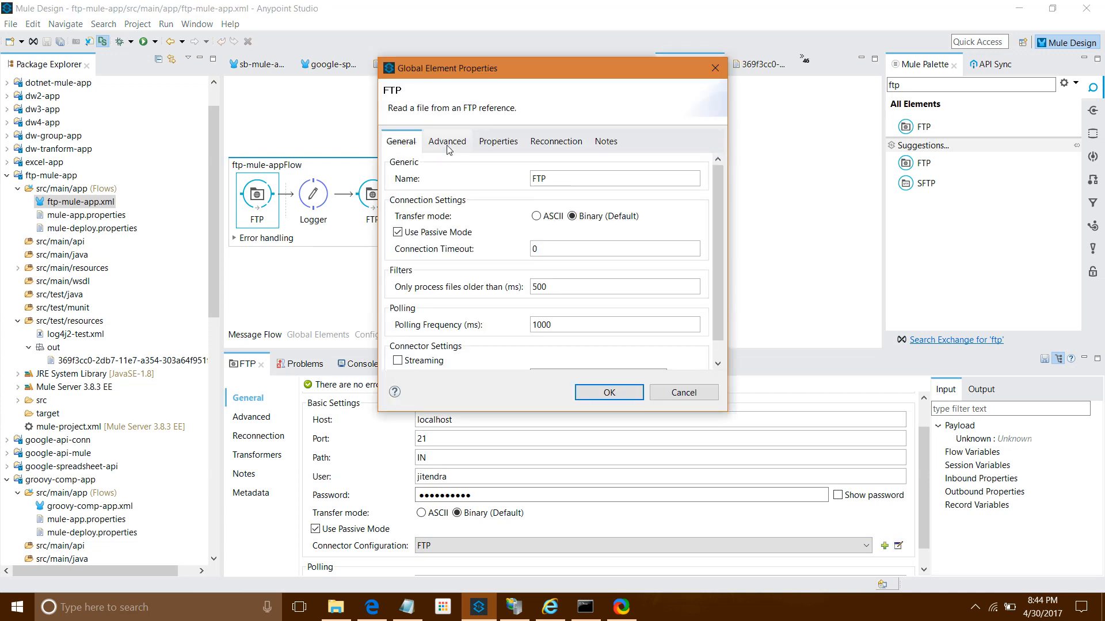
pyautogui.click(446, 141)
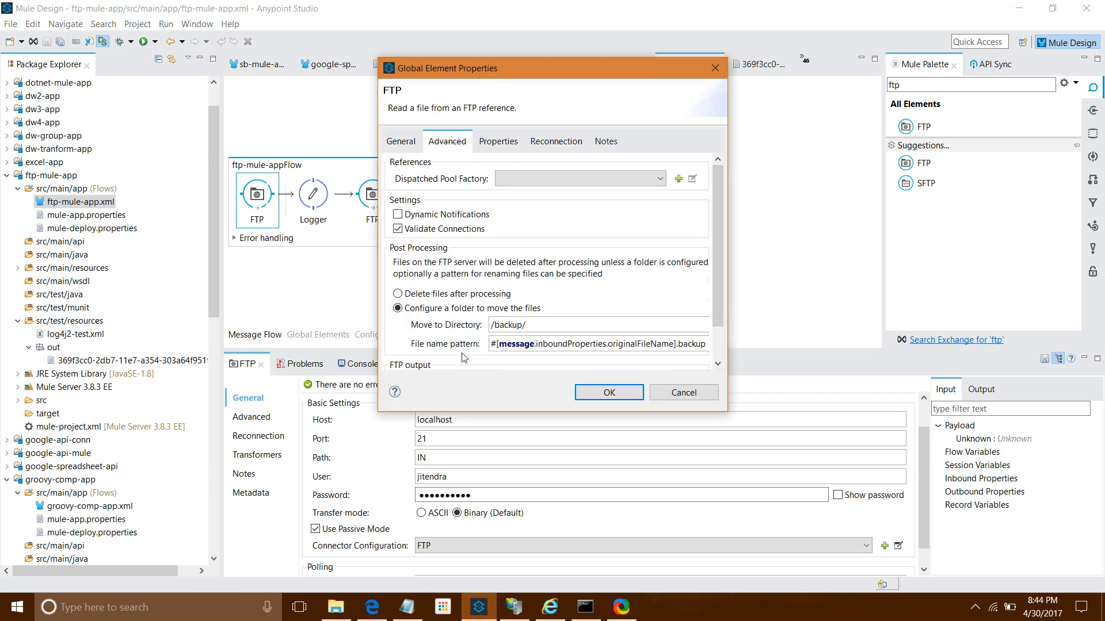
pyautogui.moveTo(531, 385)
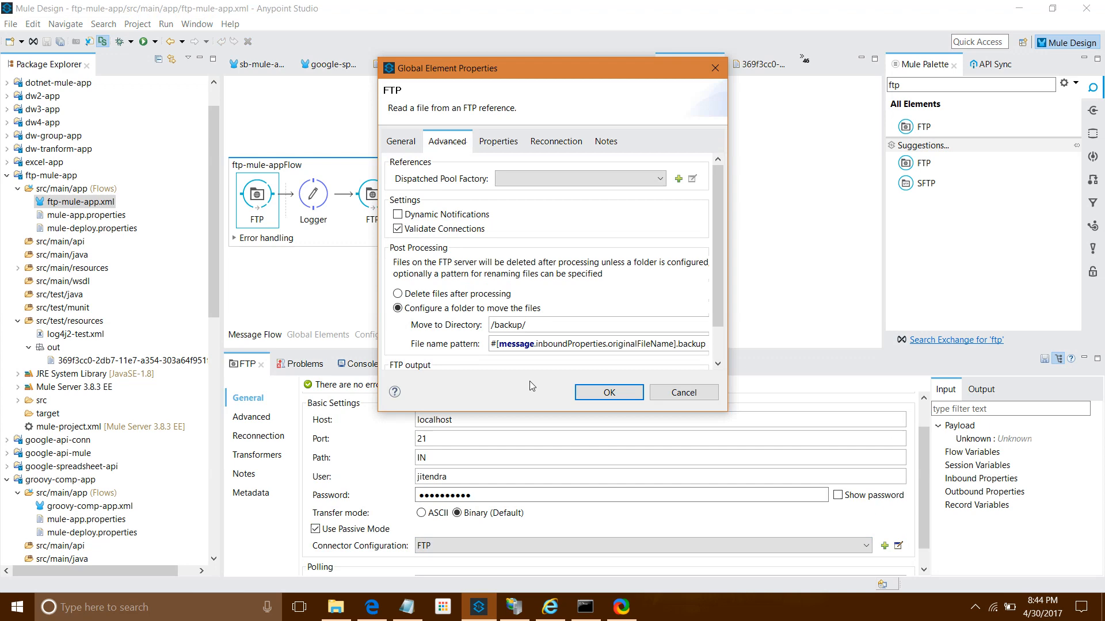
pyautogui.click(608, 393)
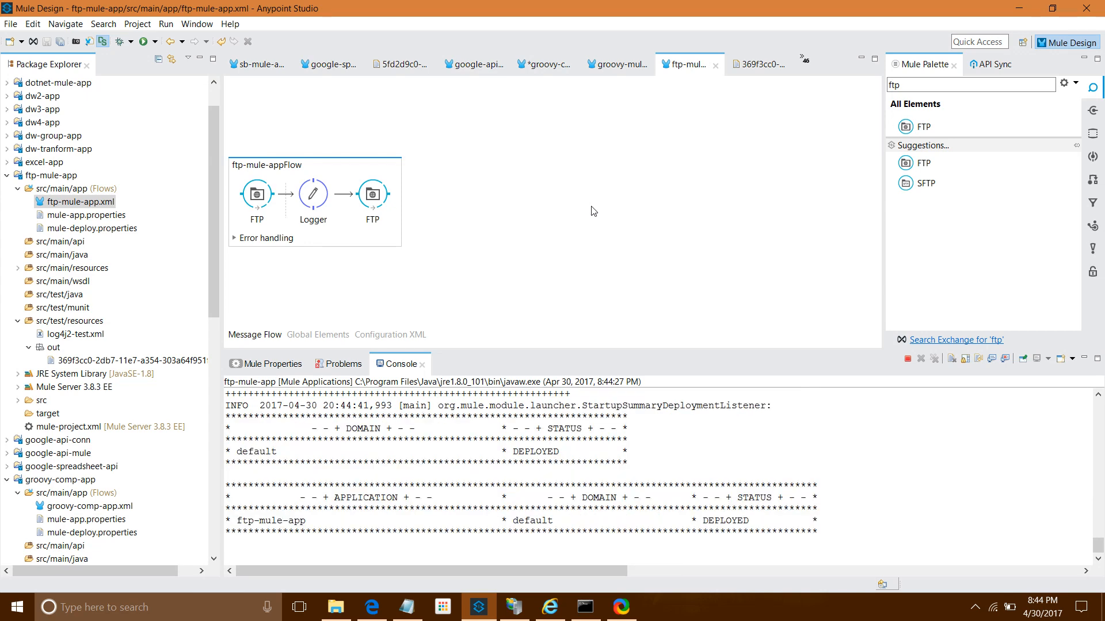
# - Browse FTPClient's OUT, refresh IN, and confirm backup holds the four .backup files
pyautogui.click(336, 606)
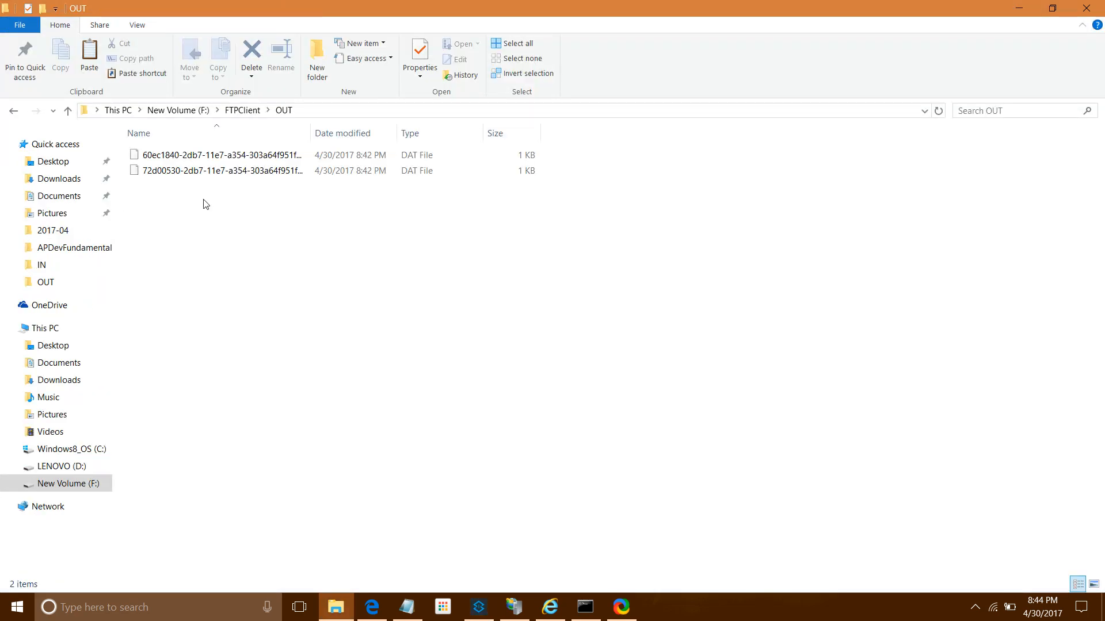
pyautogui.click(512, 607)
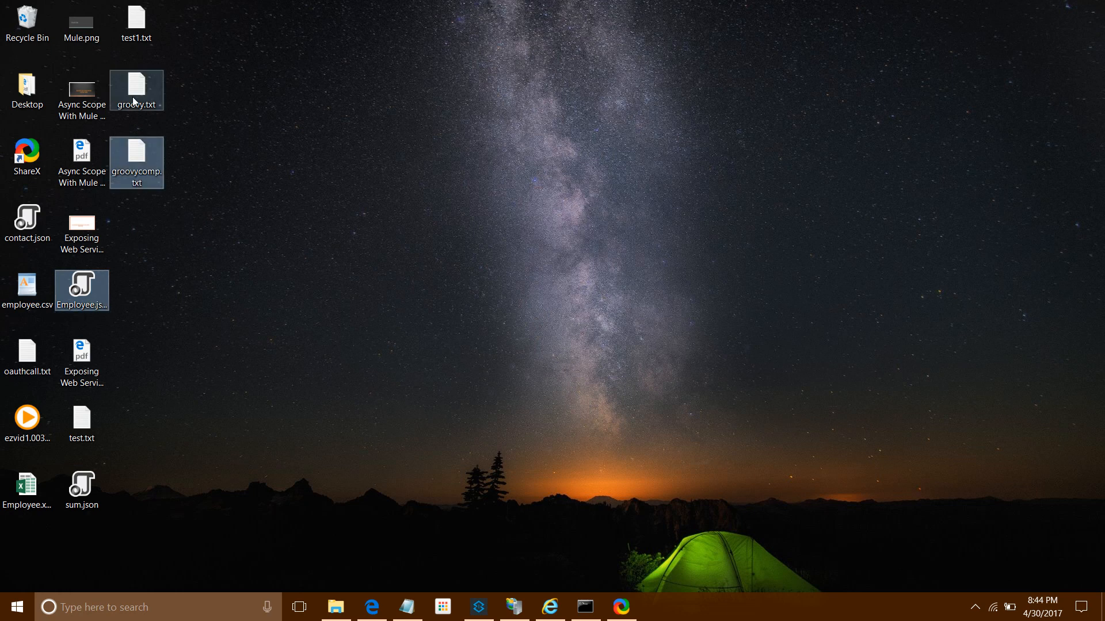
pyautogui.click(136, 23)
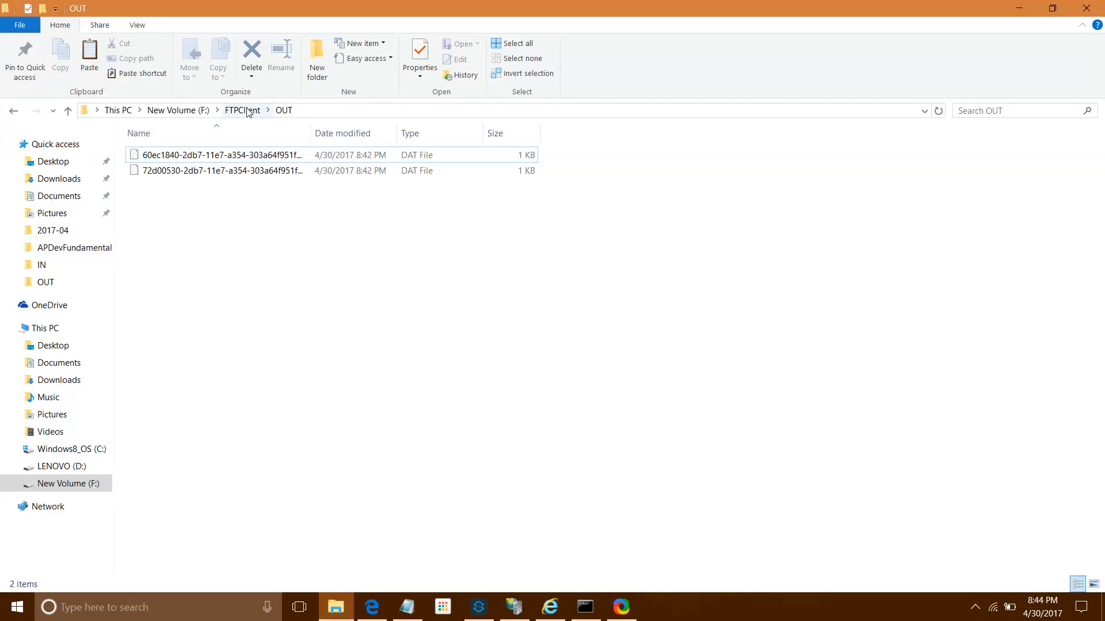
pyautogui.click(42, 264)
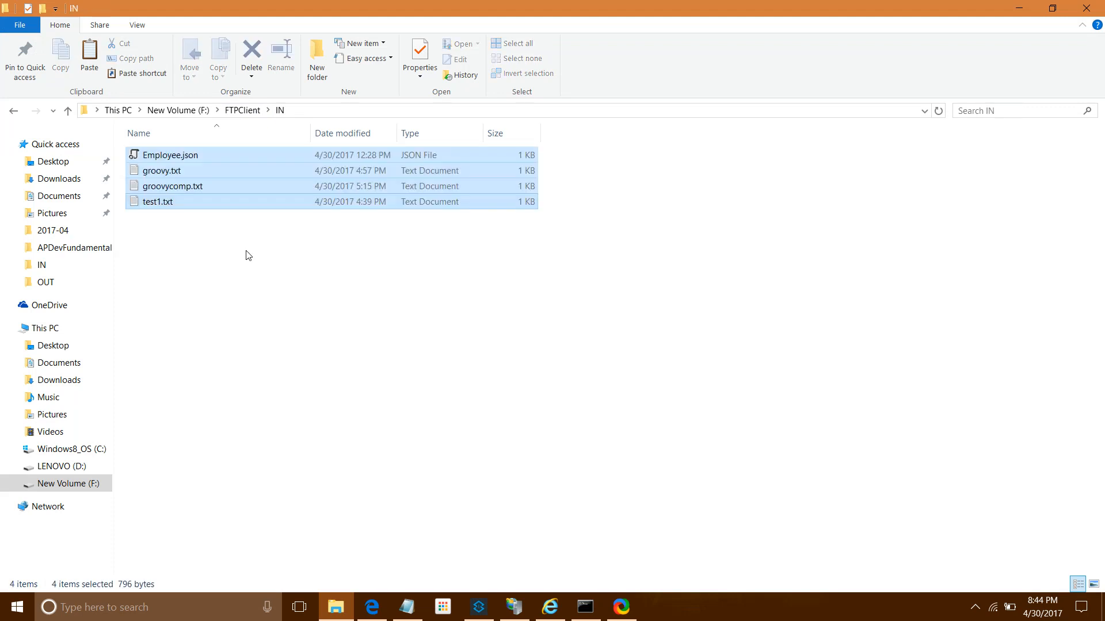
pyautogui.rightClick(248, 254)
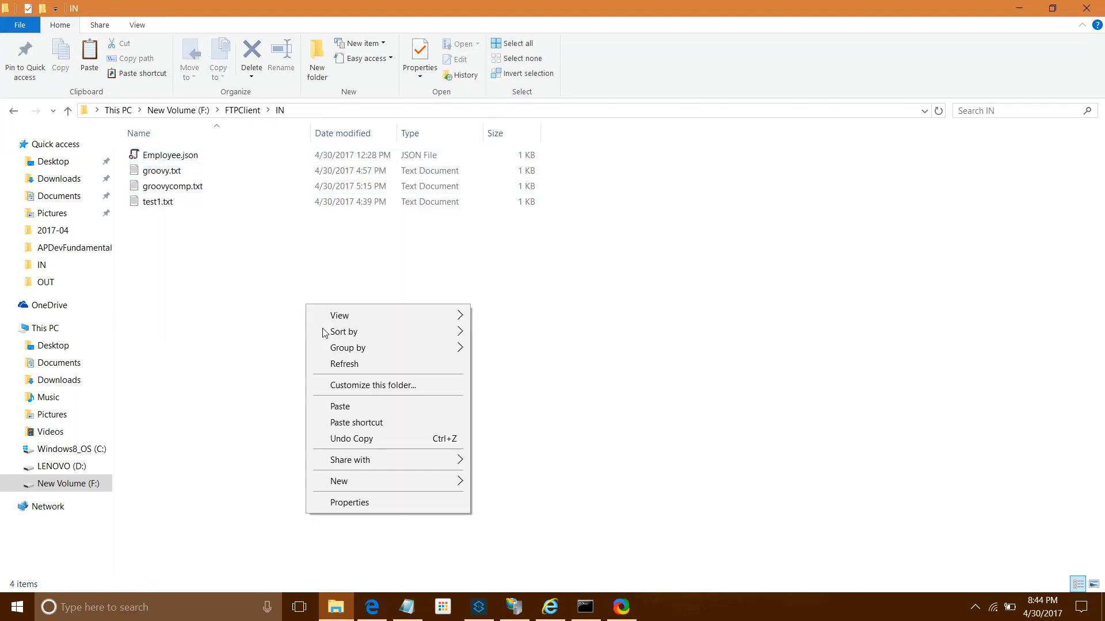
pyautogui.click(480, 606)
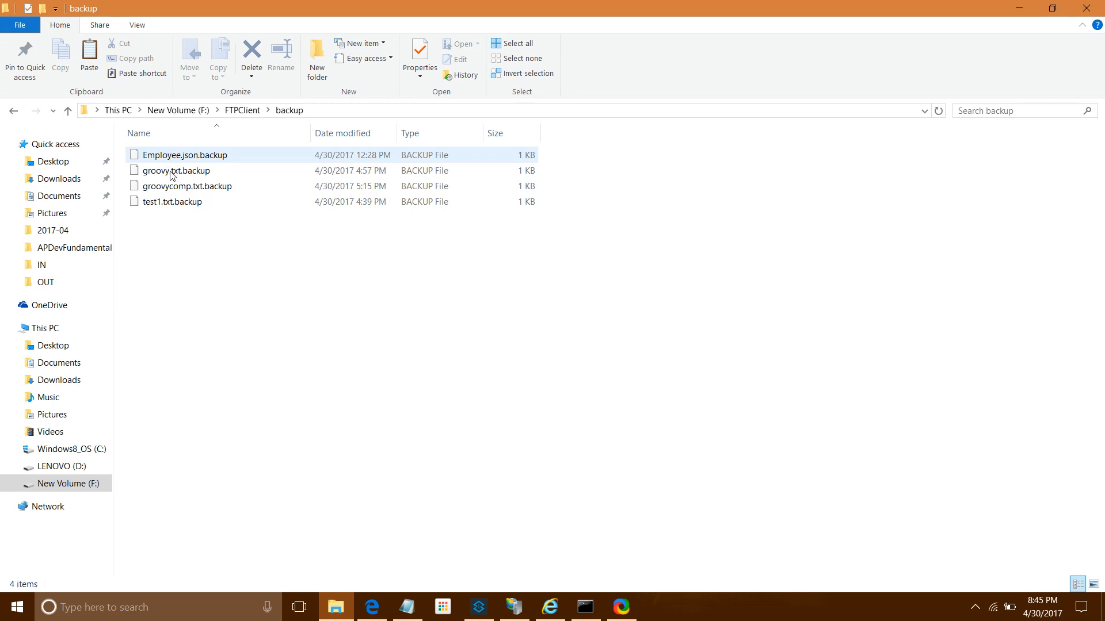
pyautogui.click(41, 265)
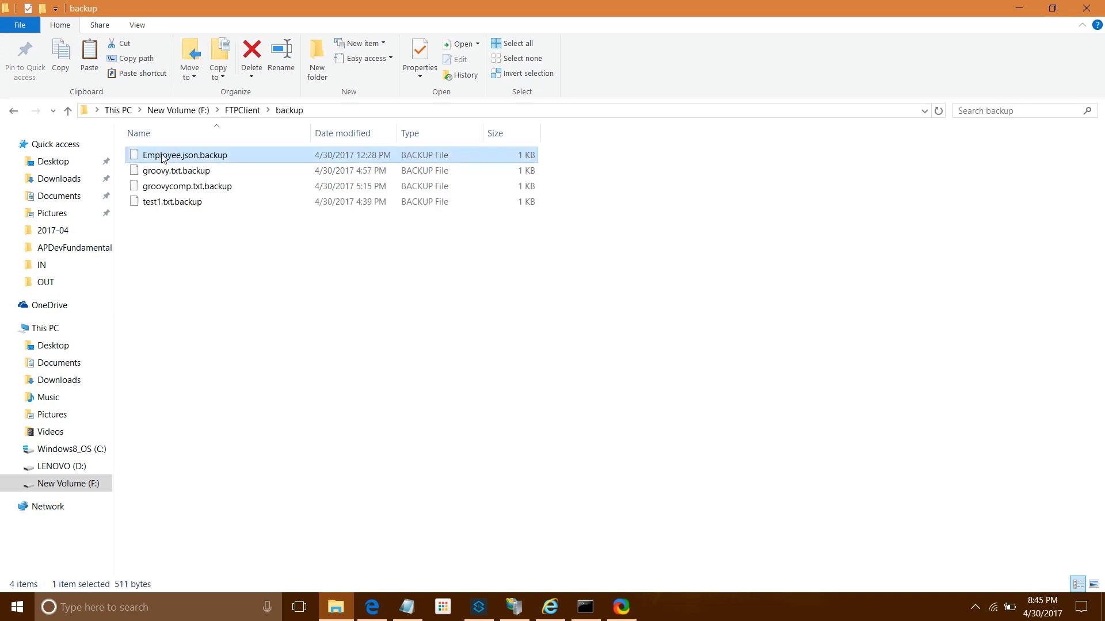
pyautogui.click(242, 109)
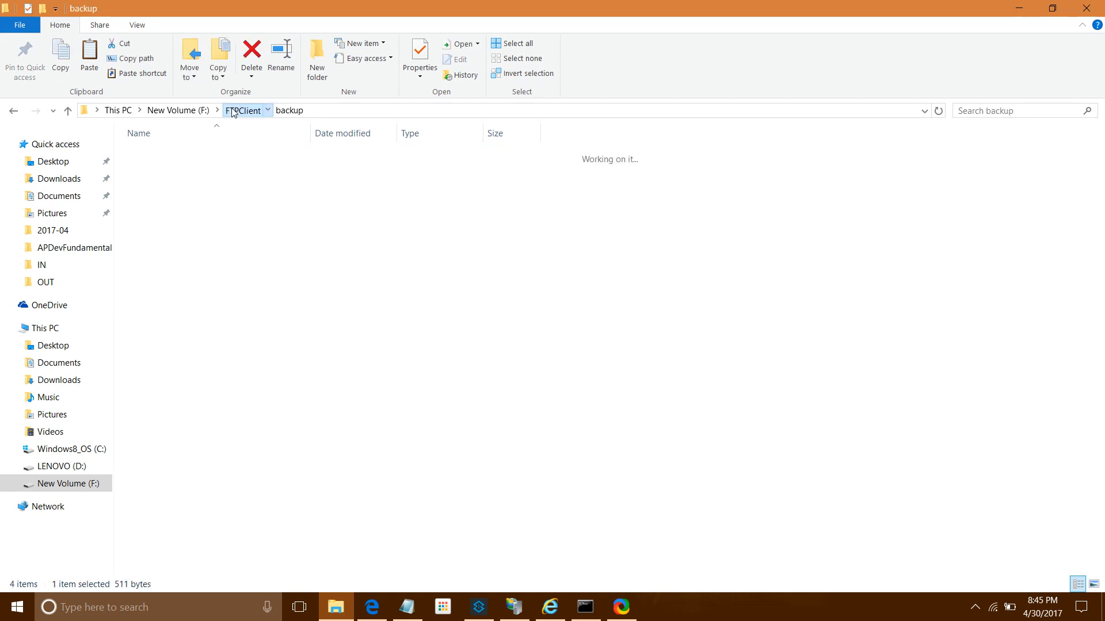
pyautogui.click(45, 281)
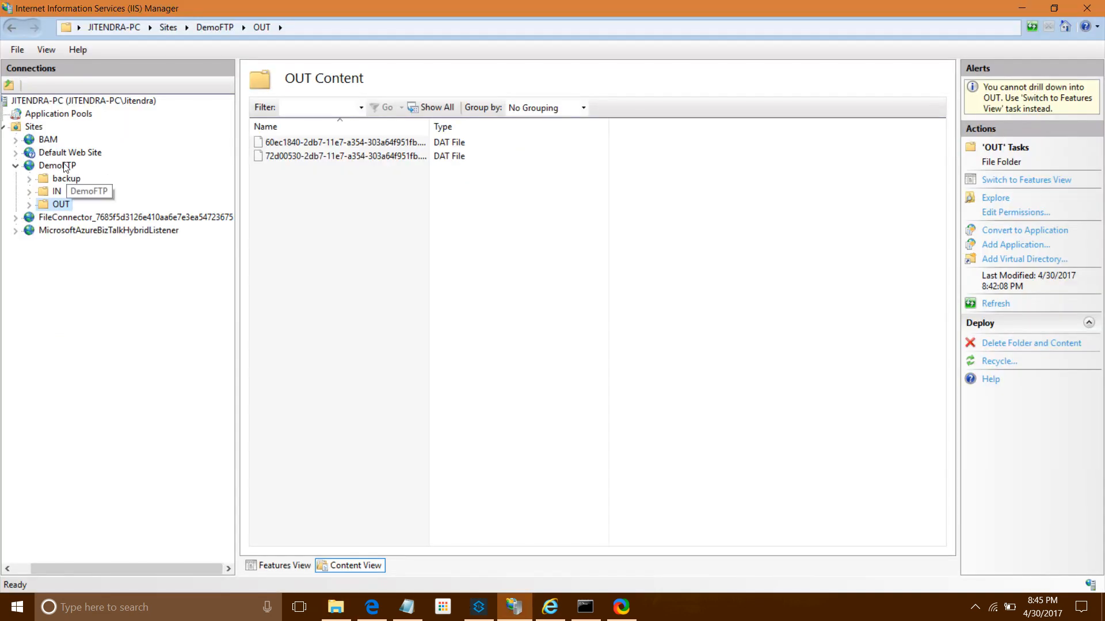
# - Check DemoFTP's OUT folder for seven DAT files and backup for four .backup files
pyautogui.click(57, 165)
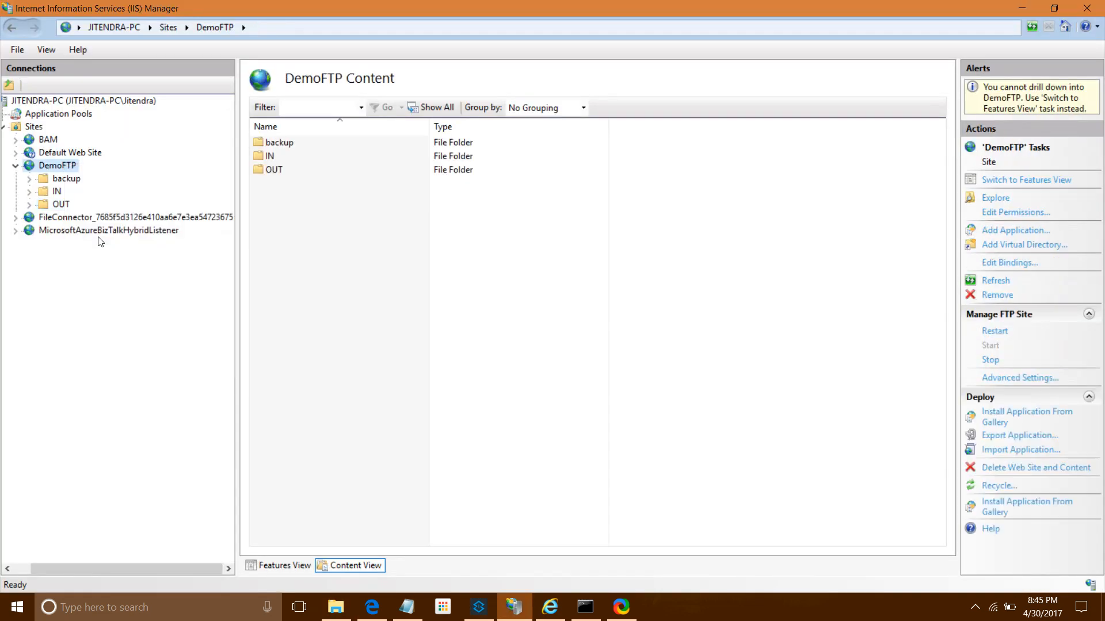
pyautogui.click(62, 204)
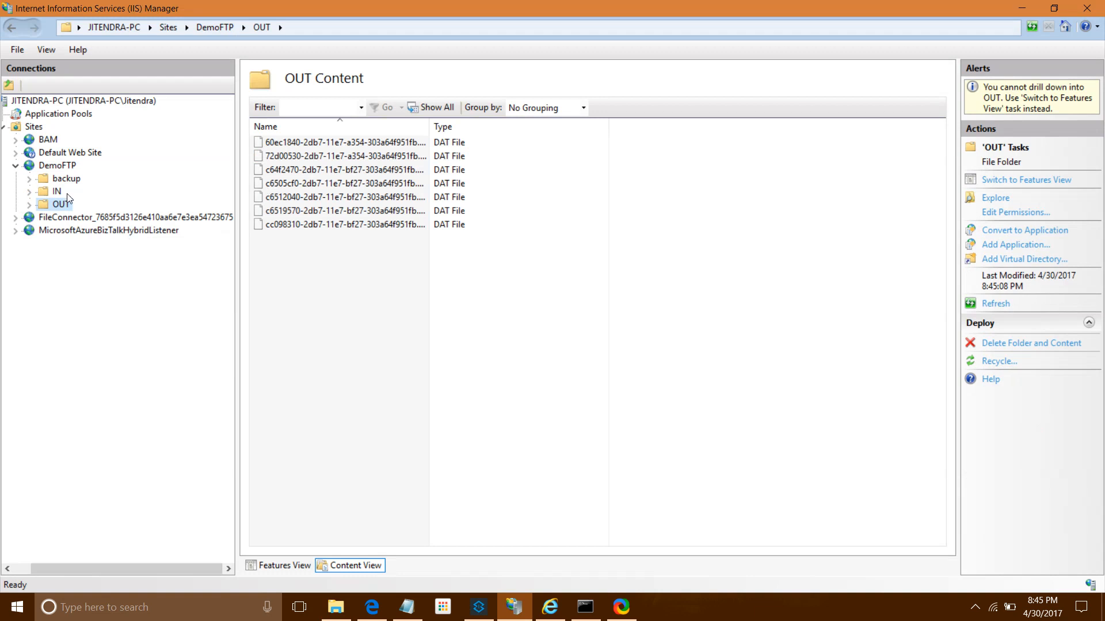
pyautogui.click(65, 178)
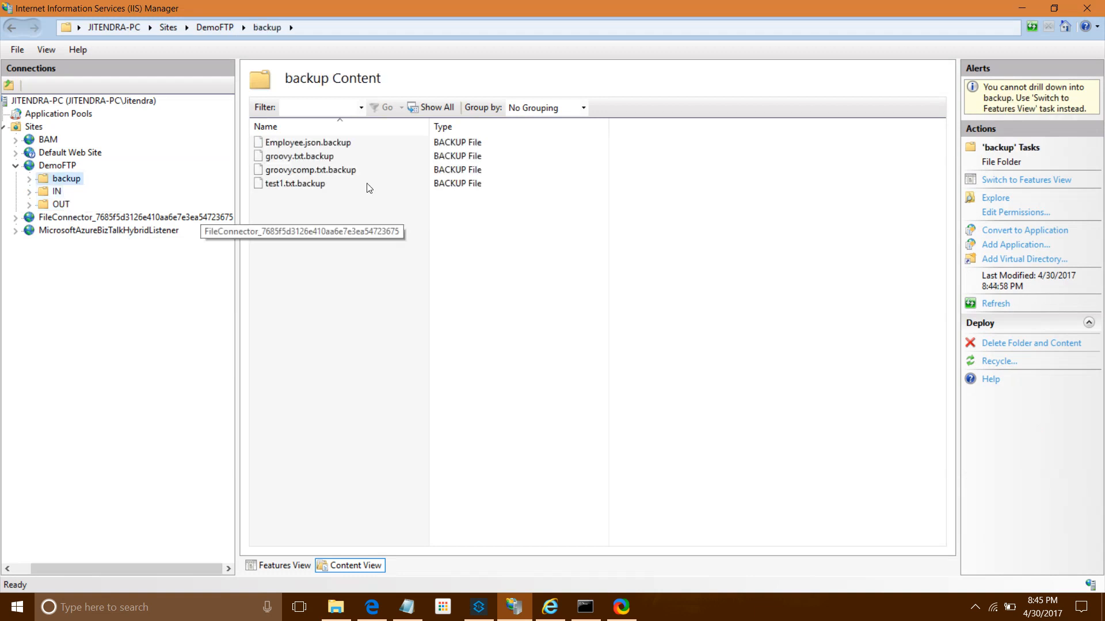
pyautogui.click(308, 170)
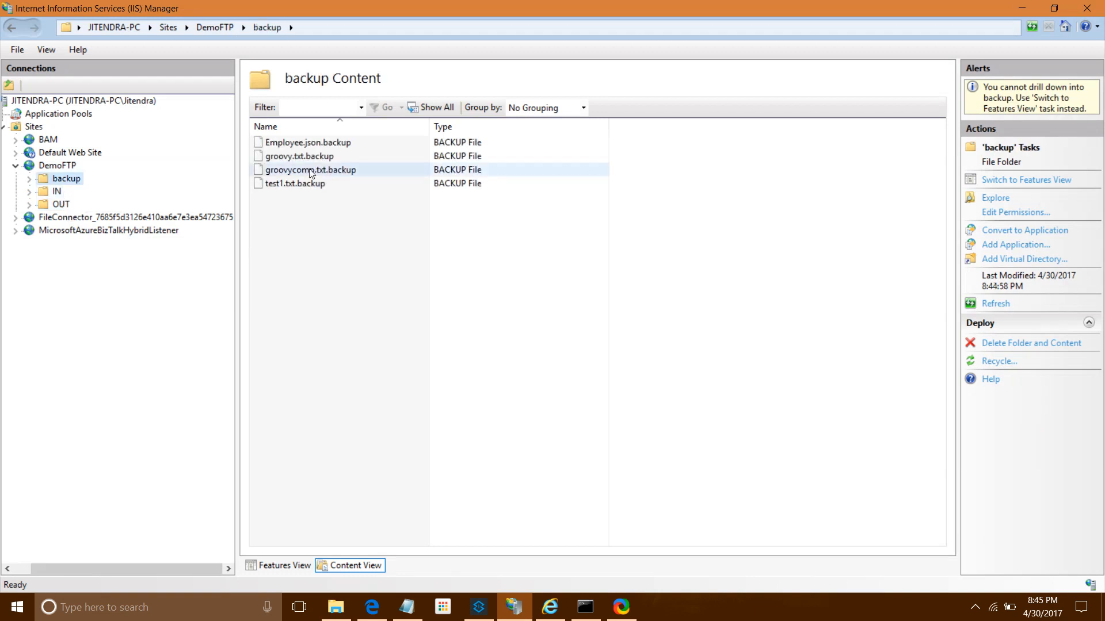
pyautogui.click(478, 606)
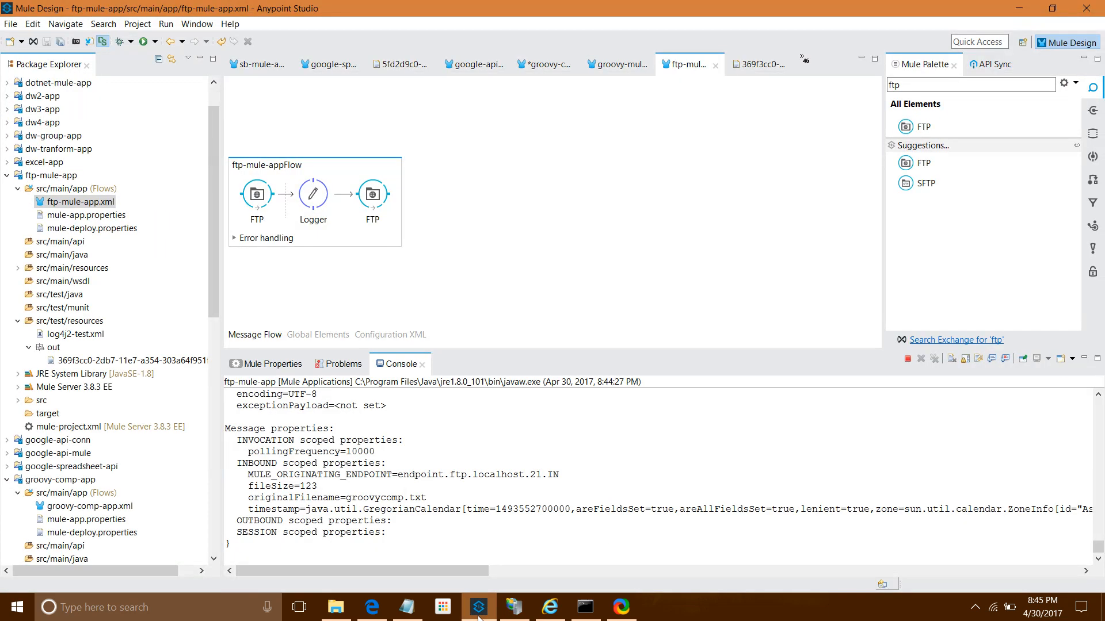
# - Select the inbound FTP endpoint and show its localhost, port 21, path IN settings
pyautogui.click(257, 194)
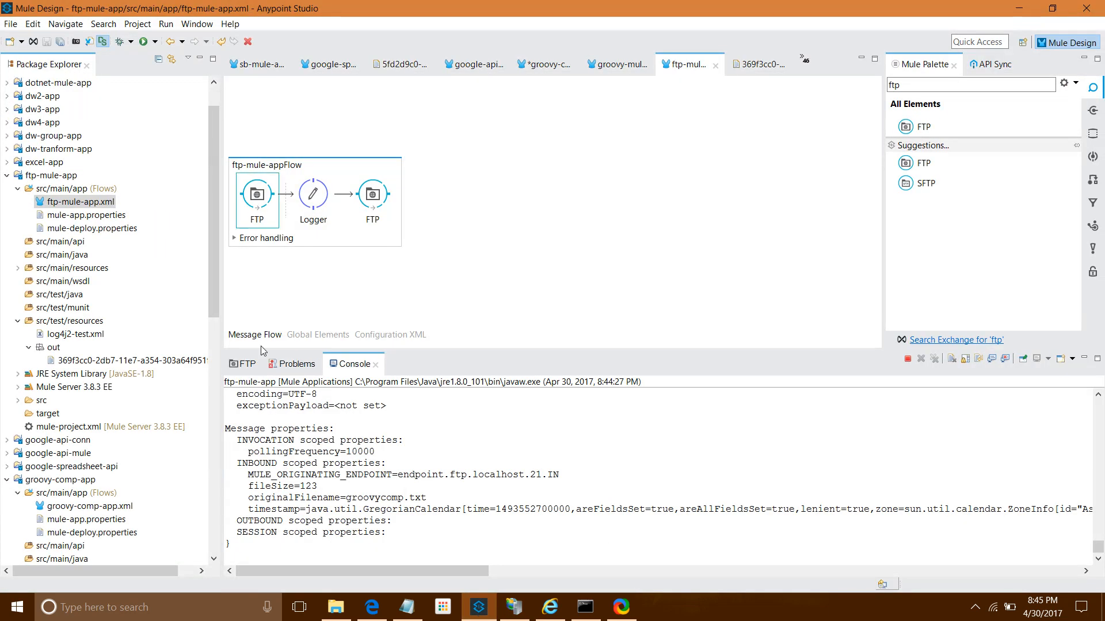
pyautogui.click(245, 364)
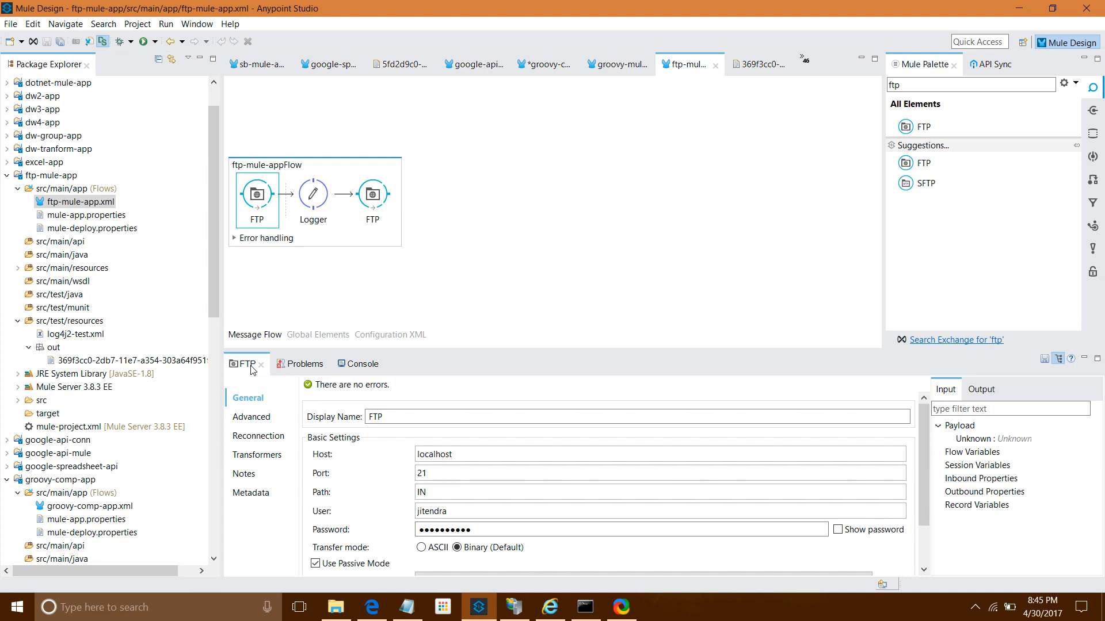
pyautogui.moveTo(206, 393)
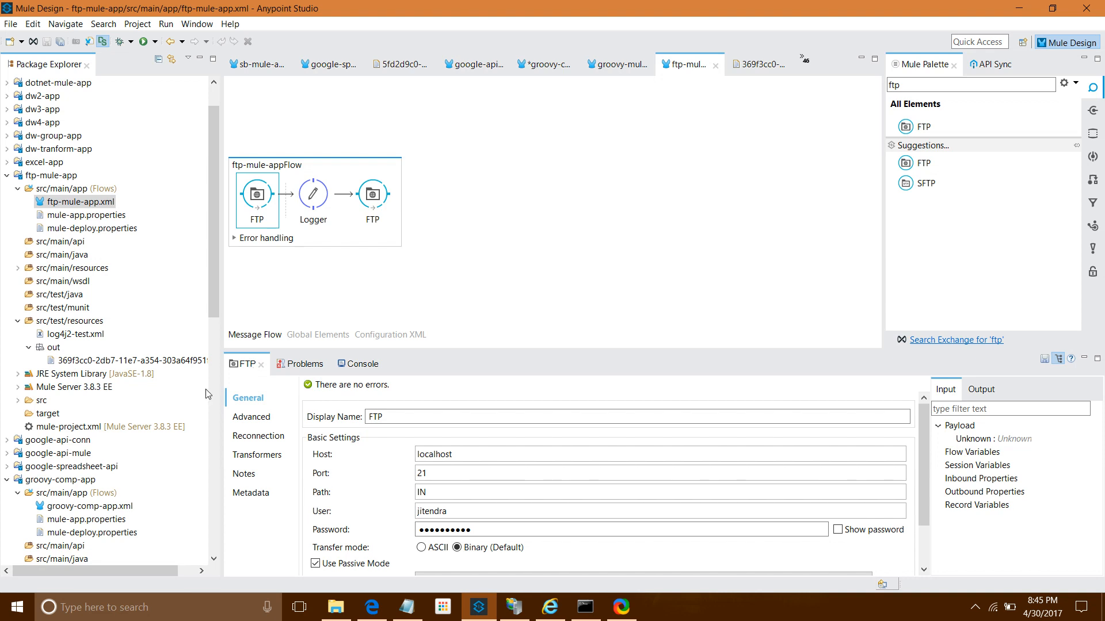